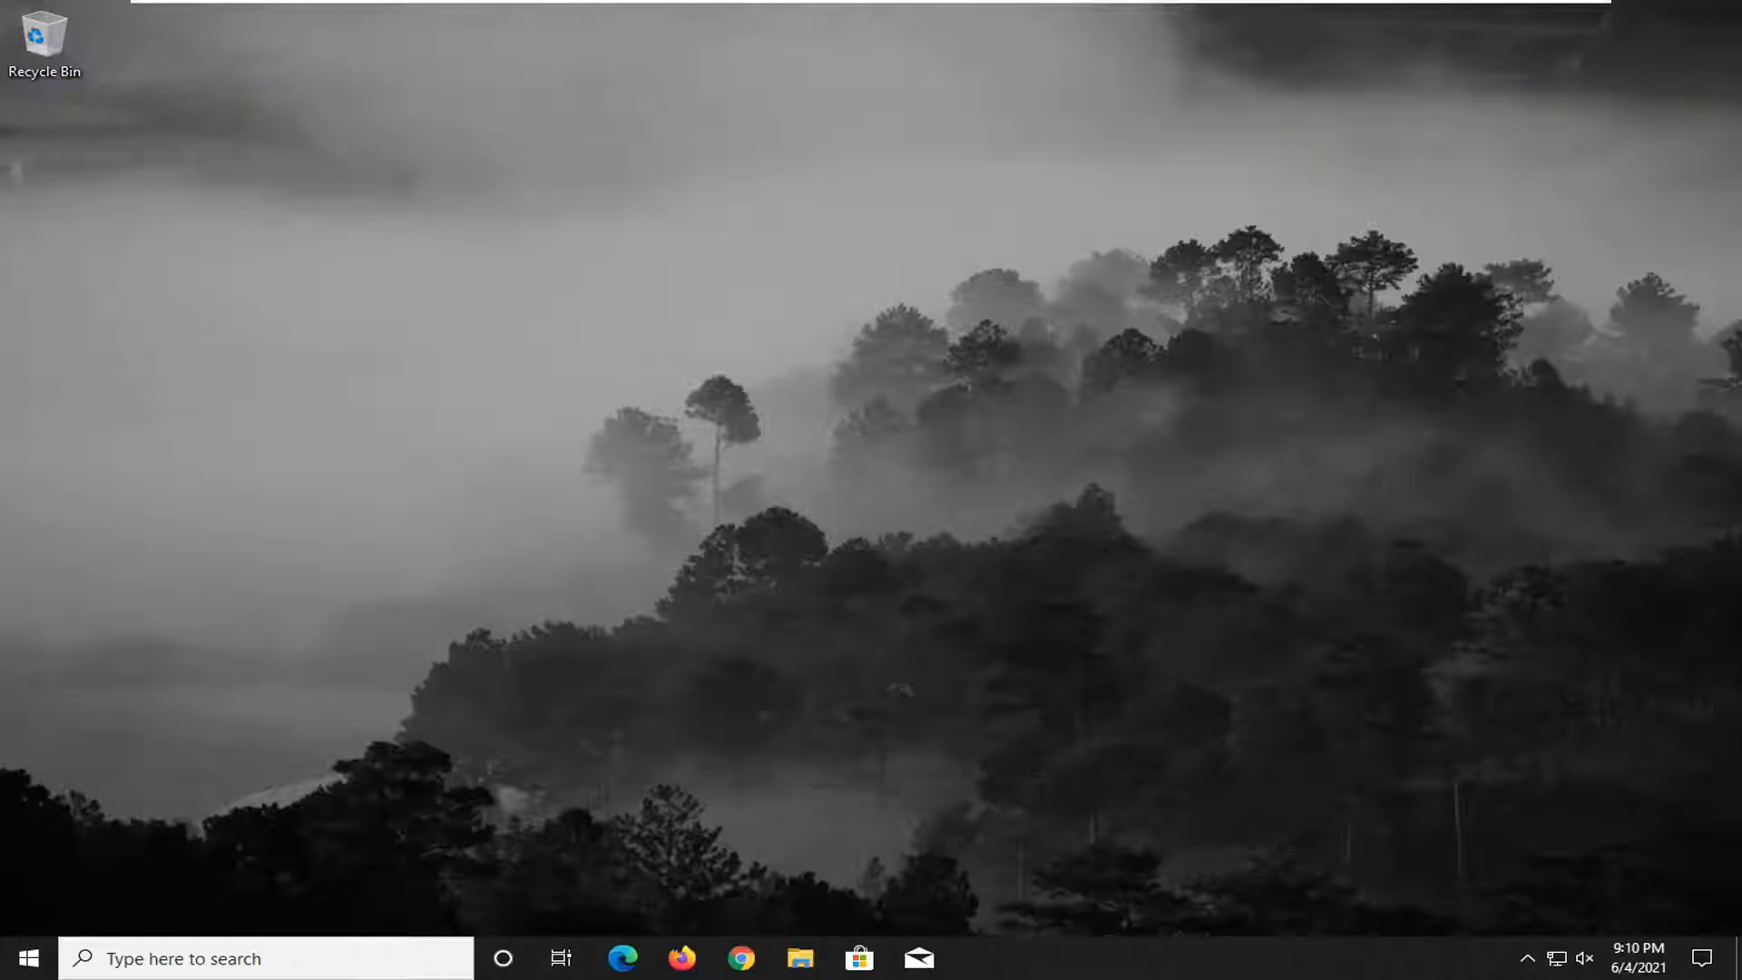
- Search for 'troubleshoot settings' from Start and open the Troubleshoot settings page
left_click(21, 957)
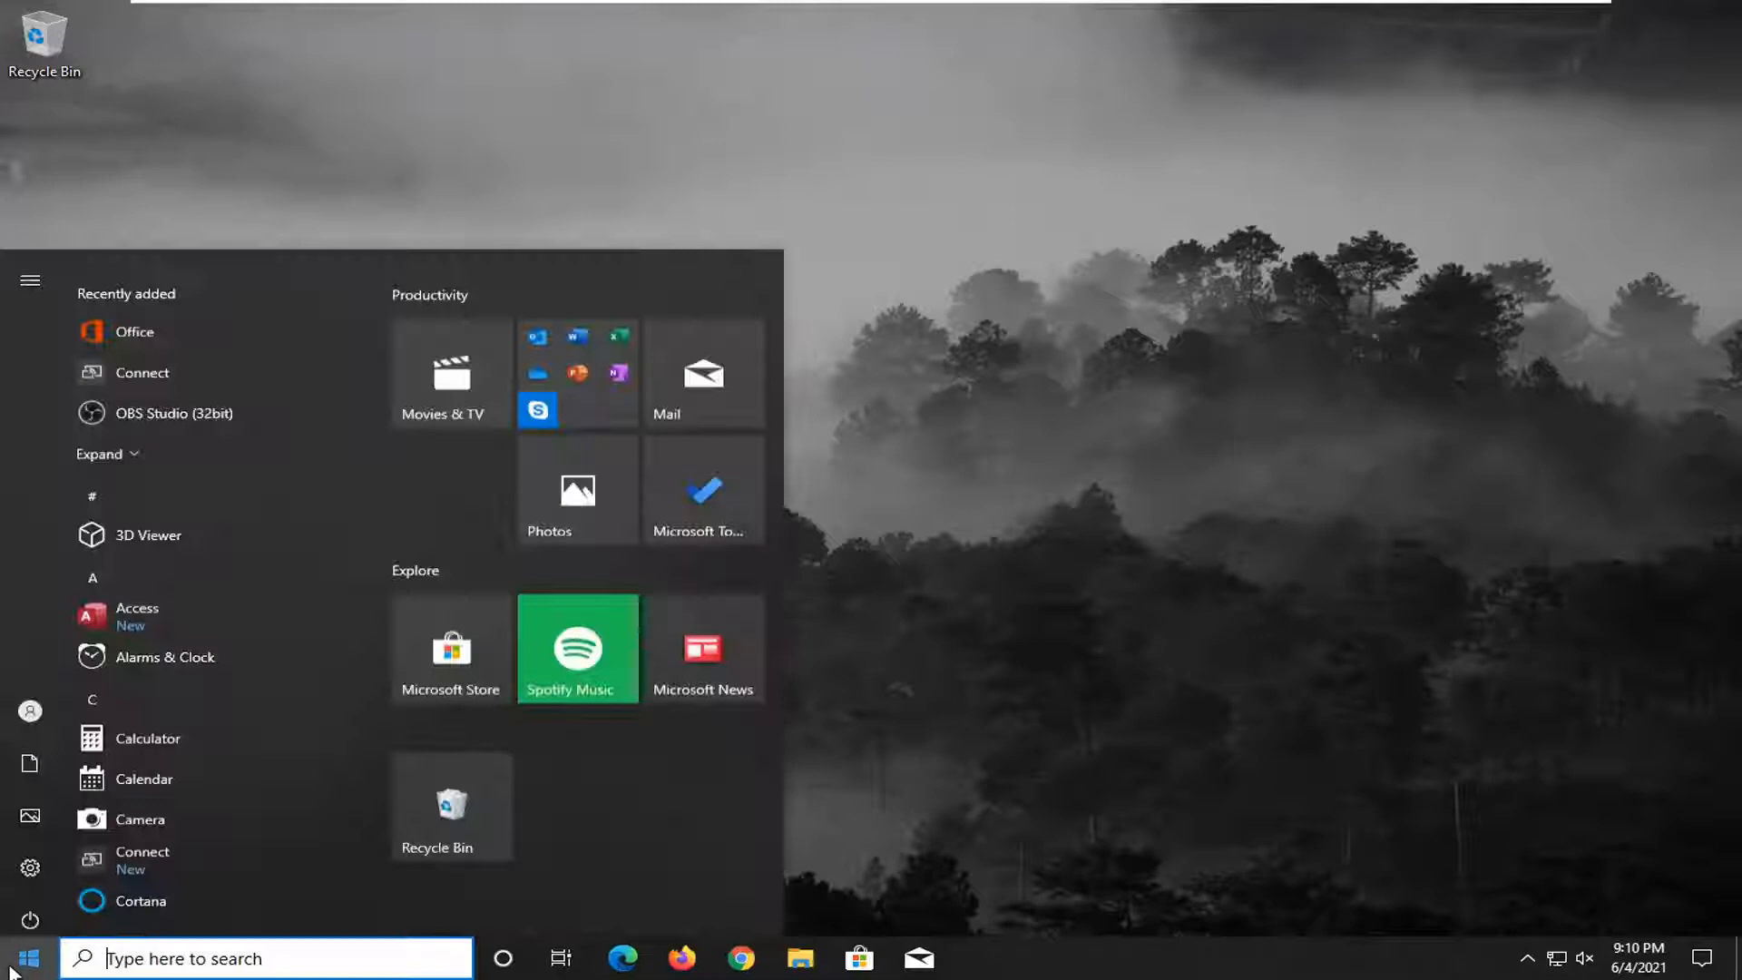
type("troubleshoot settings")
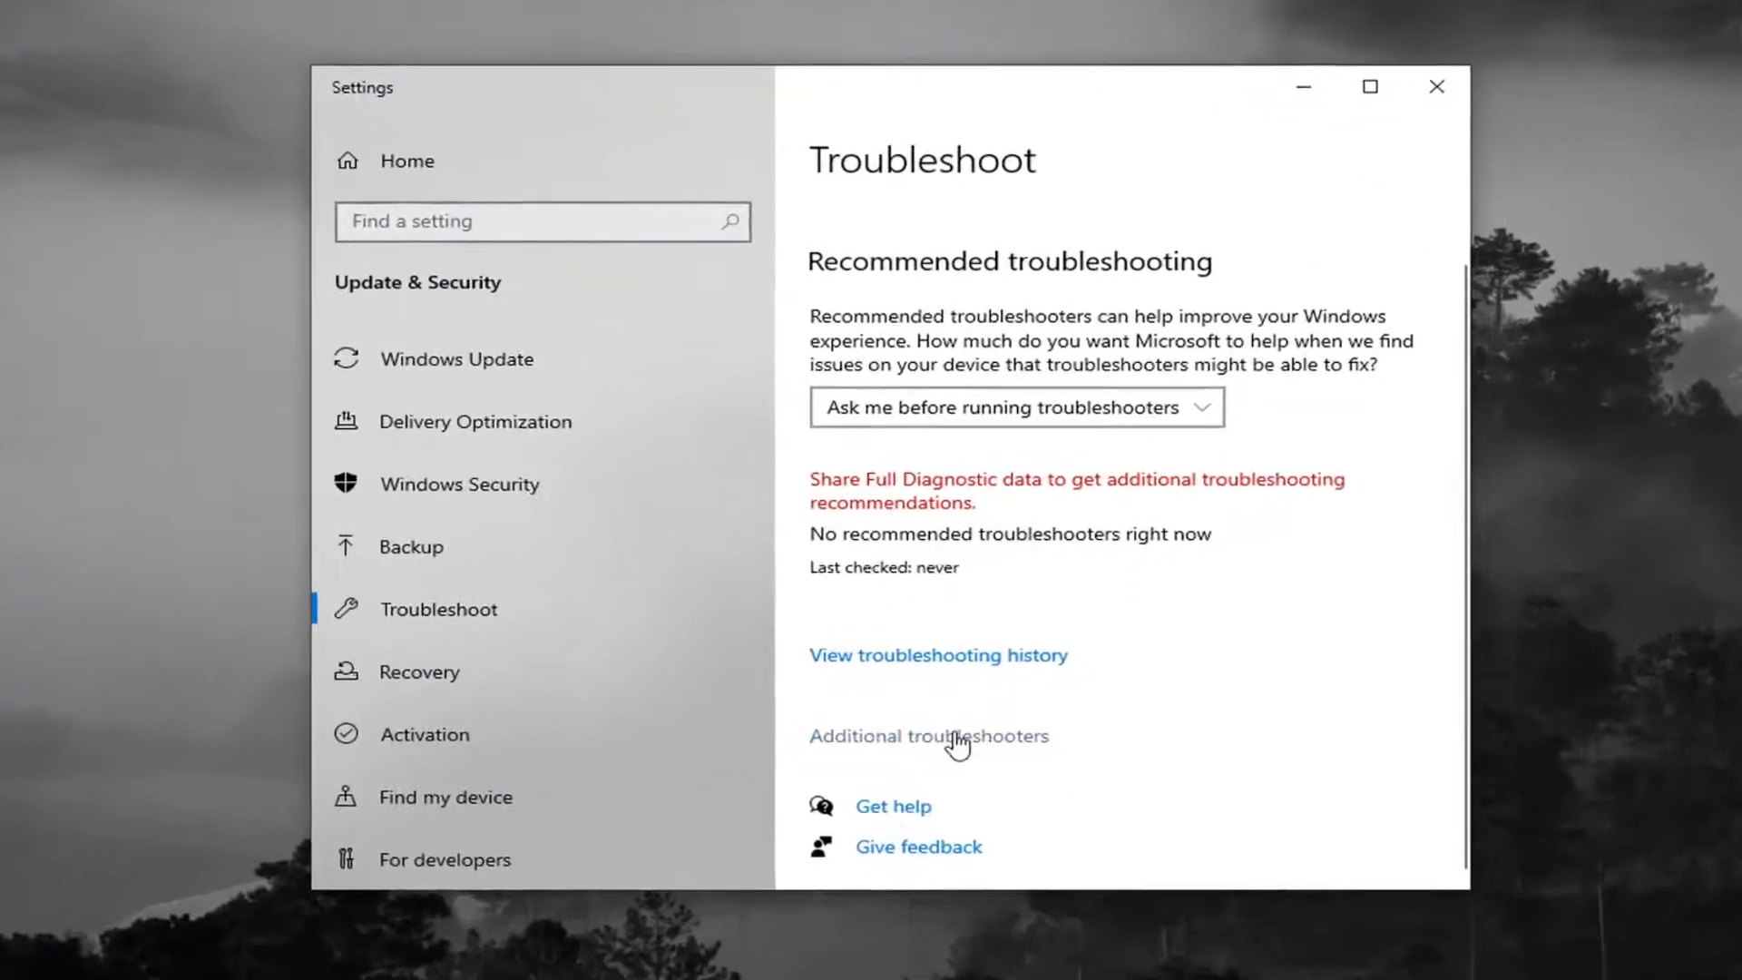
- Go to Additional troubleshooters and expand the Network Adapter entry
left_click(929, 735)
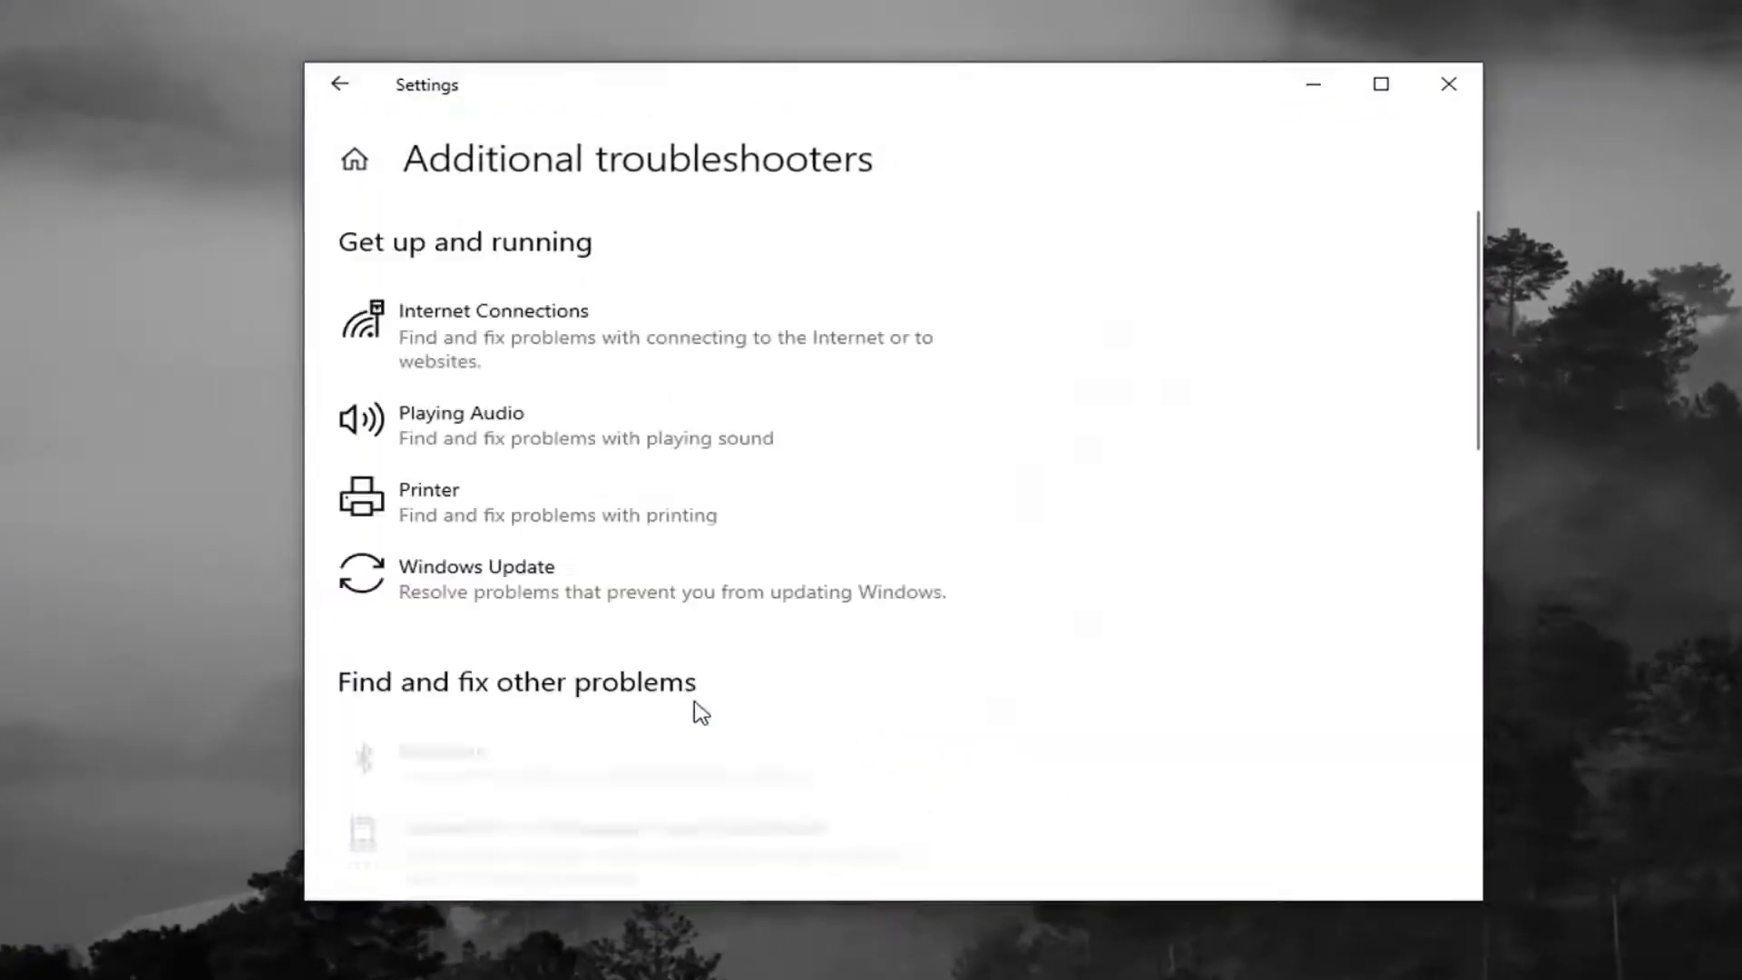
scroll("down", 3)
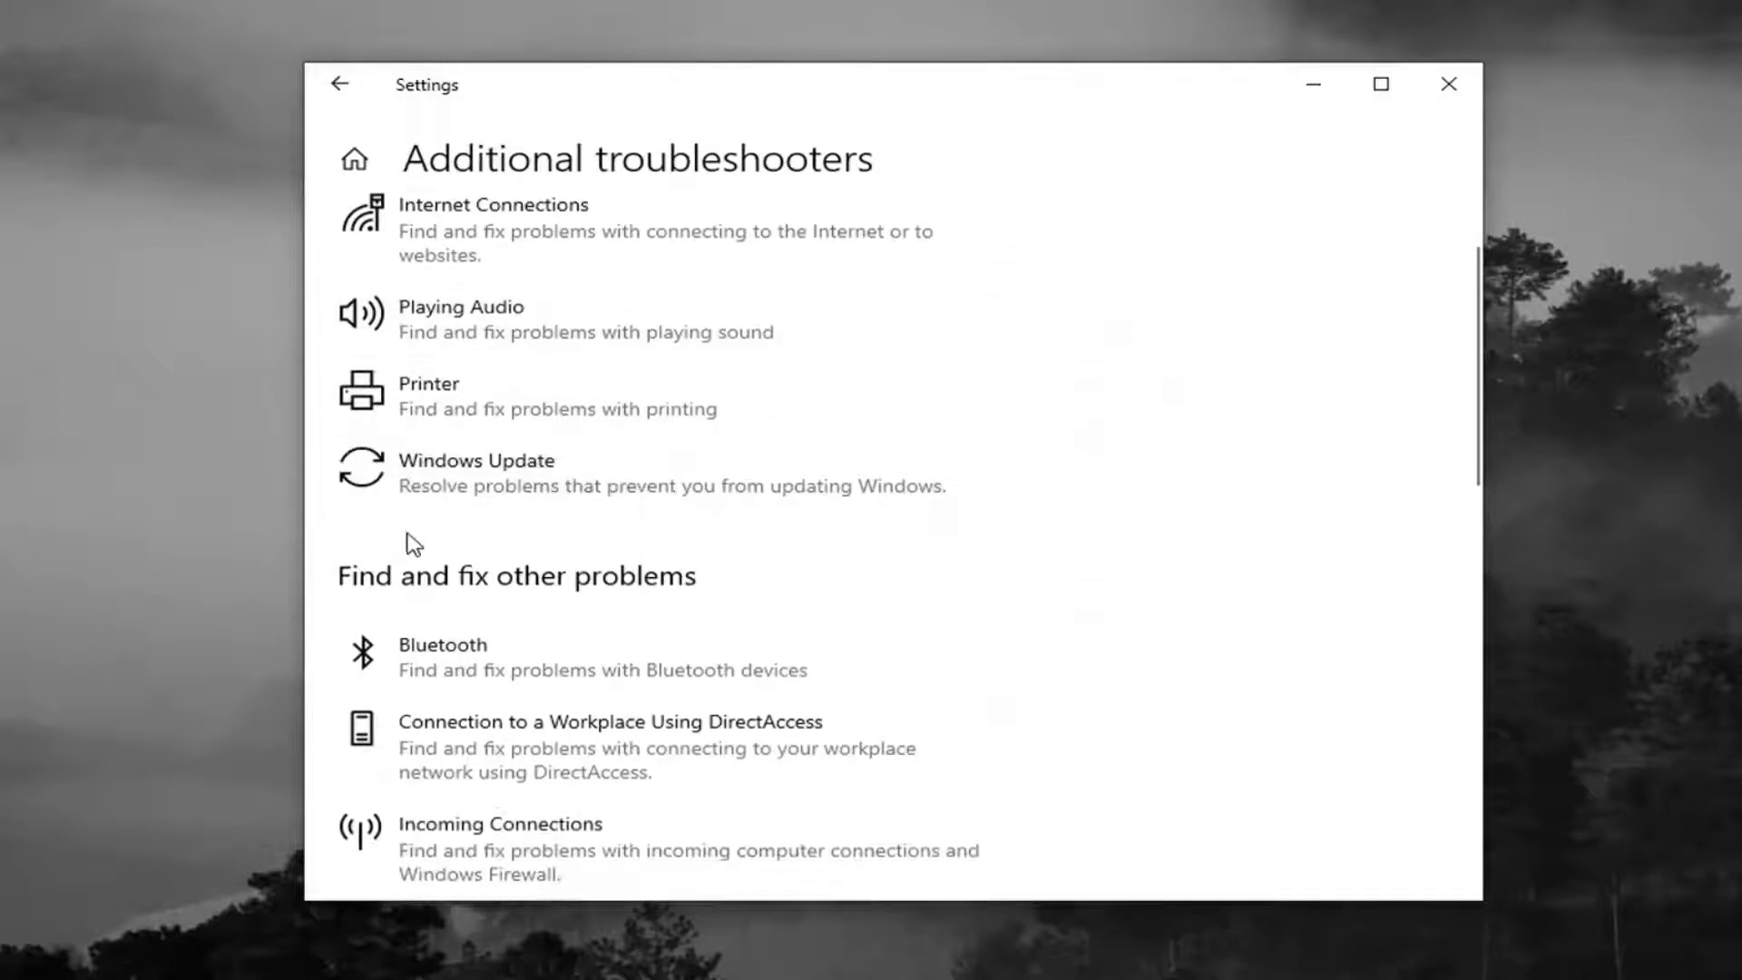
scroll("down", 3)
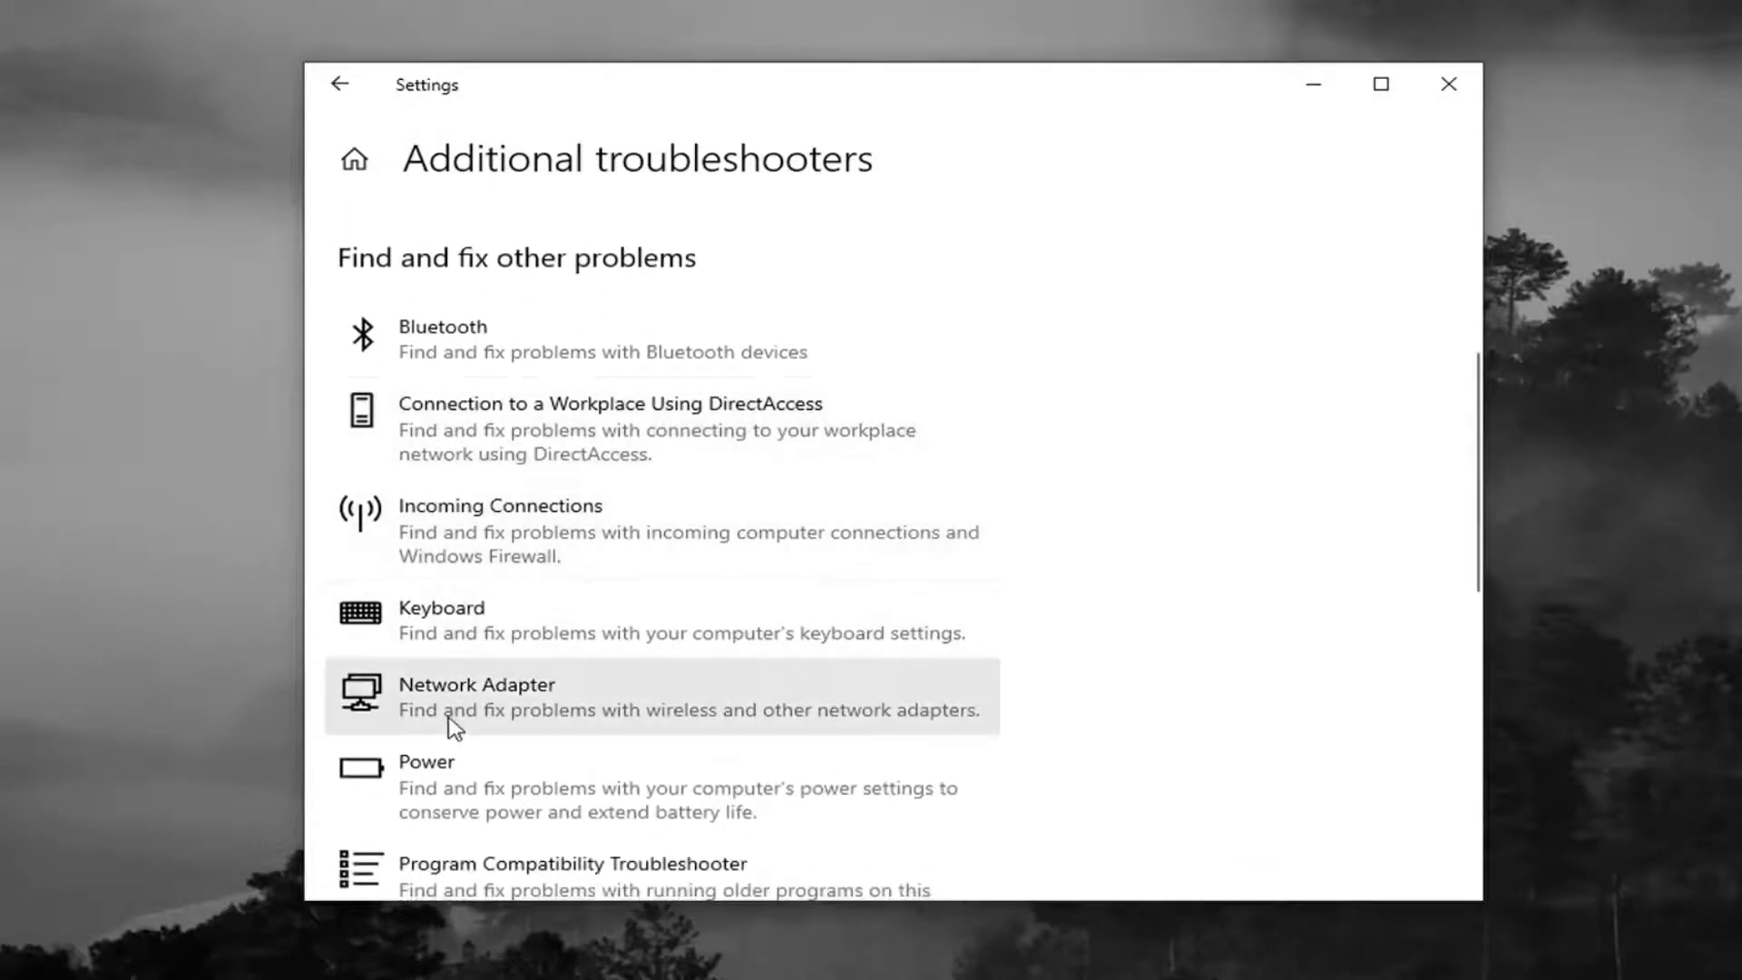
left_click(477, 697)
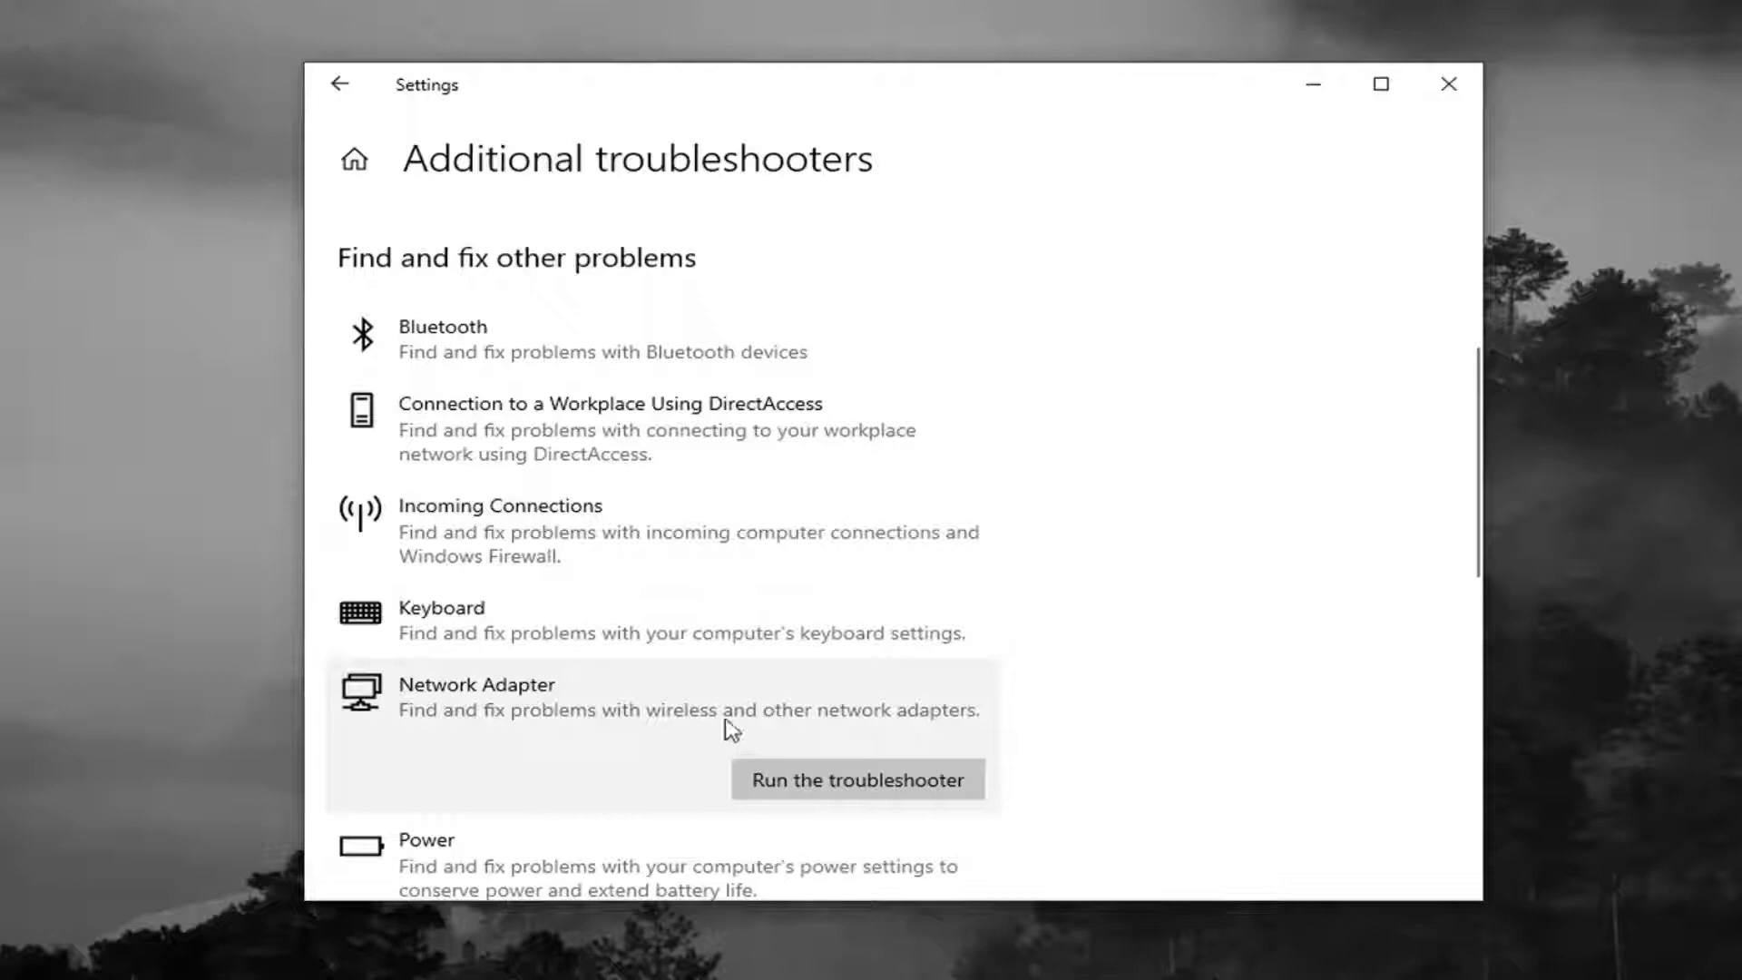
mouse_move(942, 738)
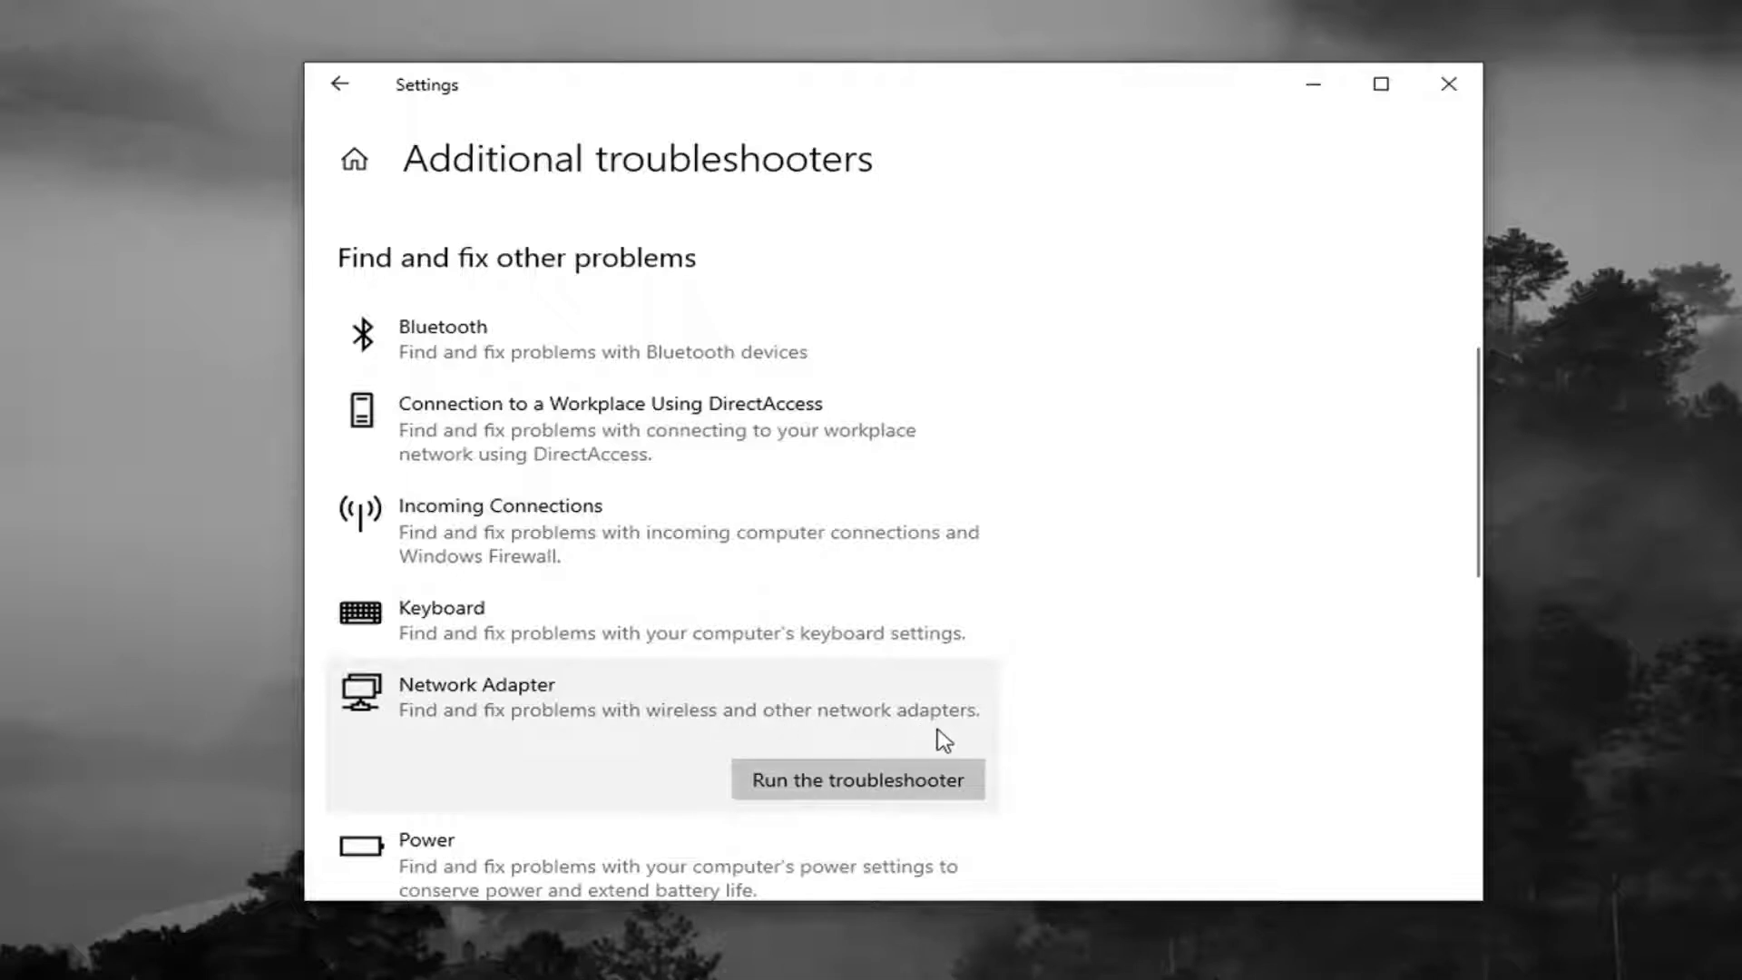
- Run the Network Adapter troubleshooter to completion and close it
left_click(857, 778)
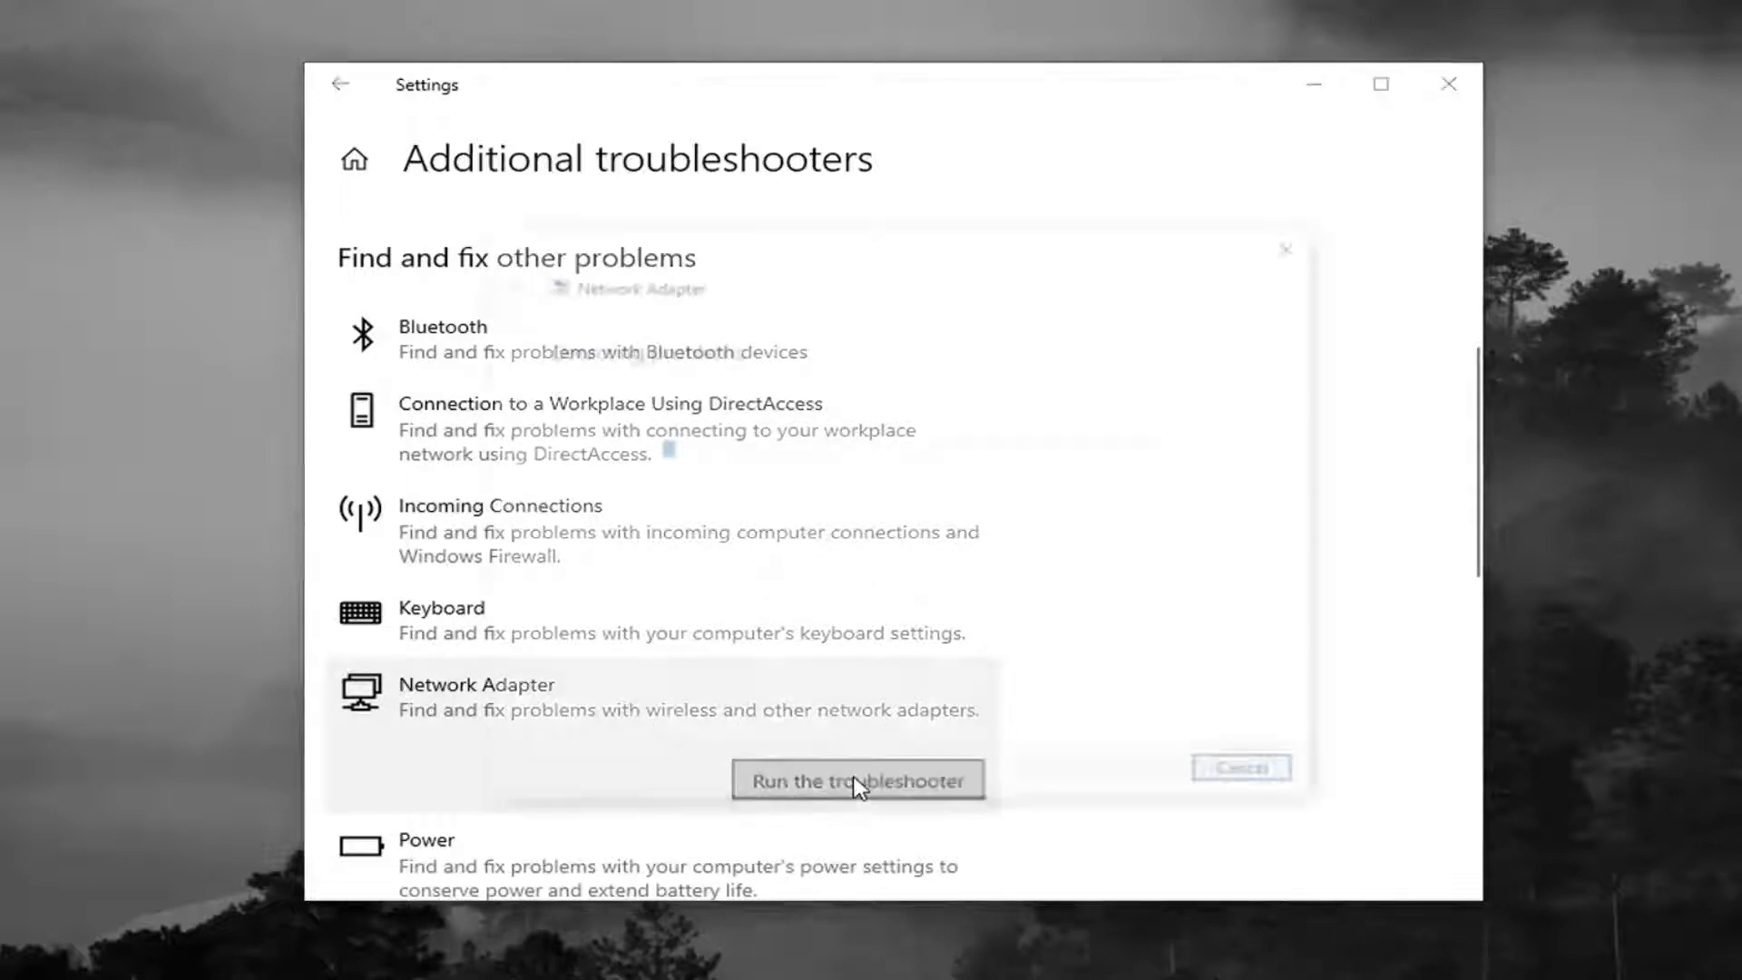
left_click(856, 779)
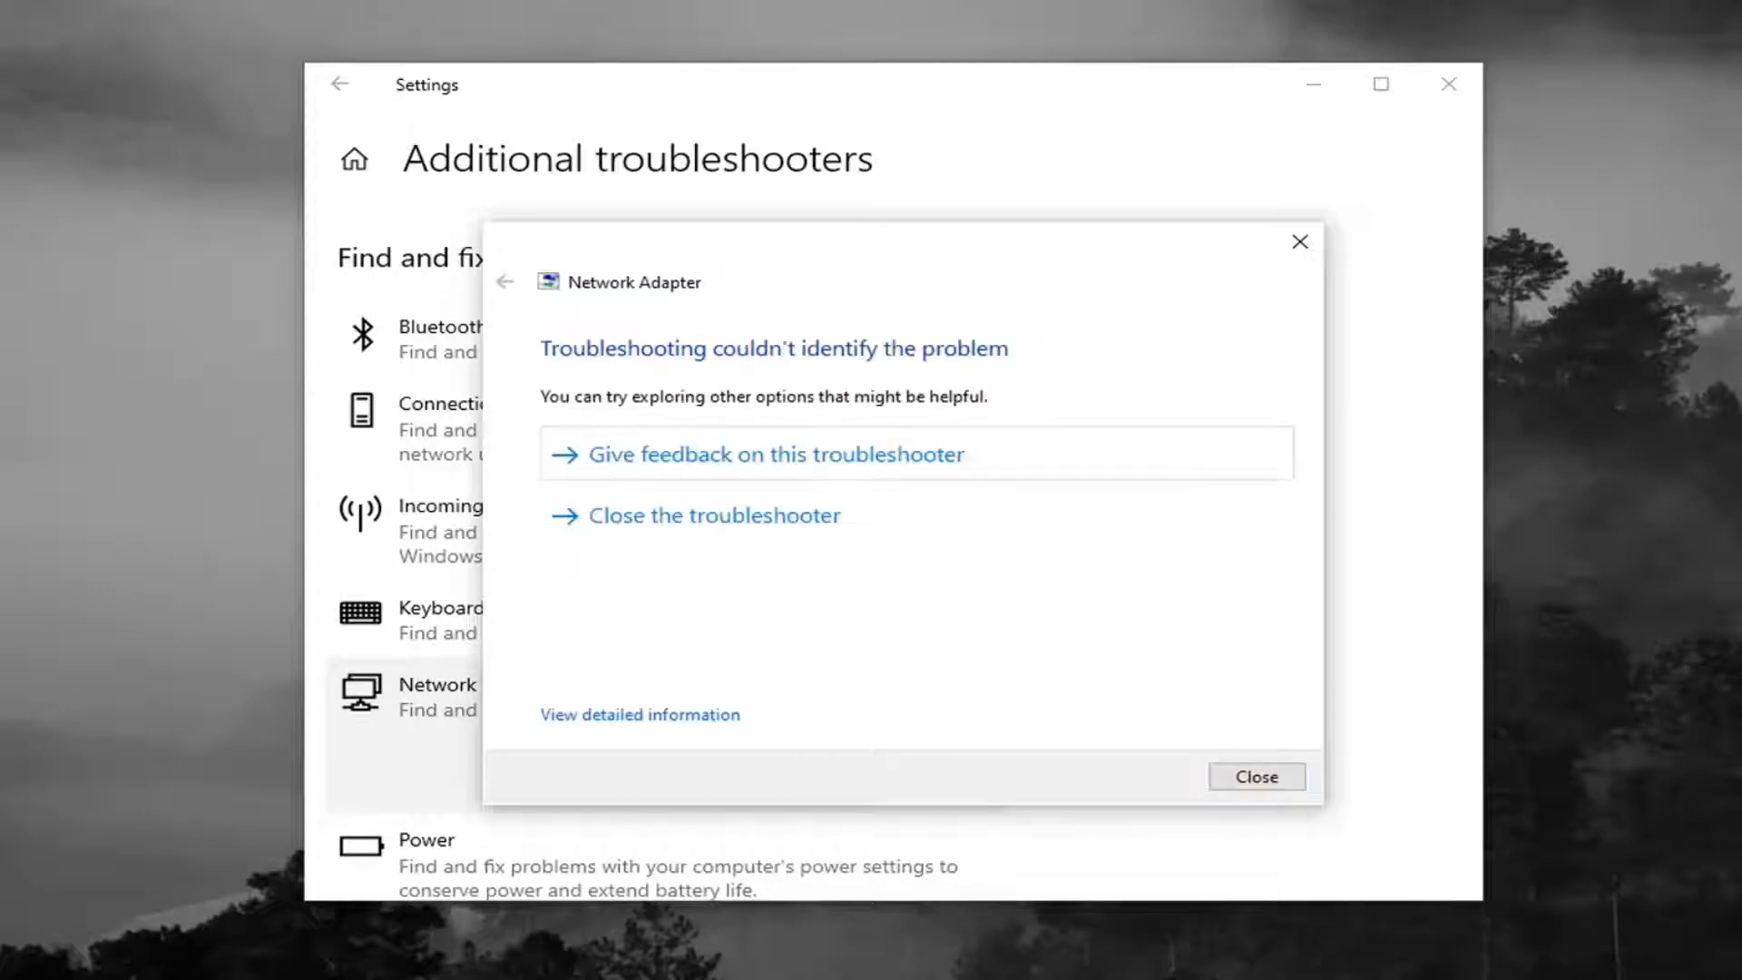
left_click(1256, 774)
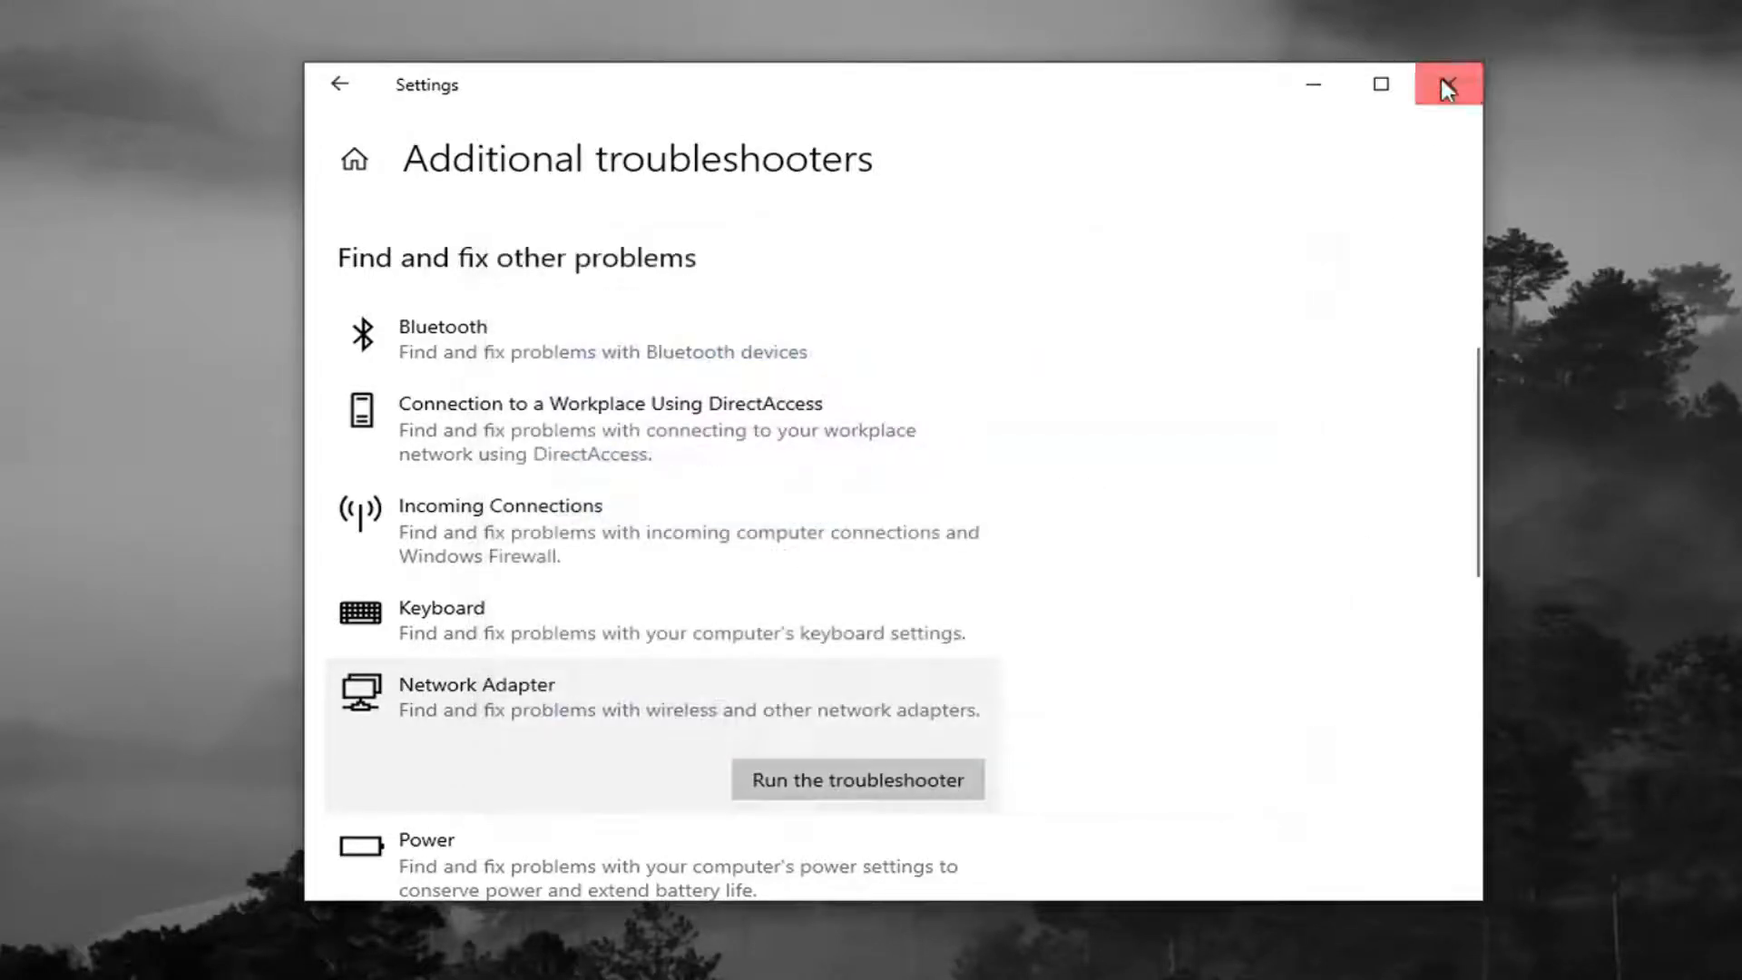
- Close Settings and launch Device Manager via a Start search for 'device manager'
left_click(1446, 86)
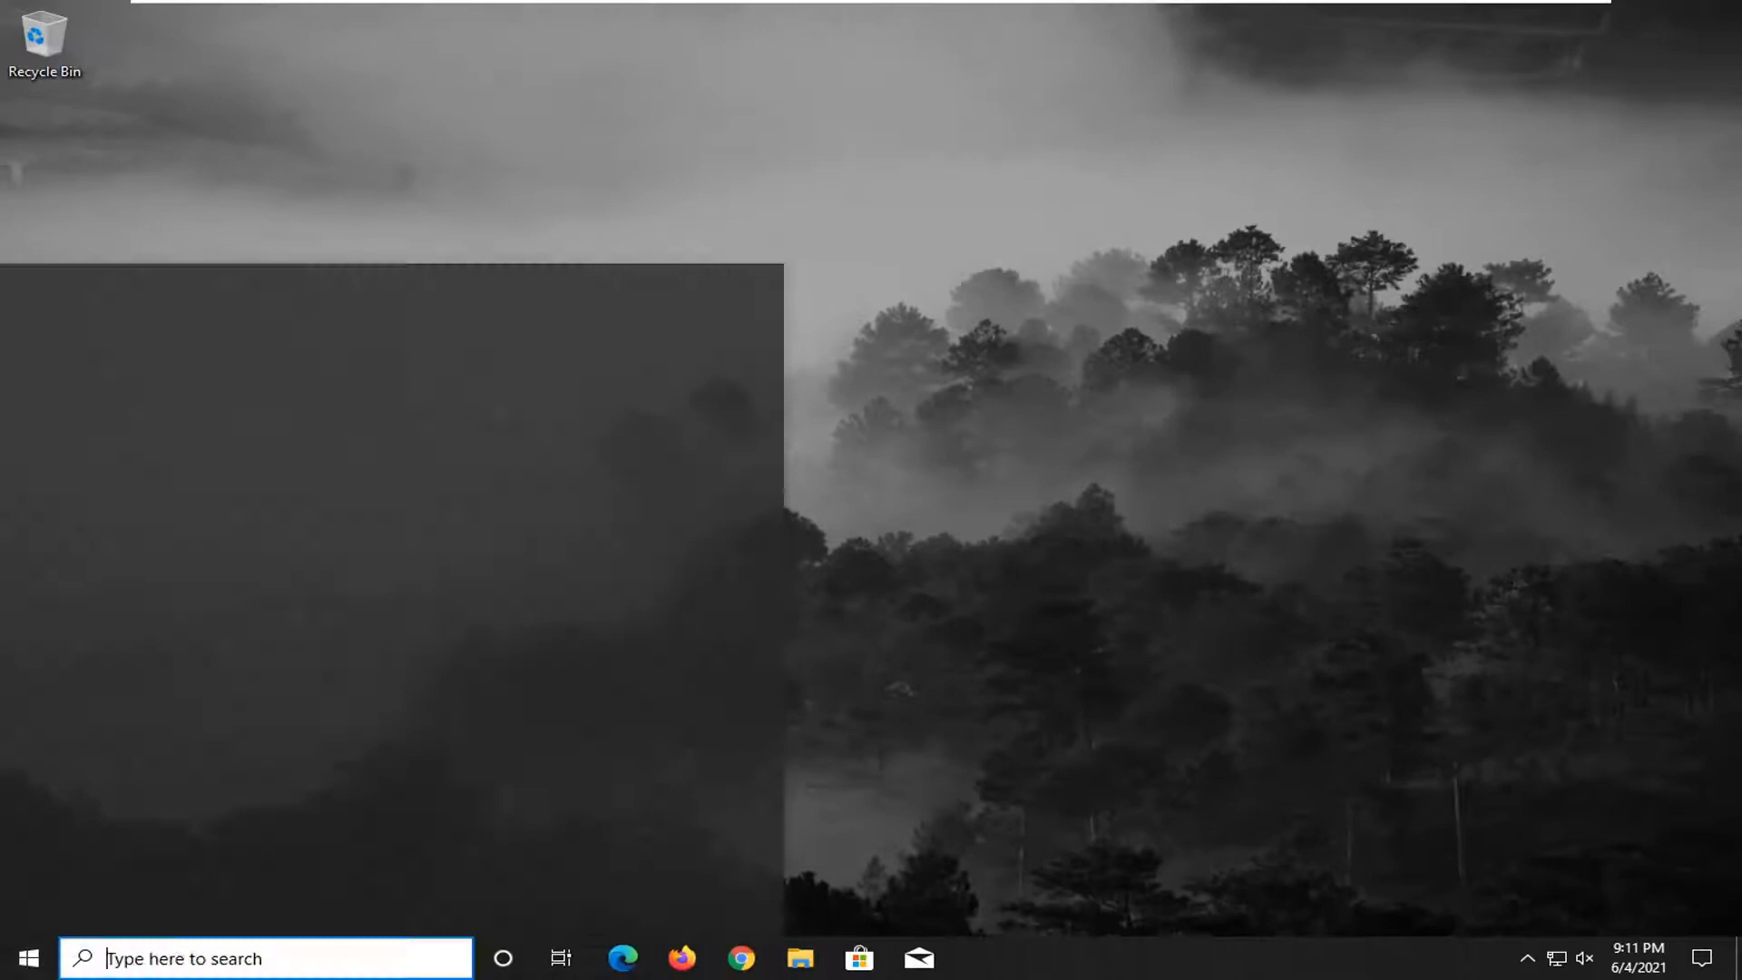
left_click(27, 957)
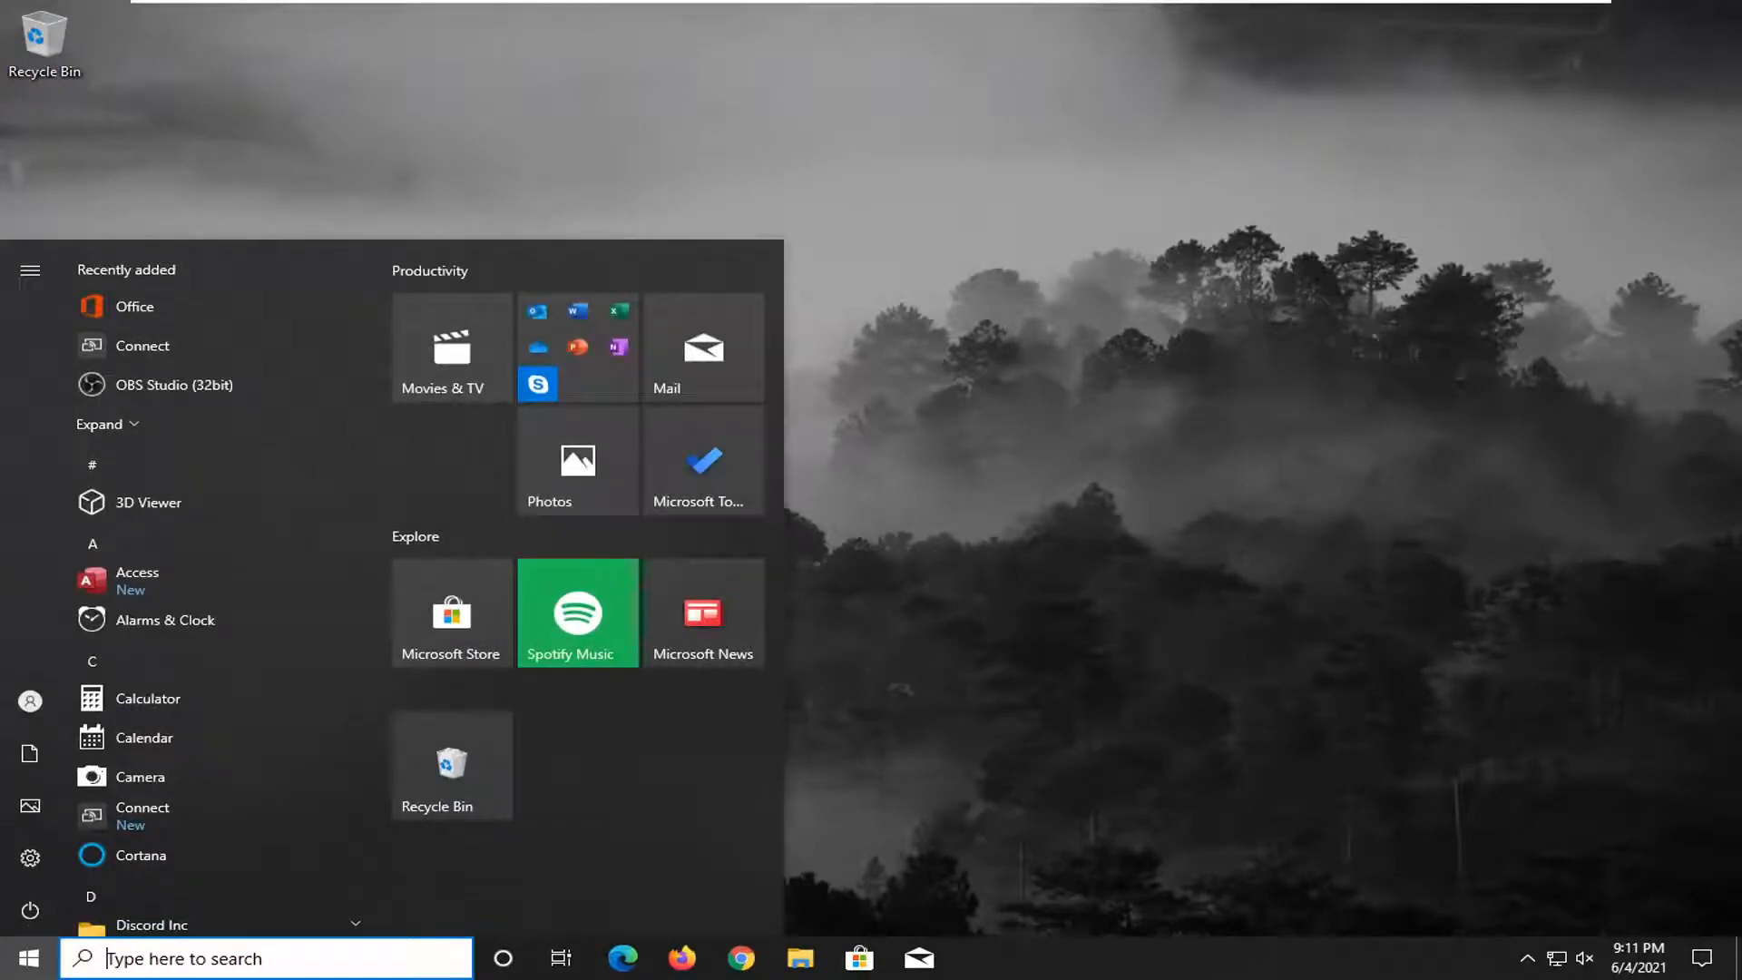
type("device manager")
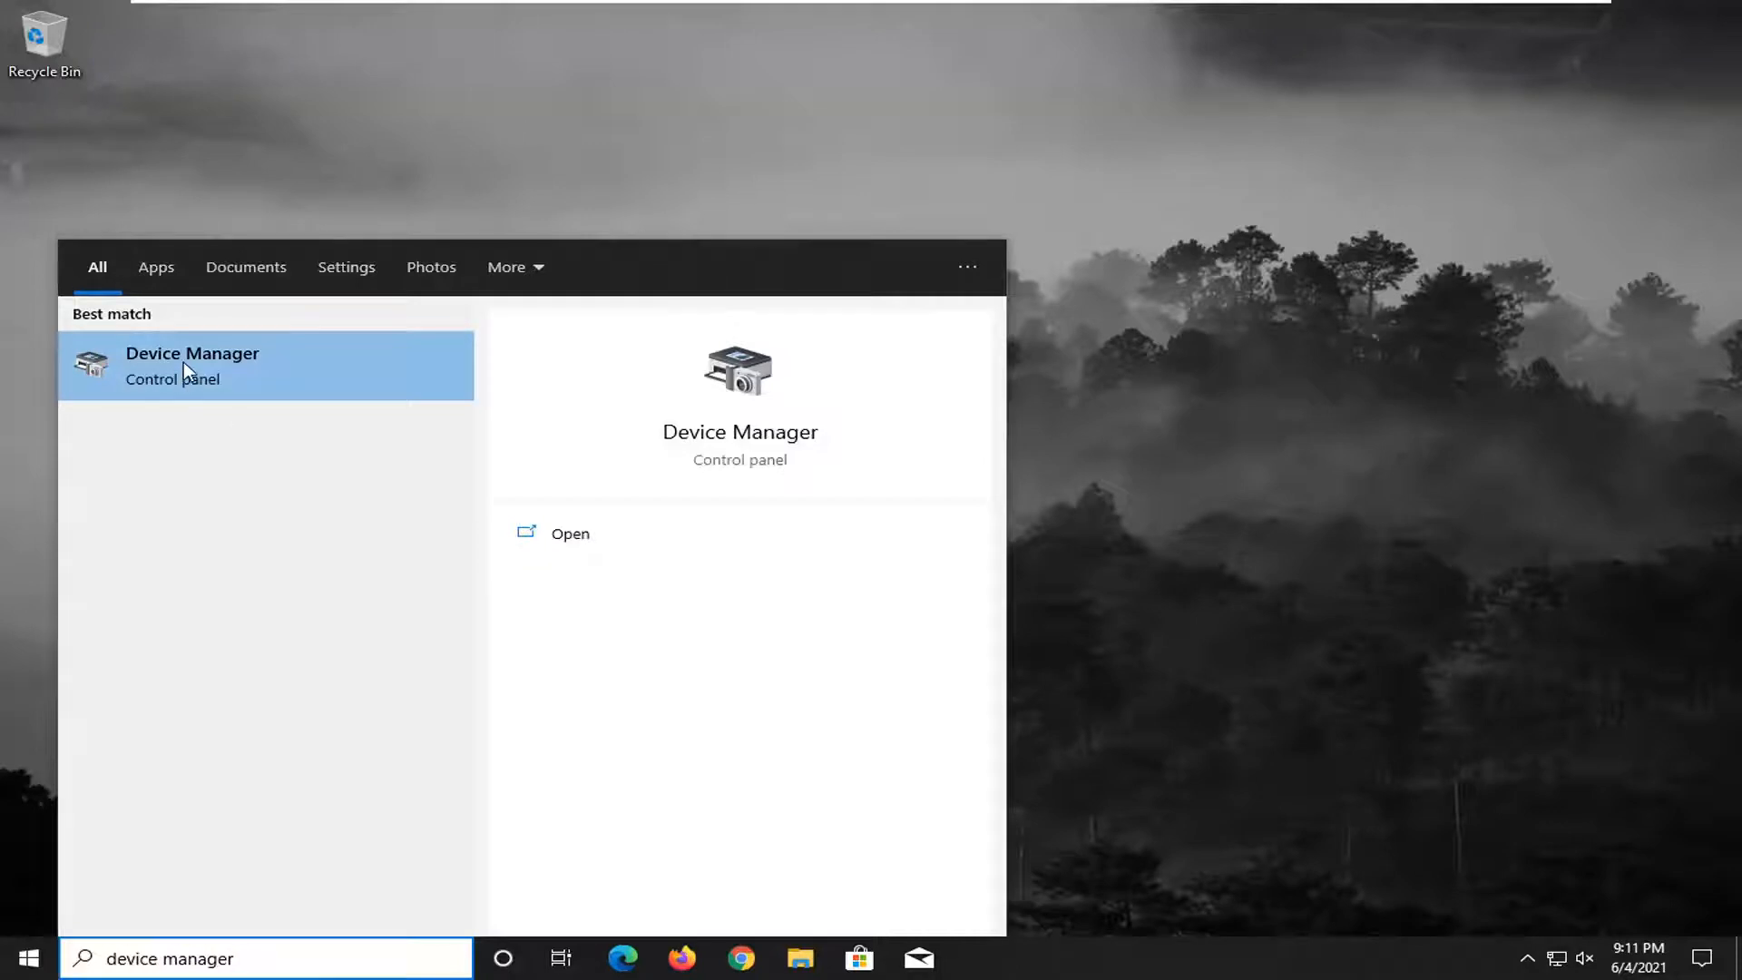
left_click(192, 365)
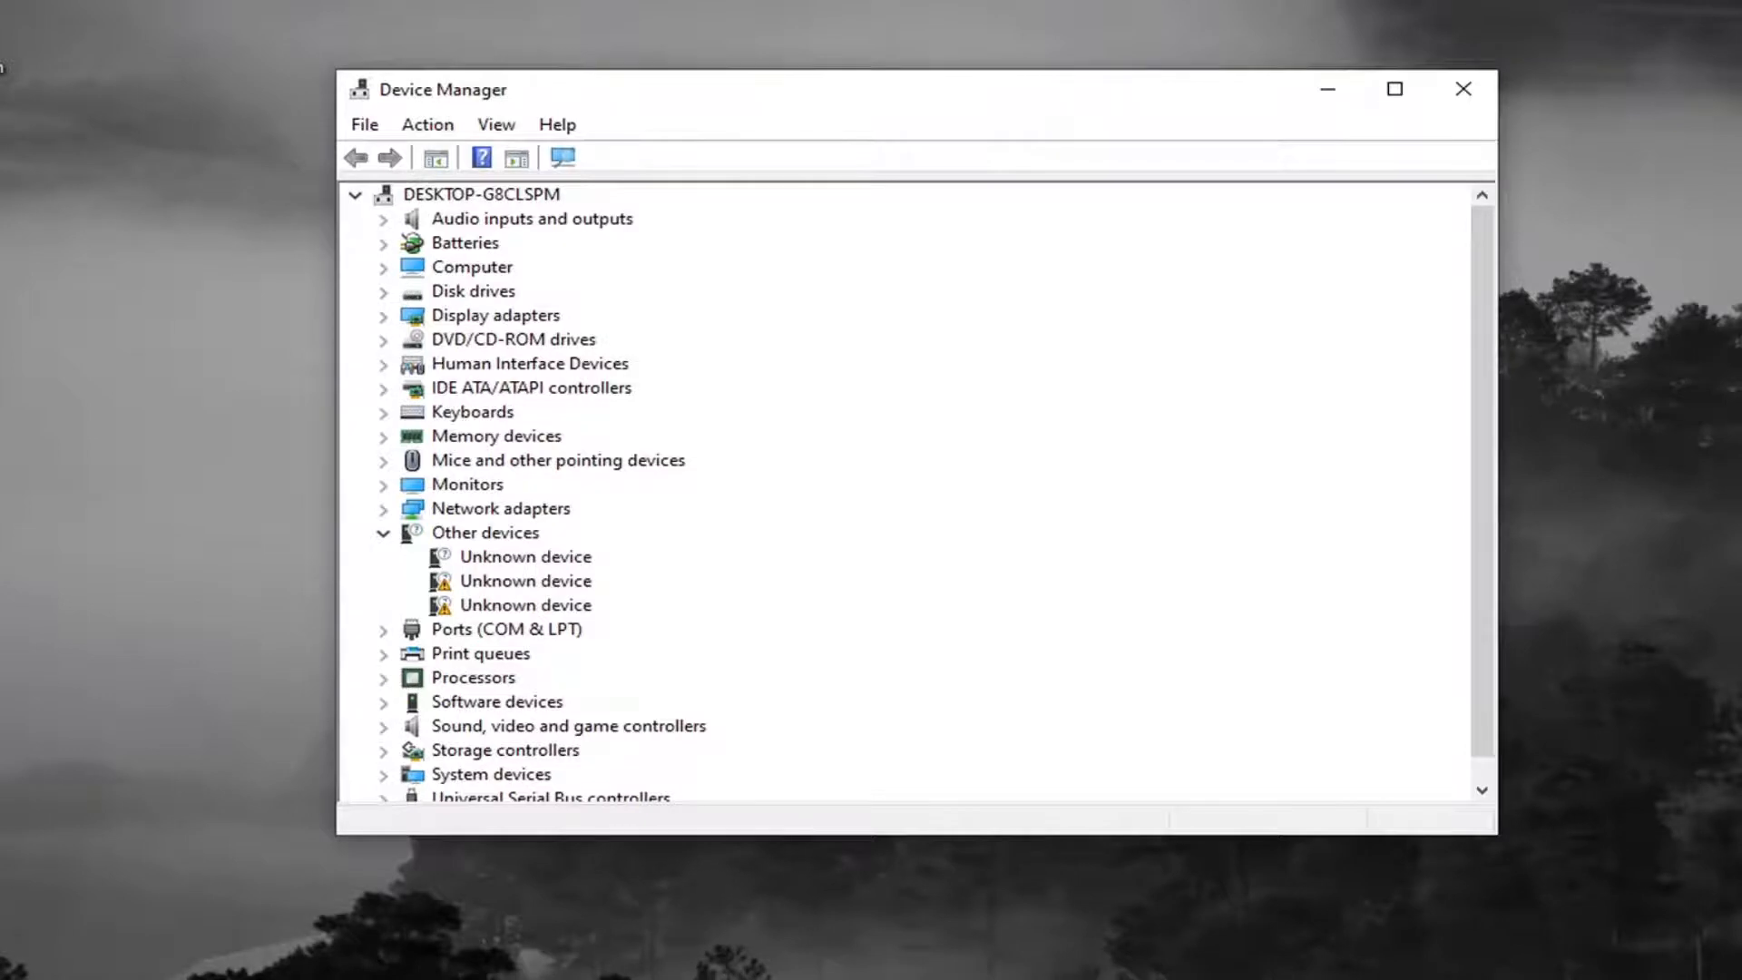
- Under Network adapters, choose Update driver for the Intel 82574L Gigabit Network Connection
left_click(480, 195)
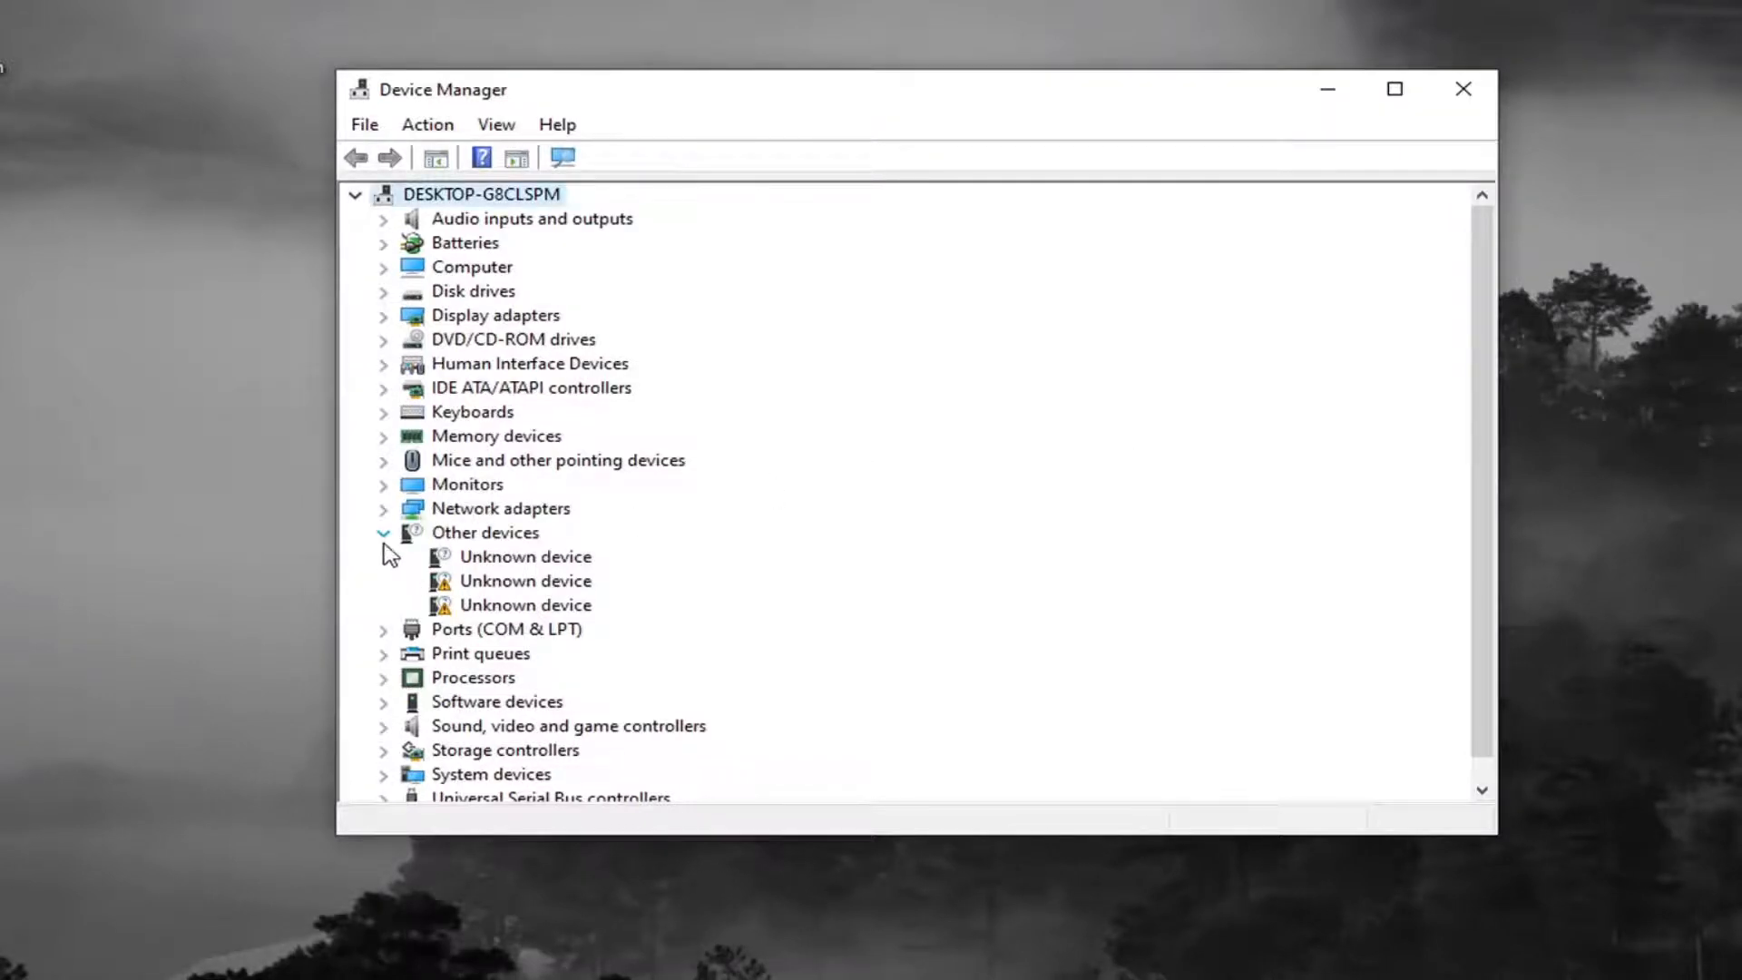
left_click(383, 508)
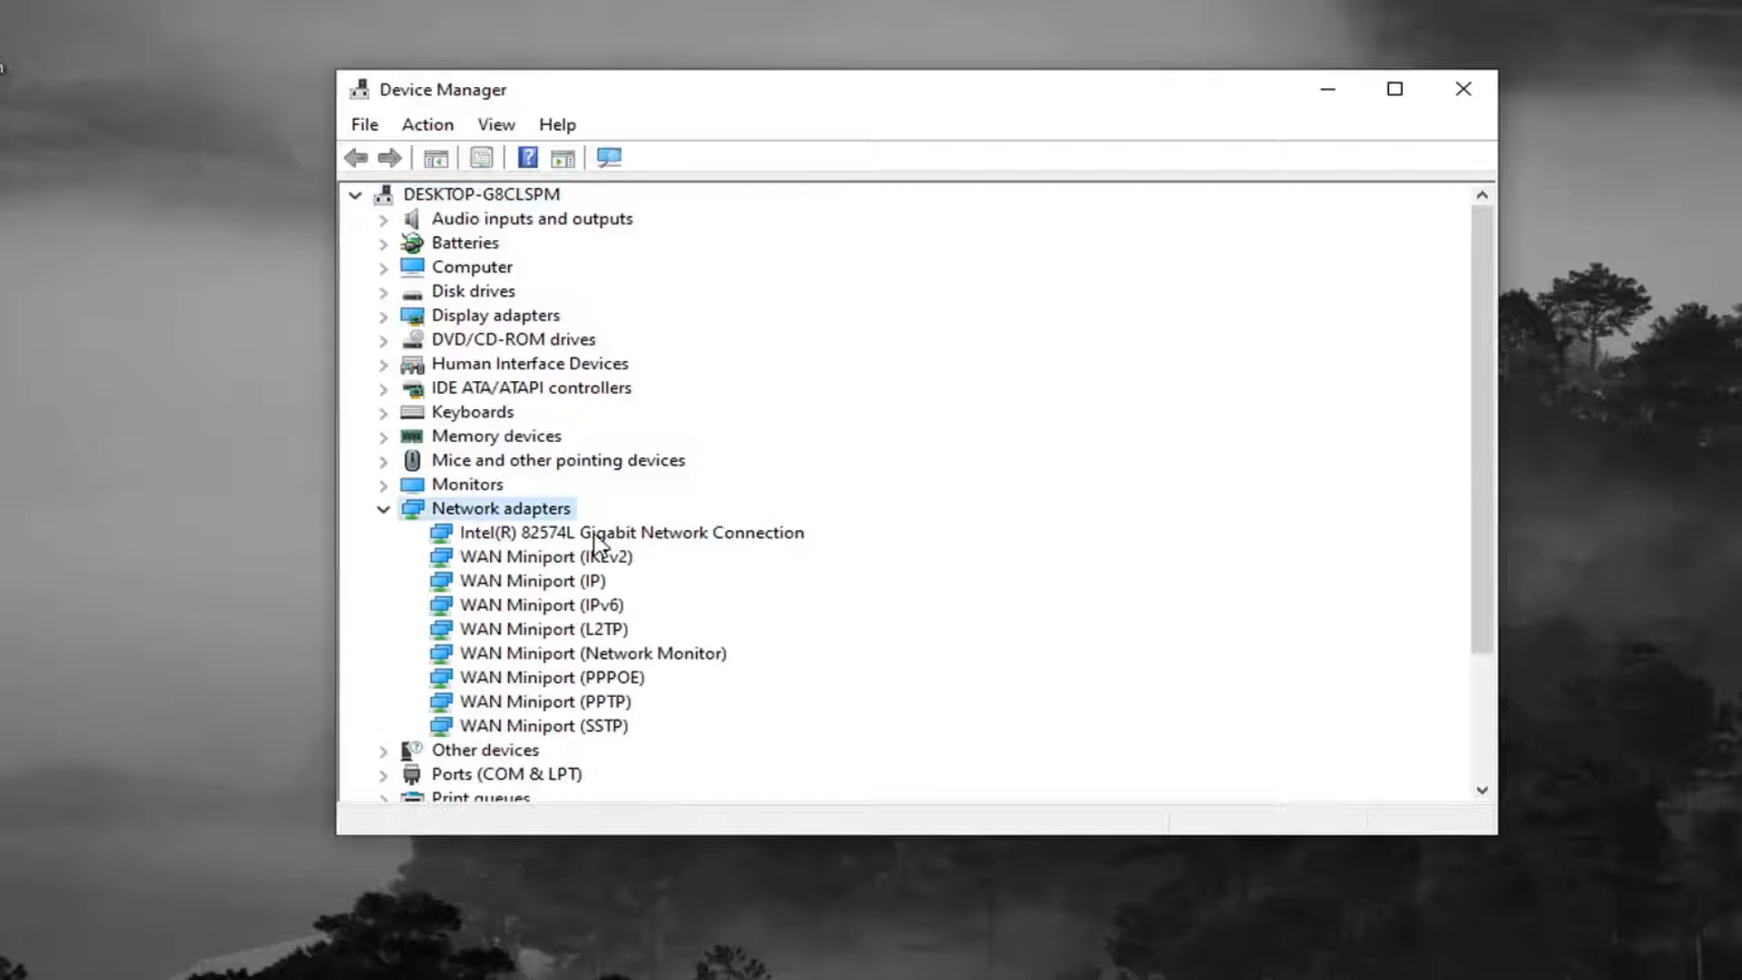
left_click(630, 532)
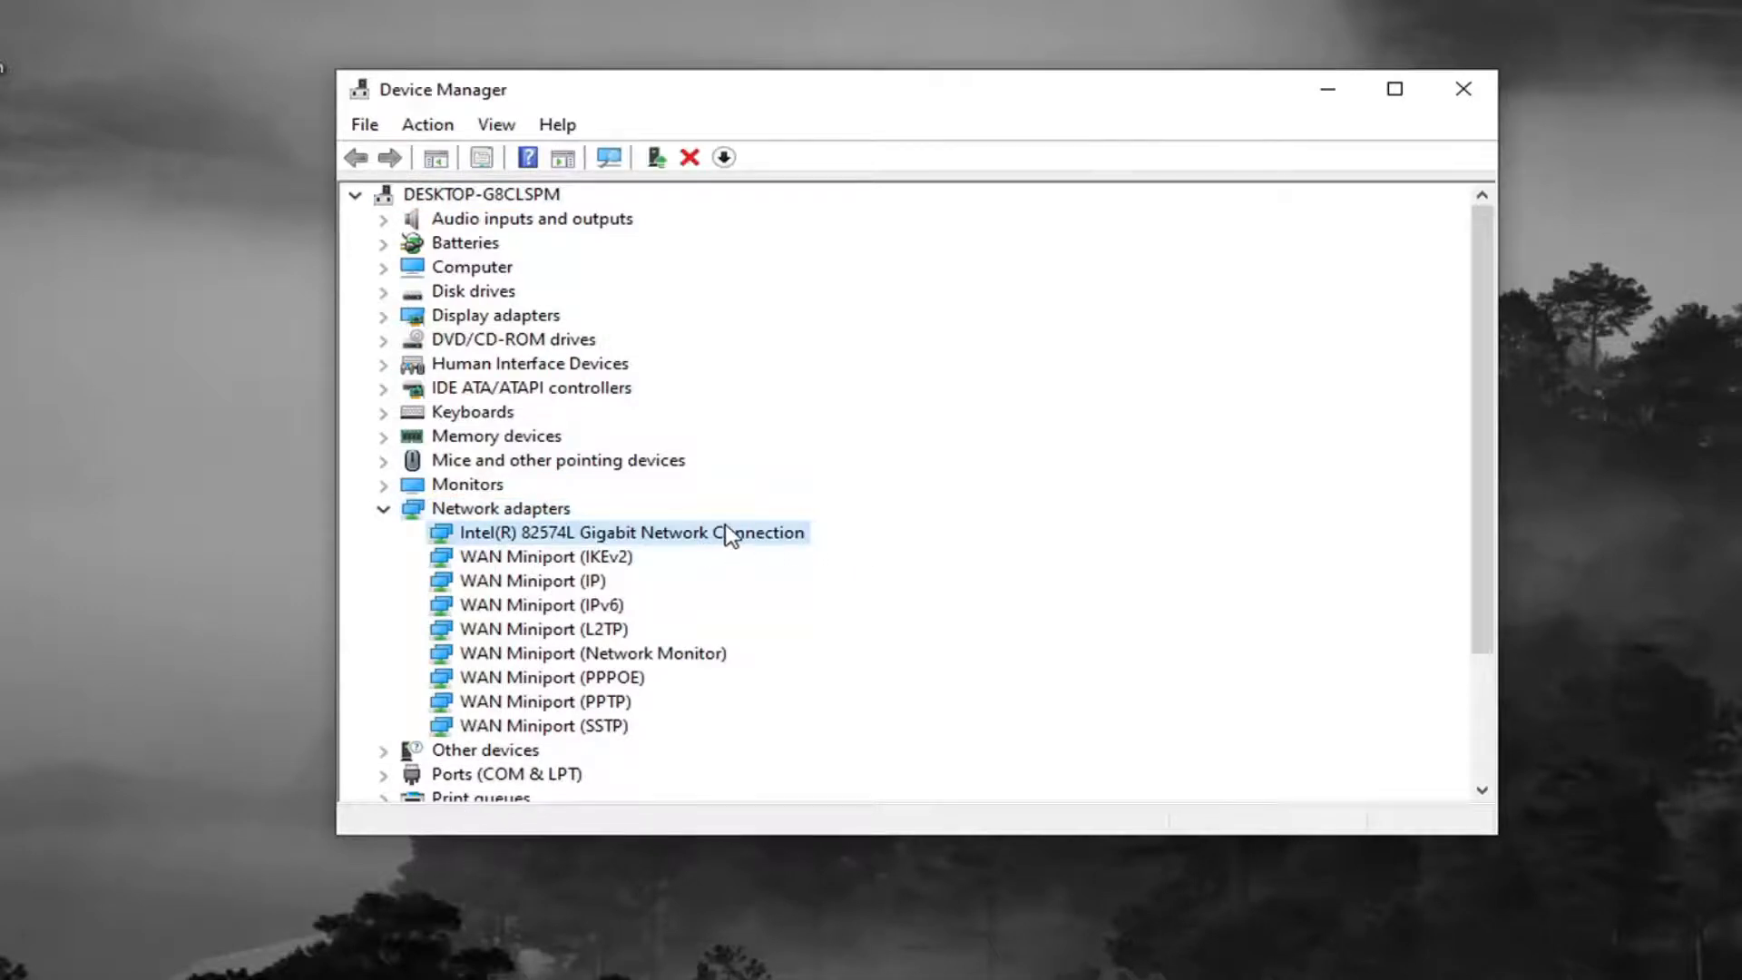
right_click(627, 531)
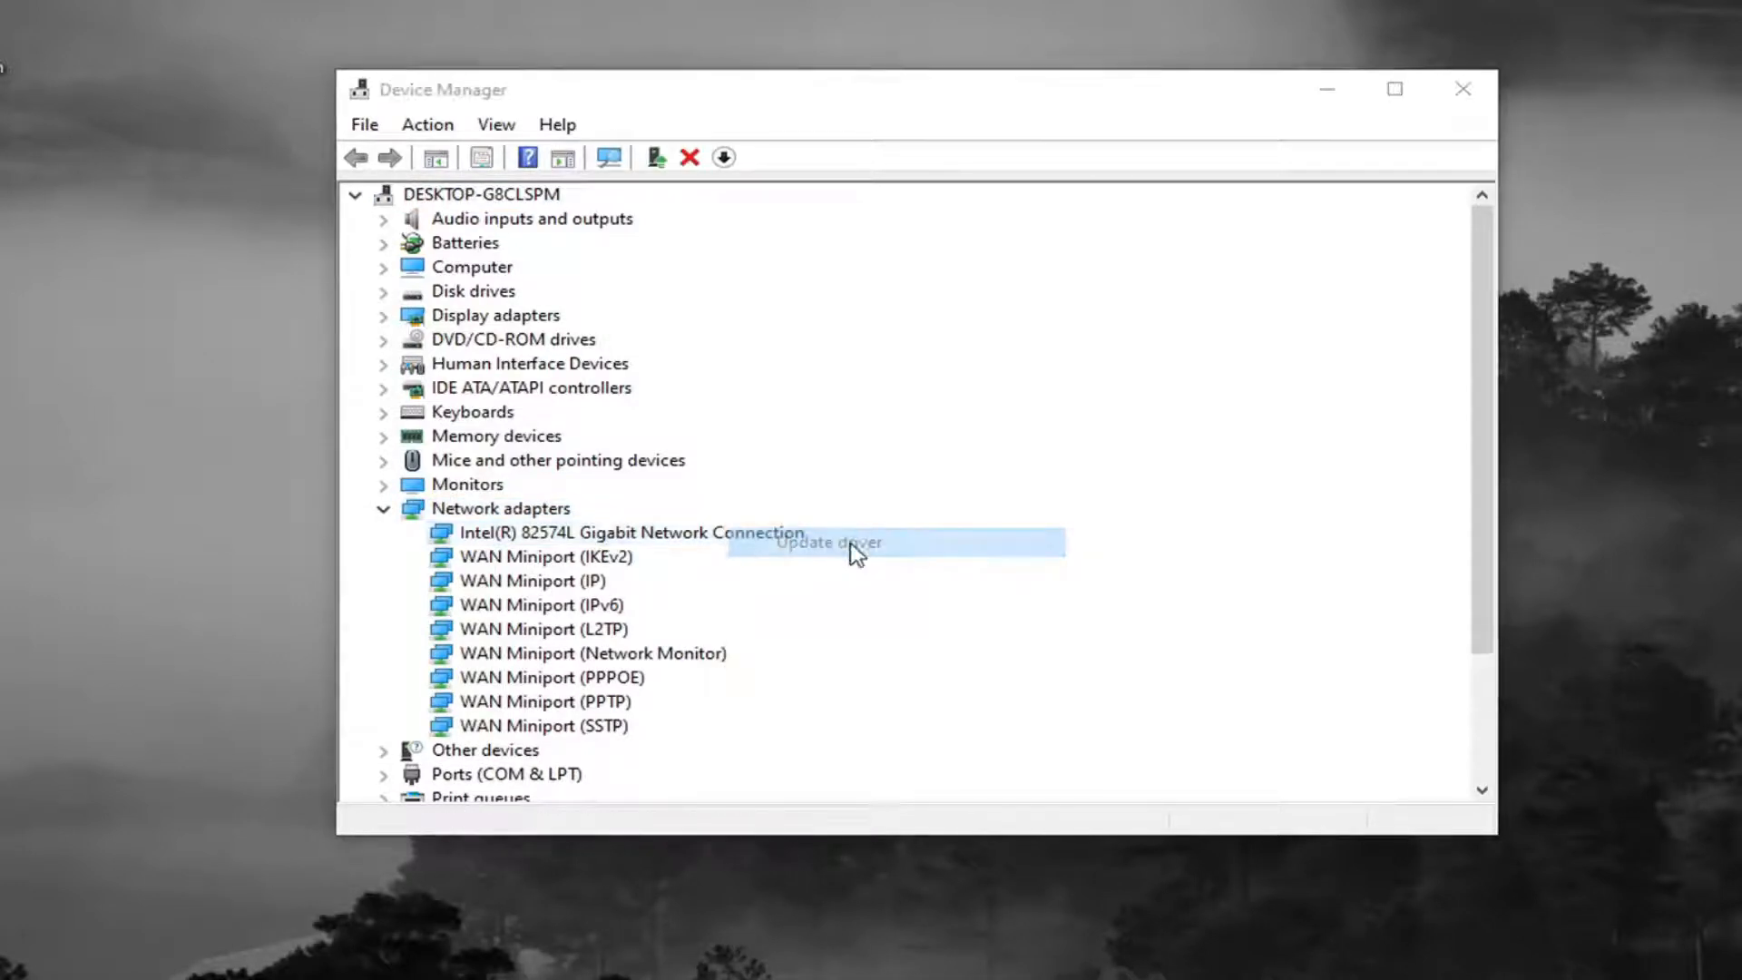
left_click(827, 542)
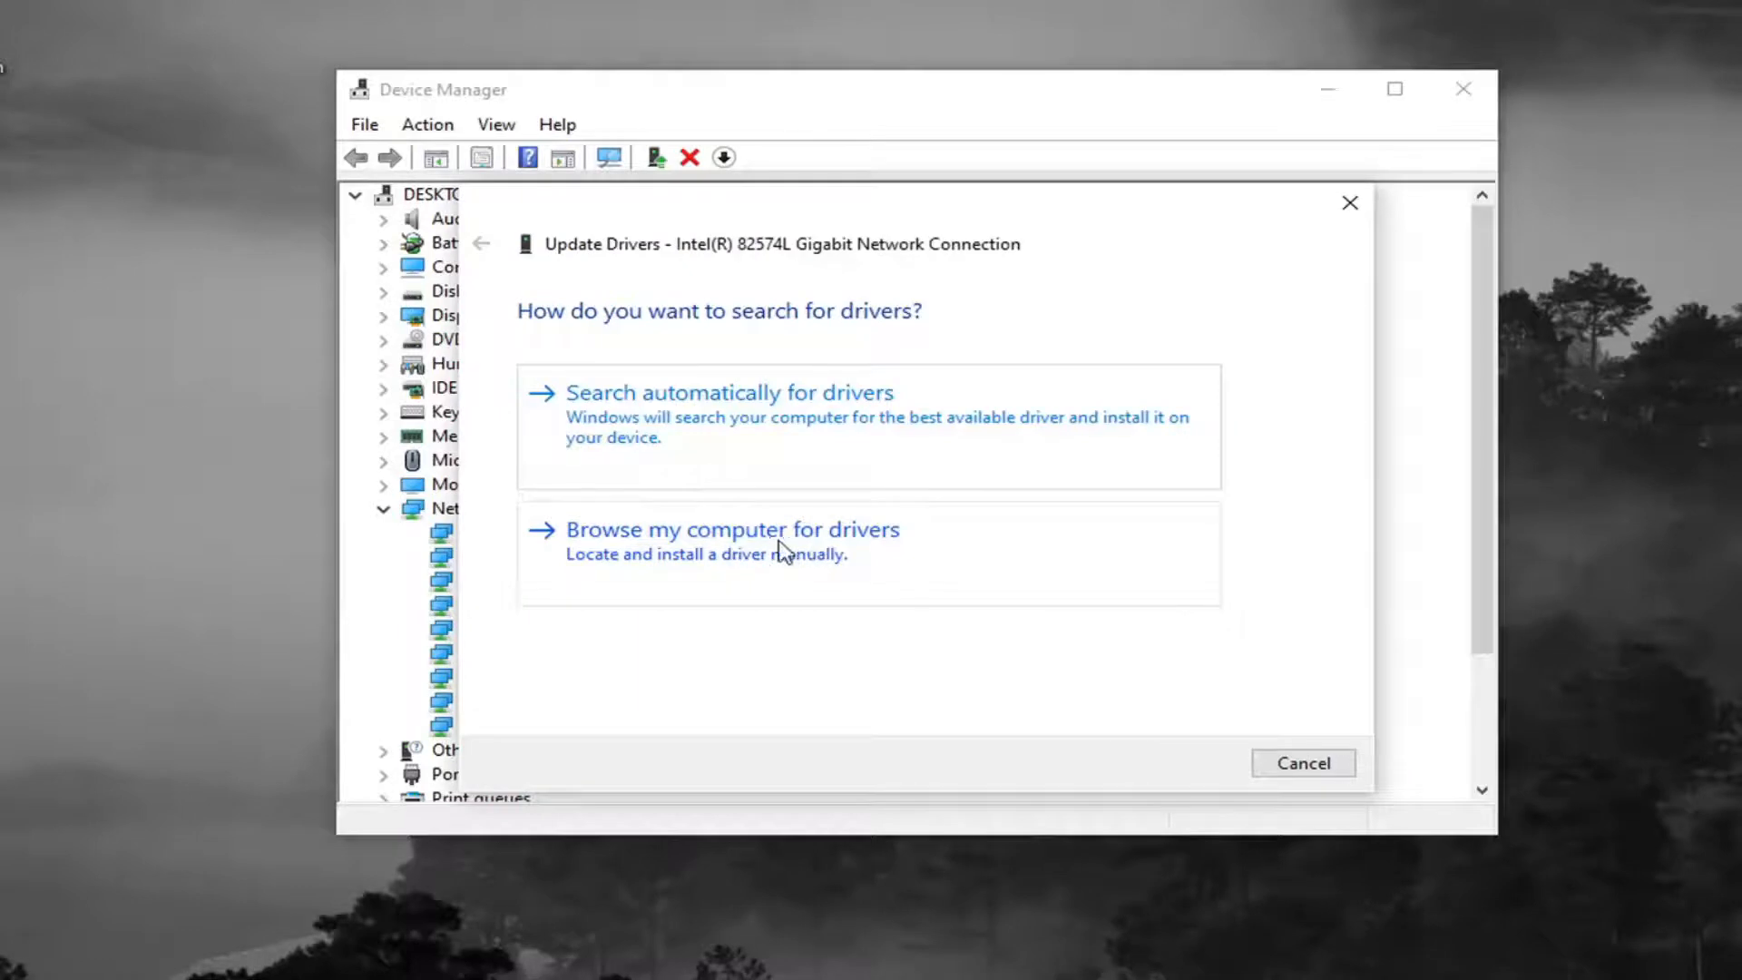
- Install a driver from the list available on this computer and close the successful update dialog
left_click(732, 528)
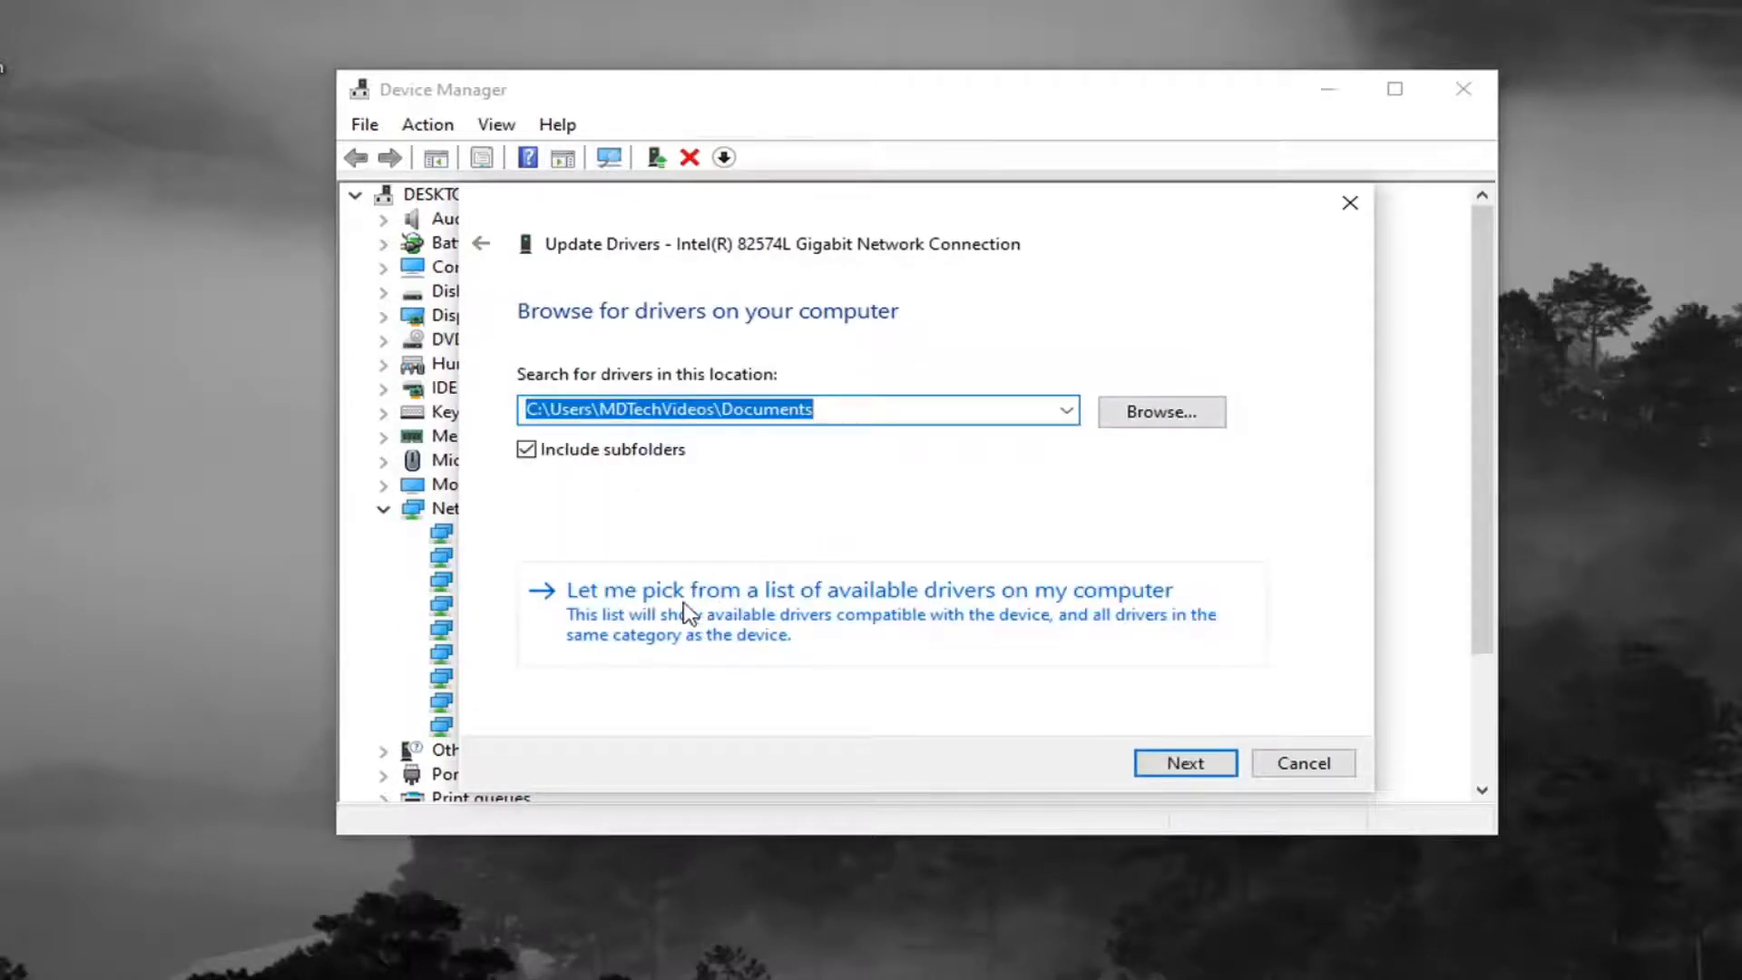
mouse_move(1151, 620)
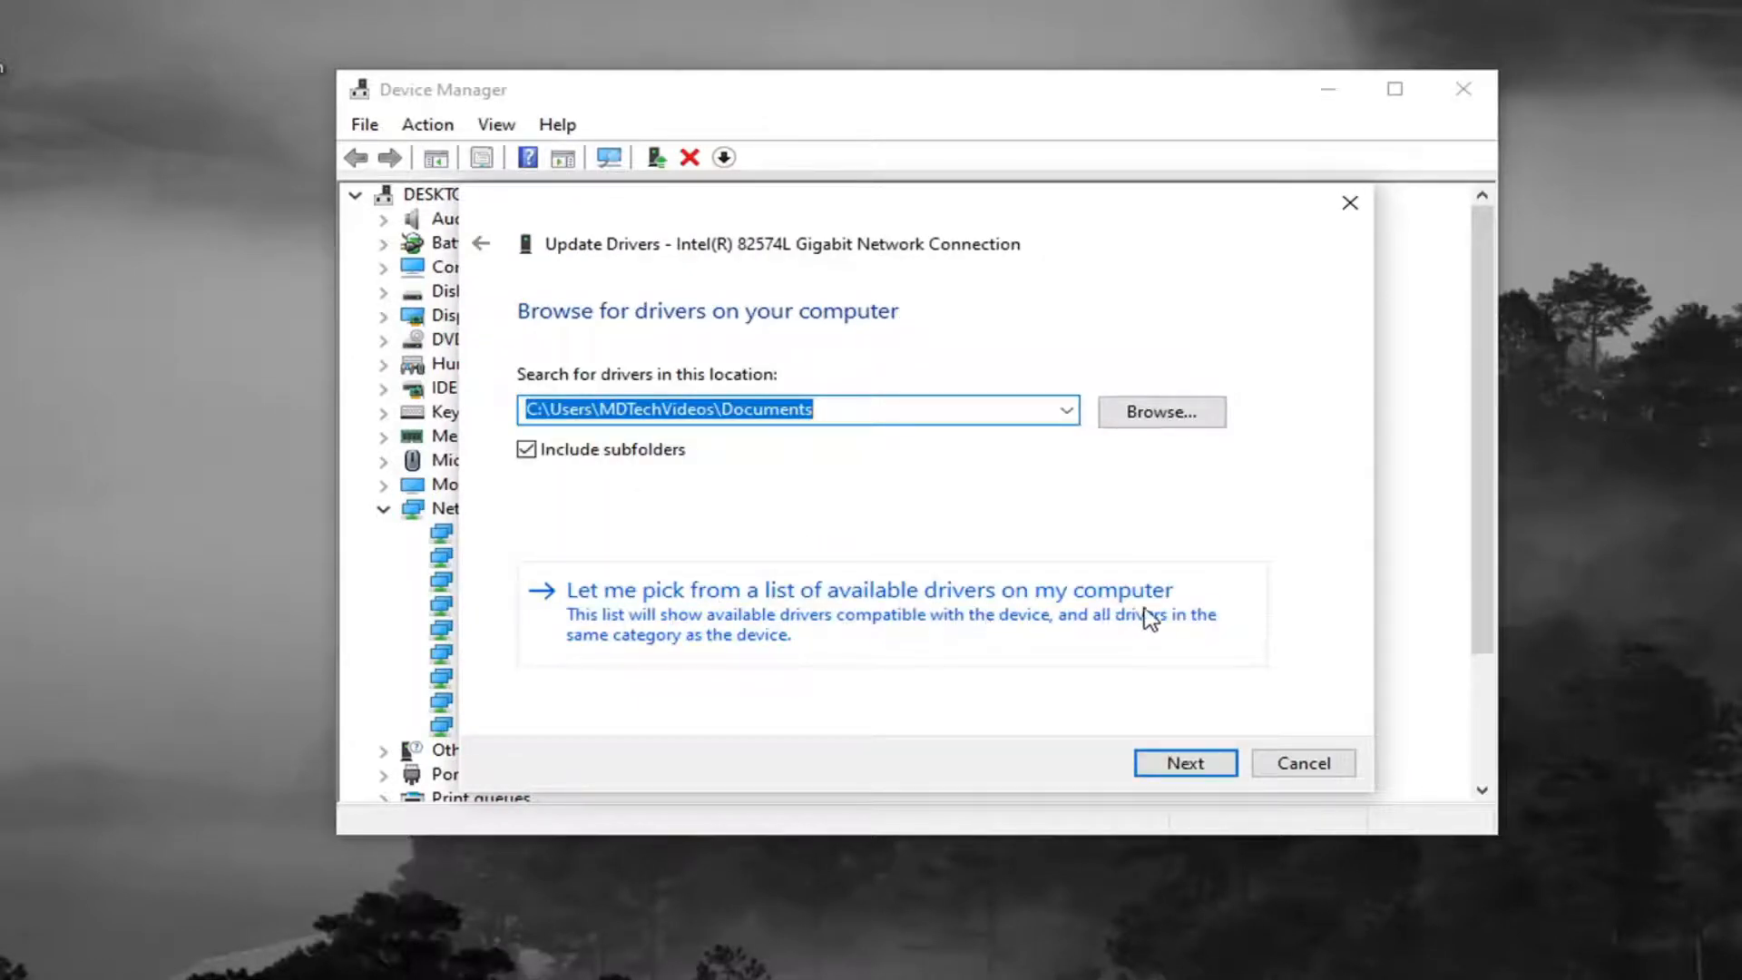
left_click(869, 590)
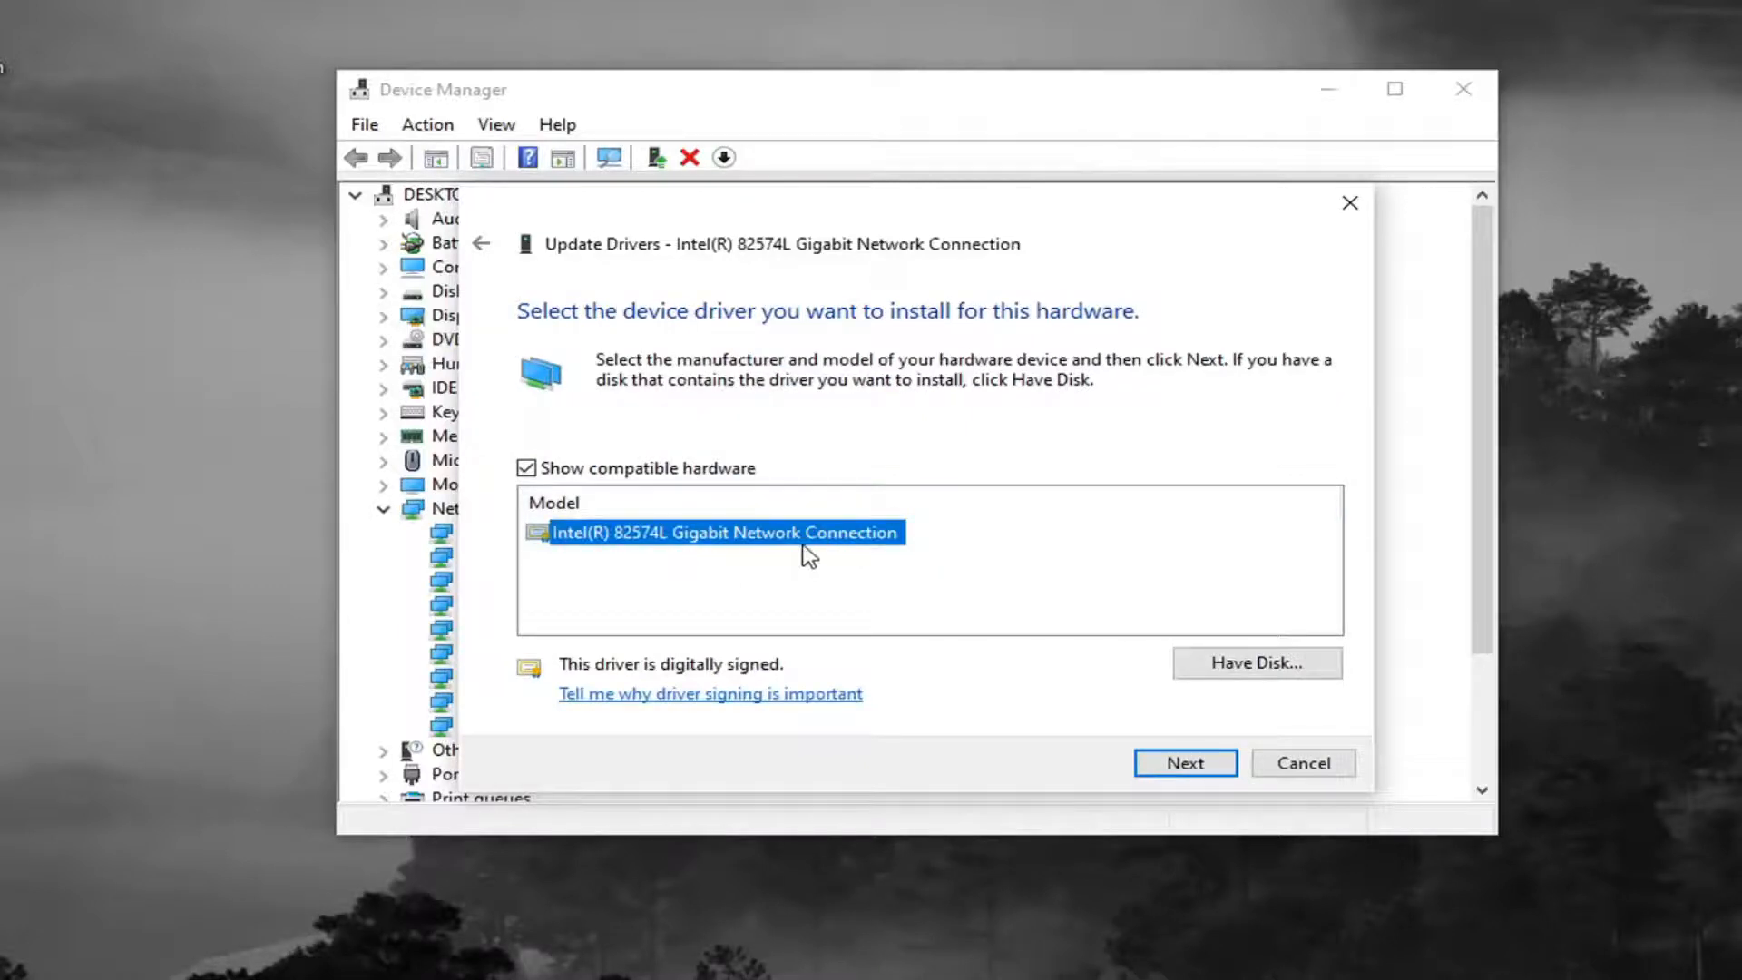
mouse_move(793, 541)
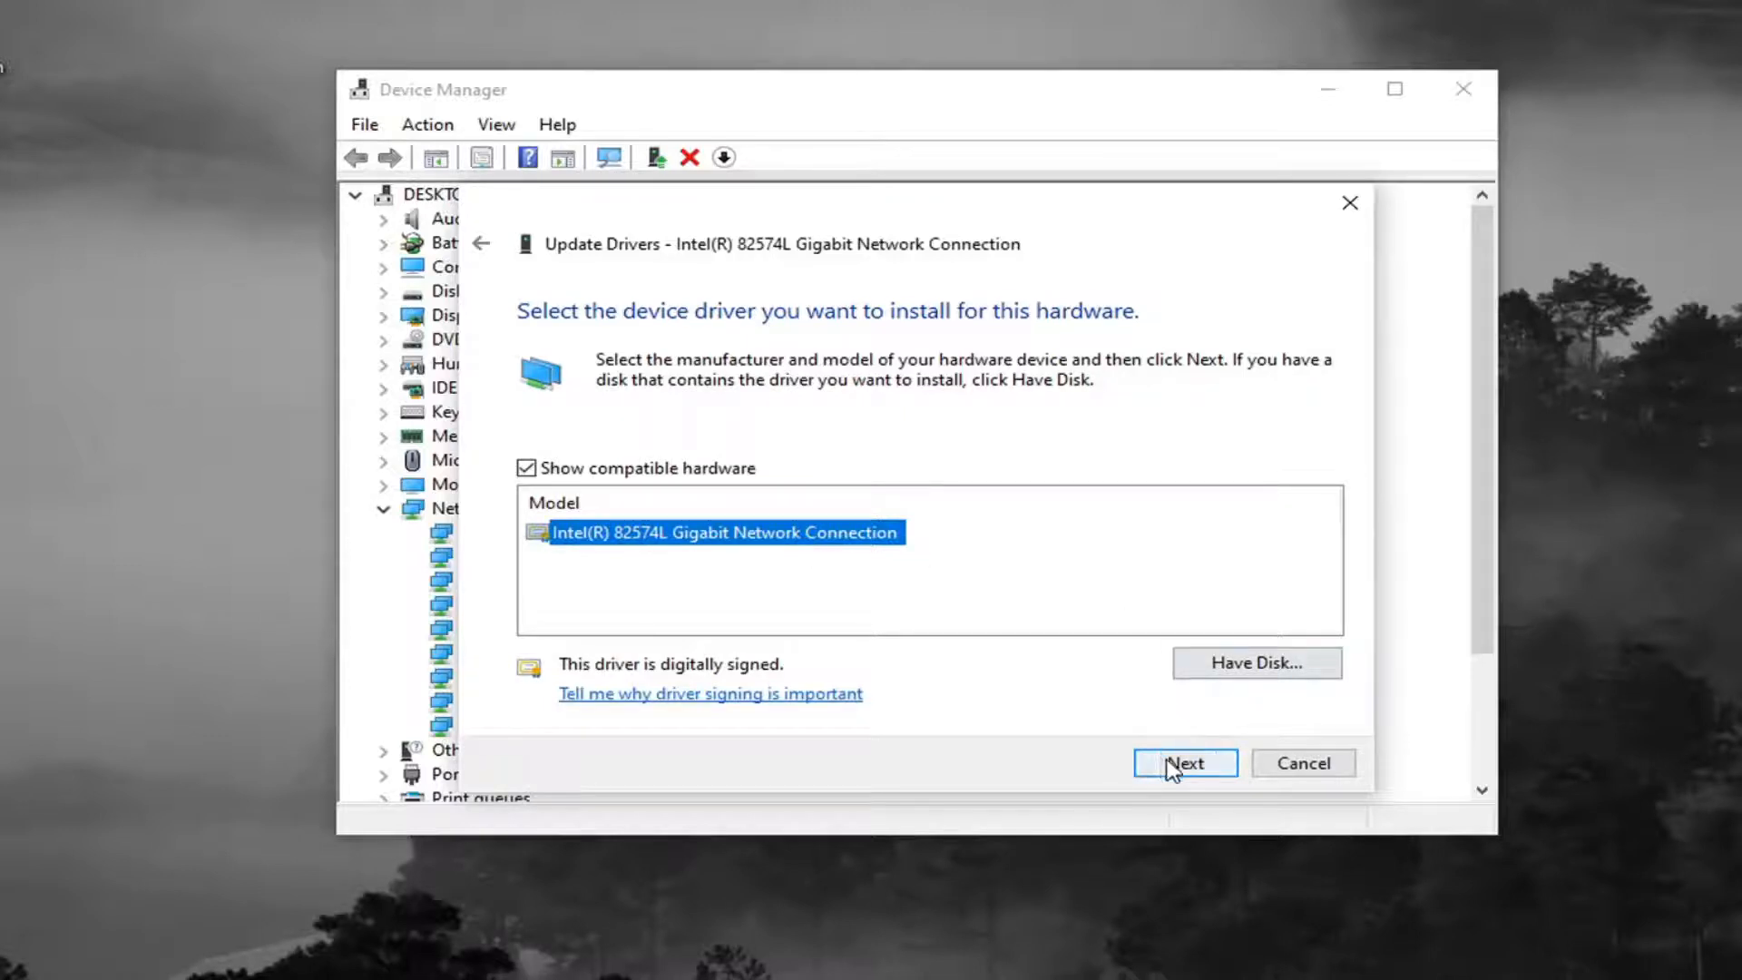
left_click(1183, 764)
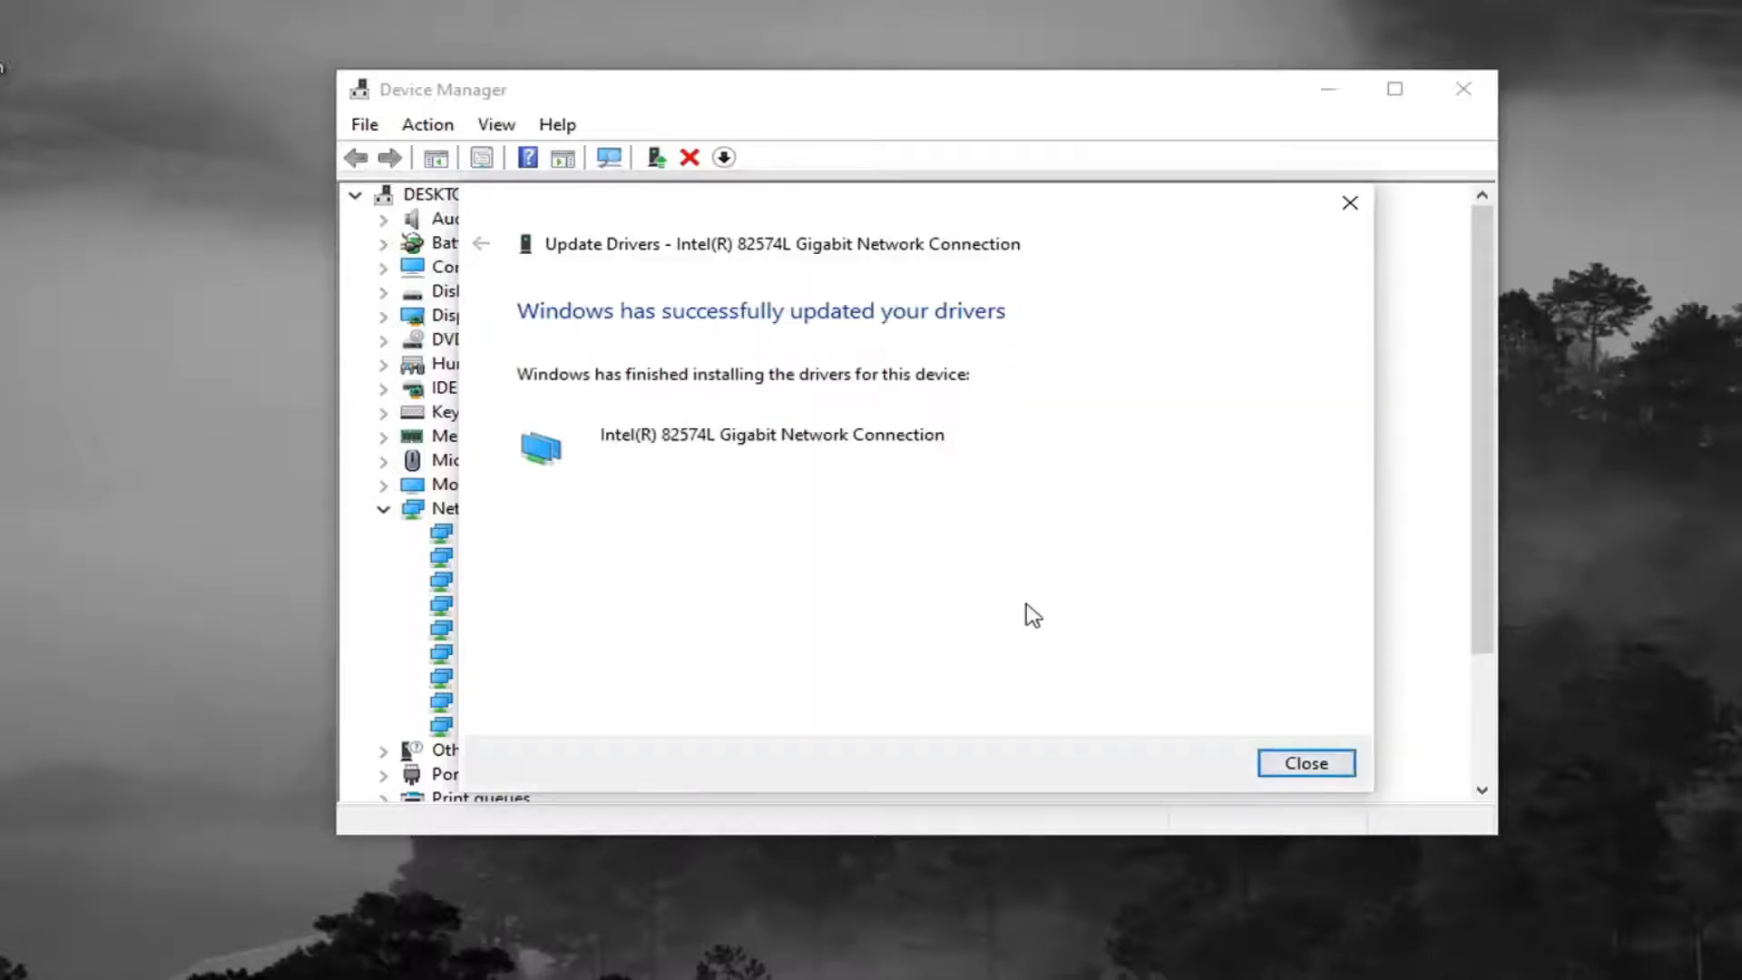
left_click(1304, 763)
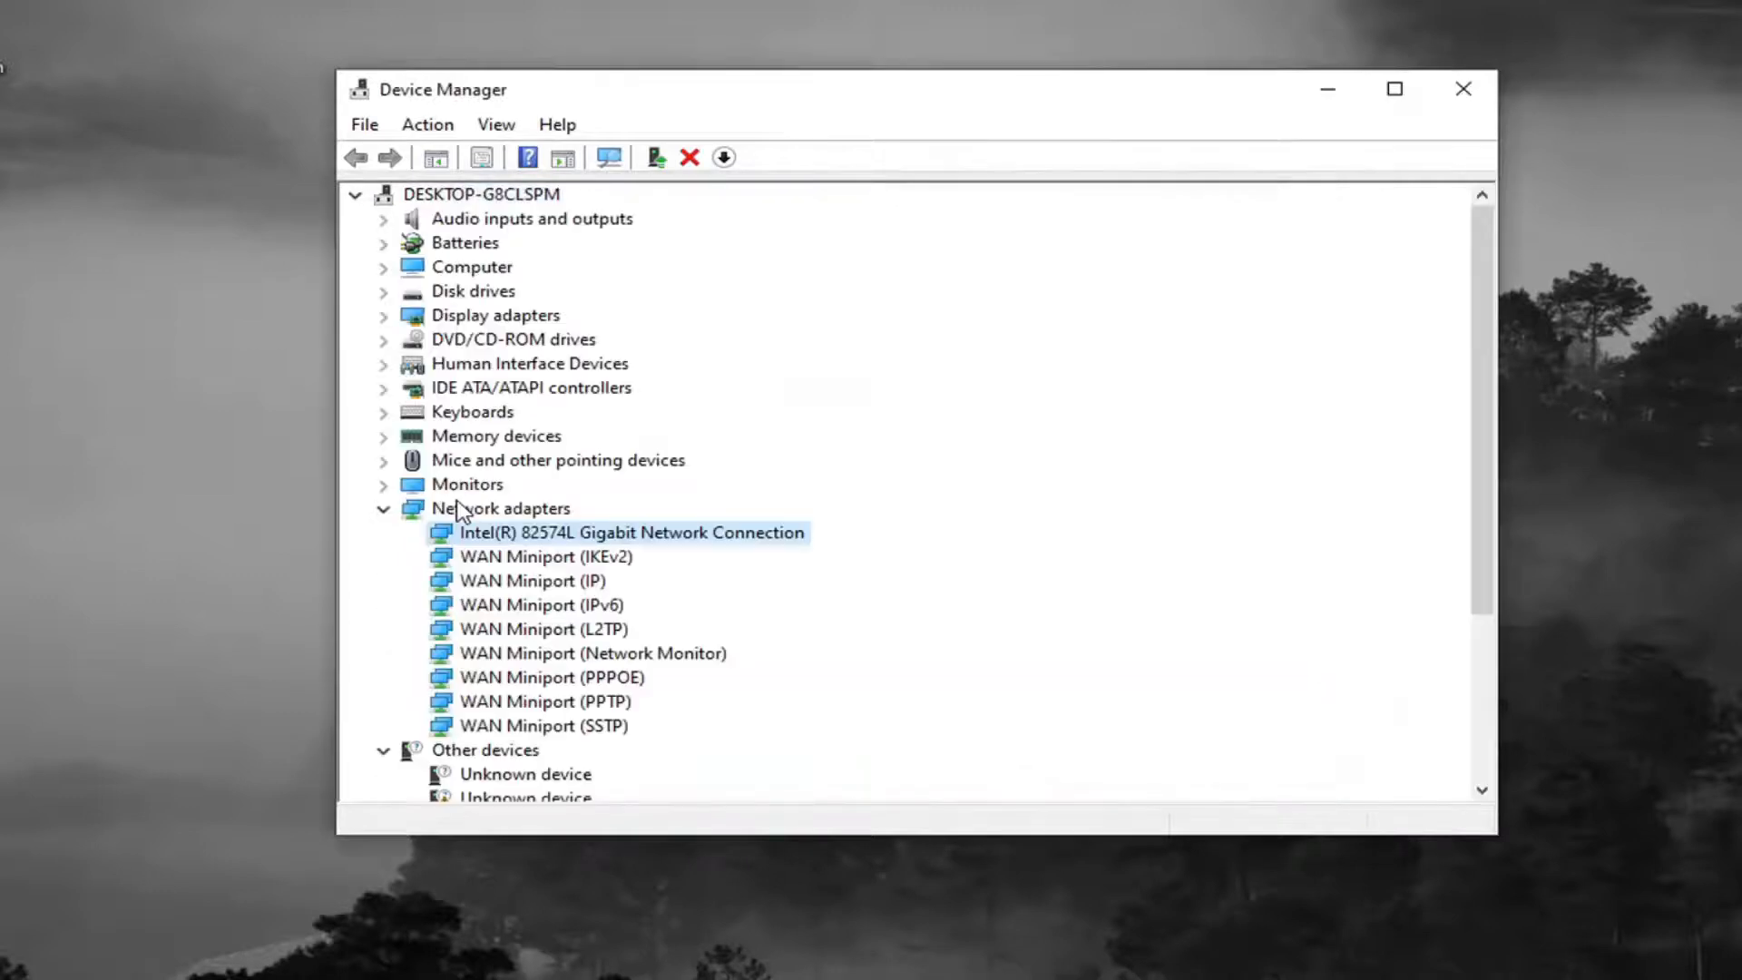
mouse_move(460, 511)
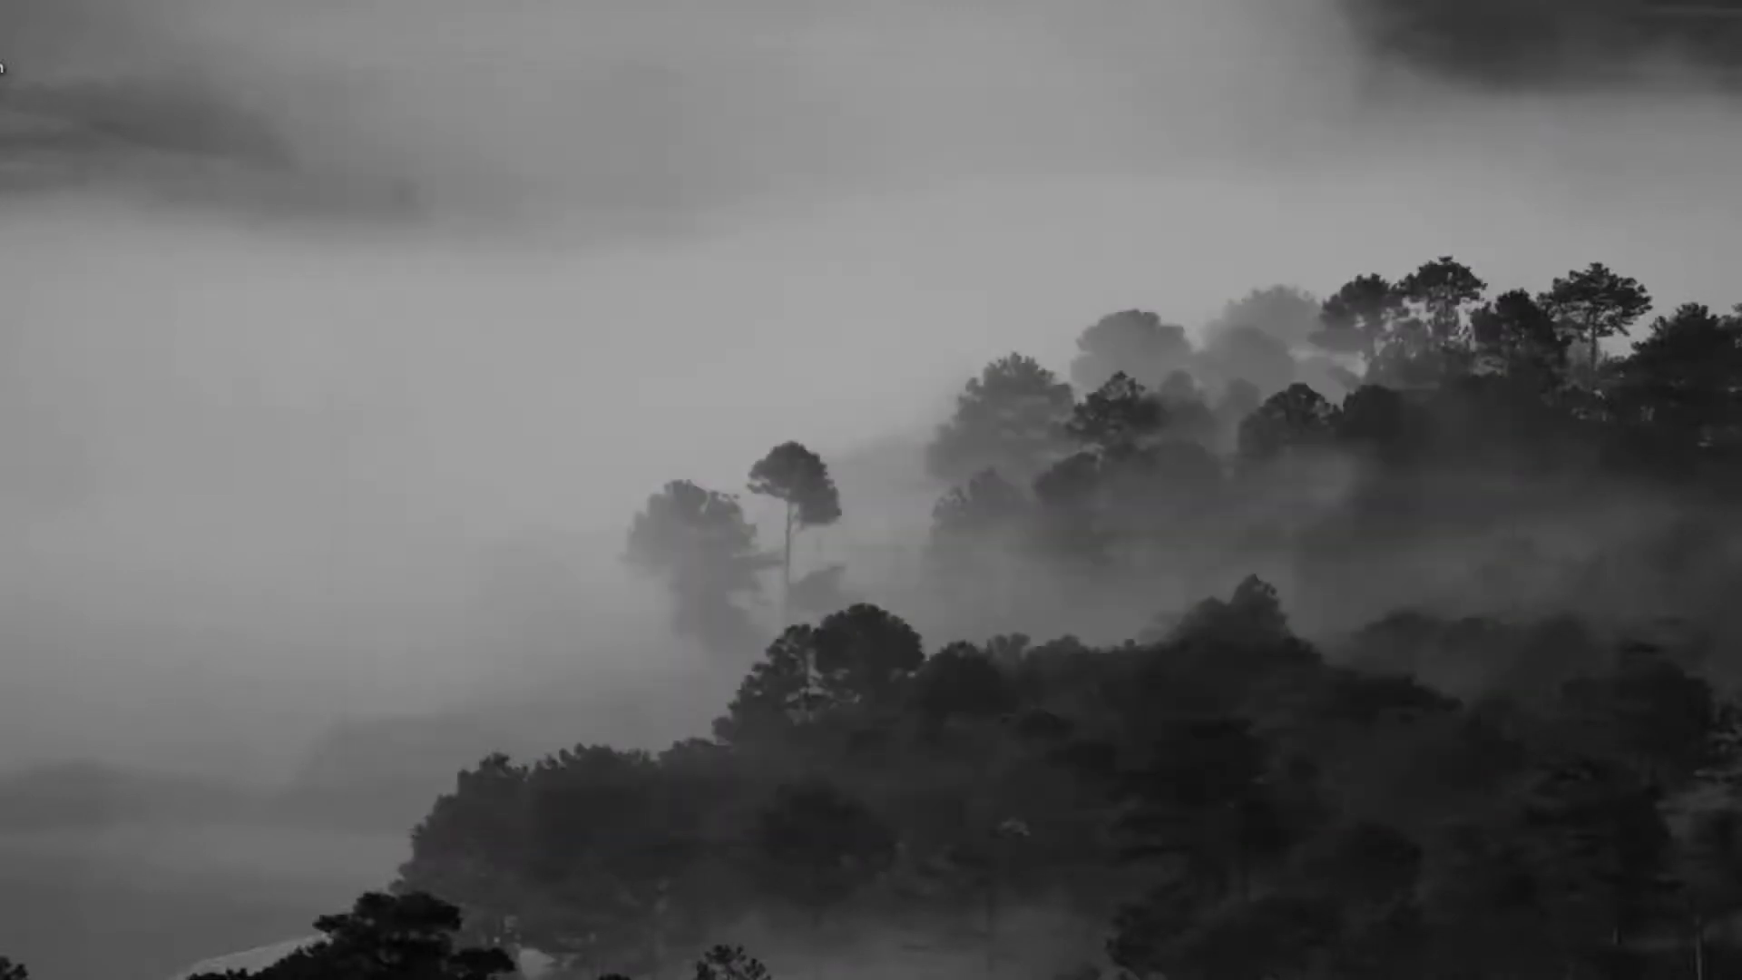
- Search for 'control panel' from Start and launch Control Panel
left_click(17, 967)
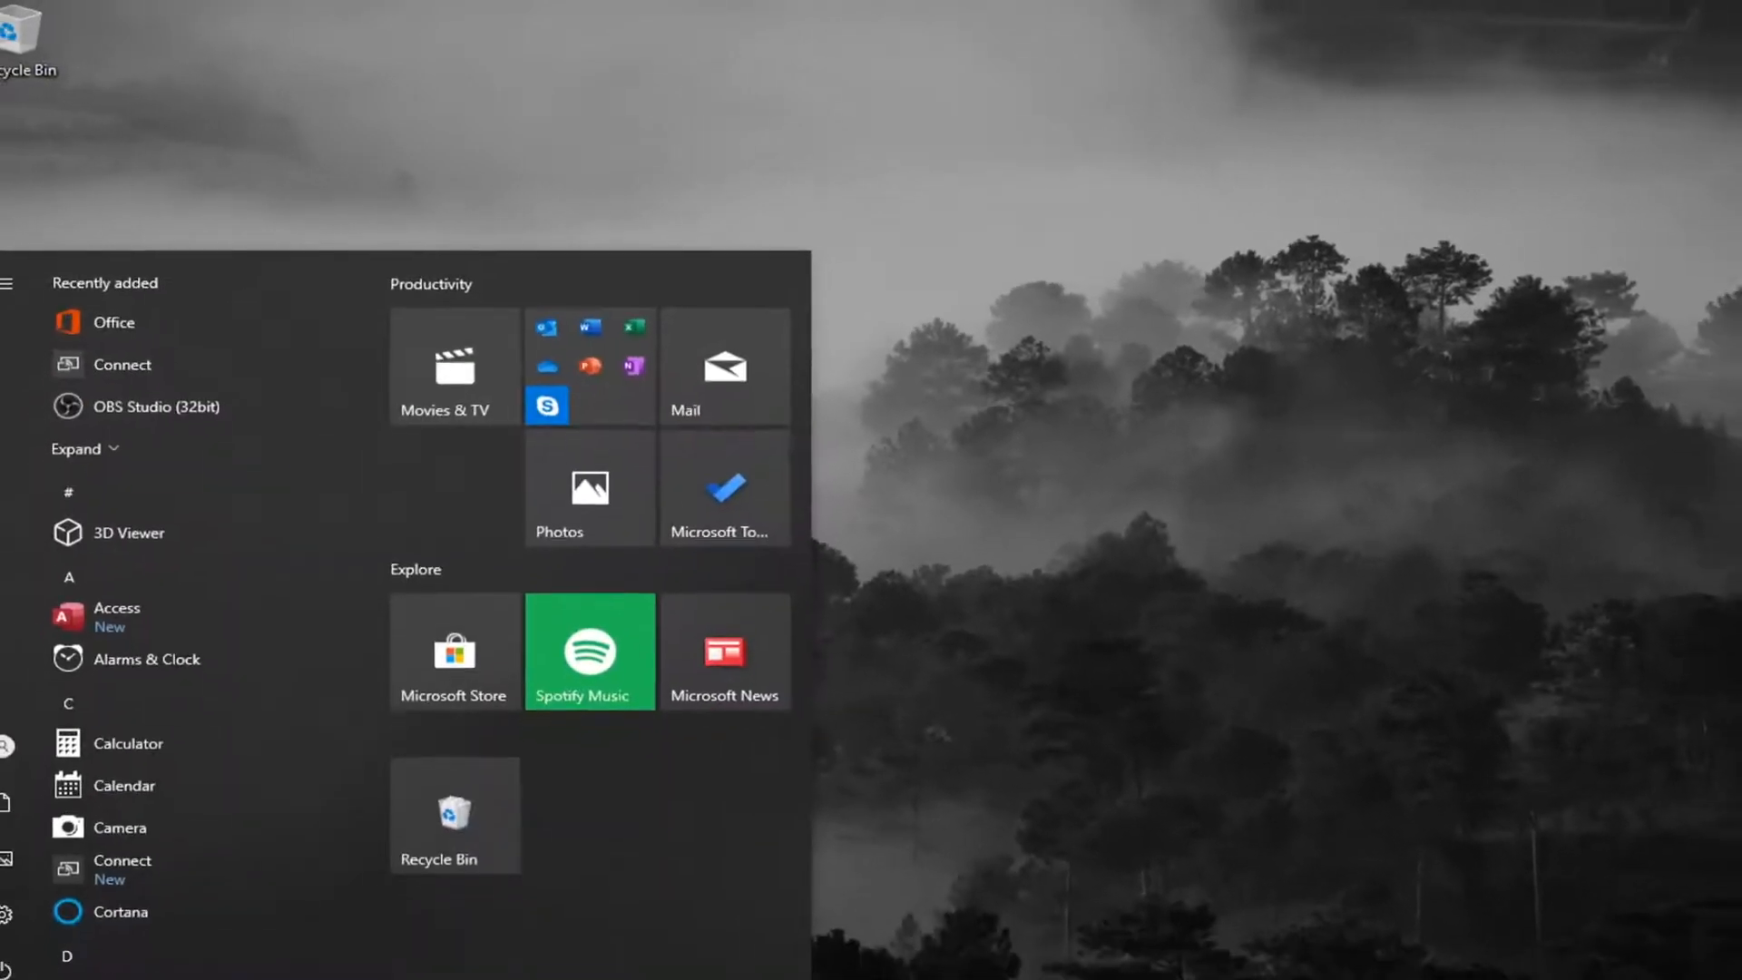
type("control panel")
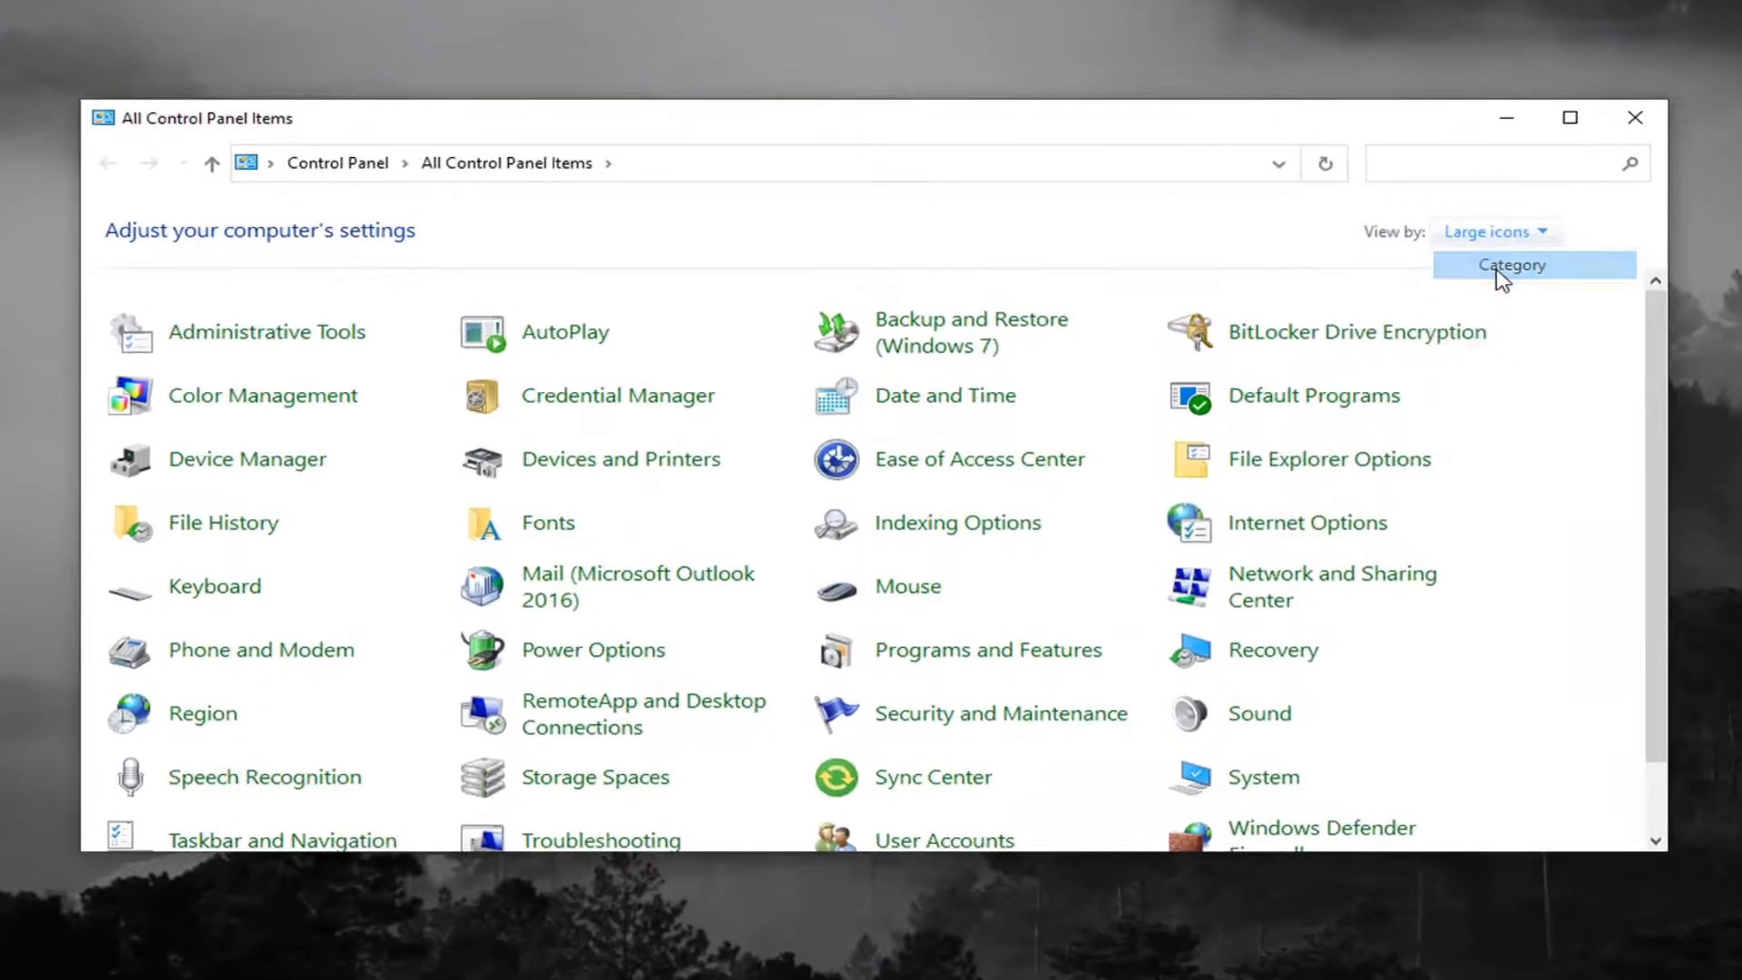
- View by Category, then go through Network and Internet and Network and Sharing Center to Advanced sharing settings
left_click(1511, 265)
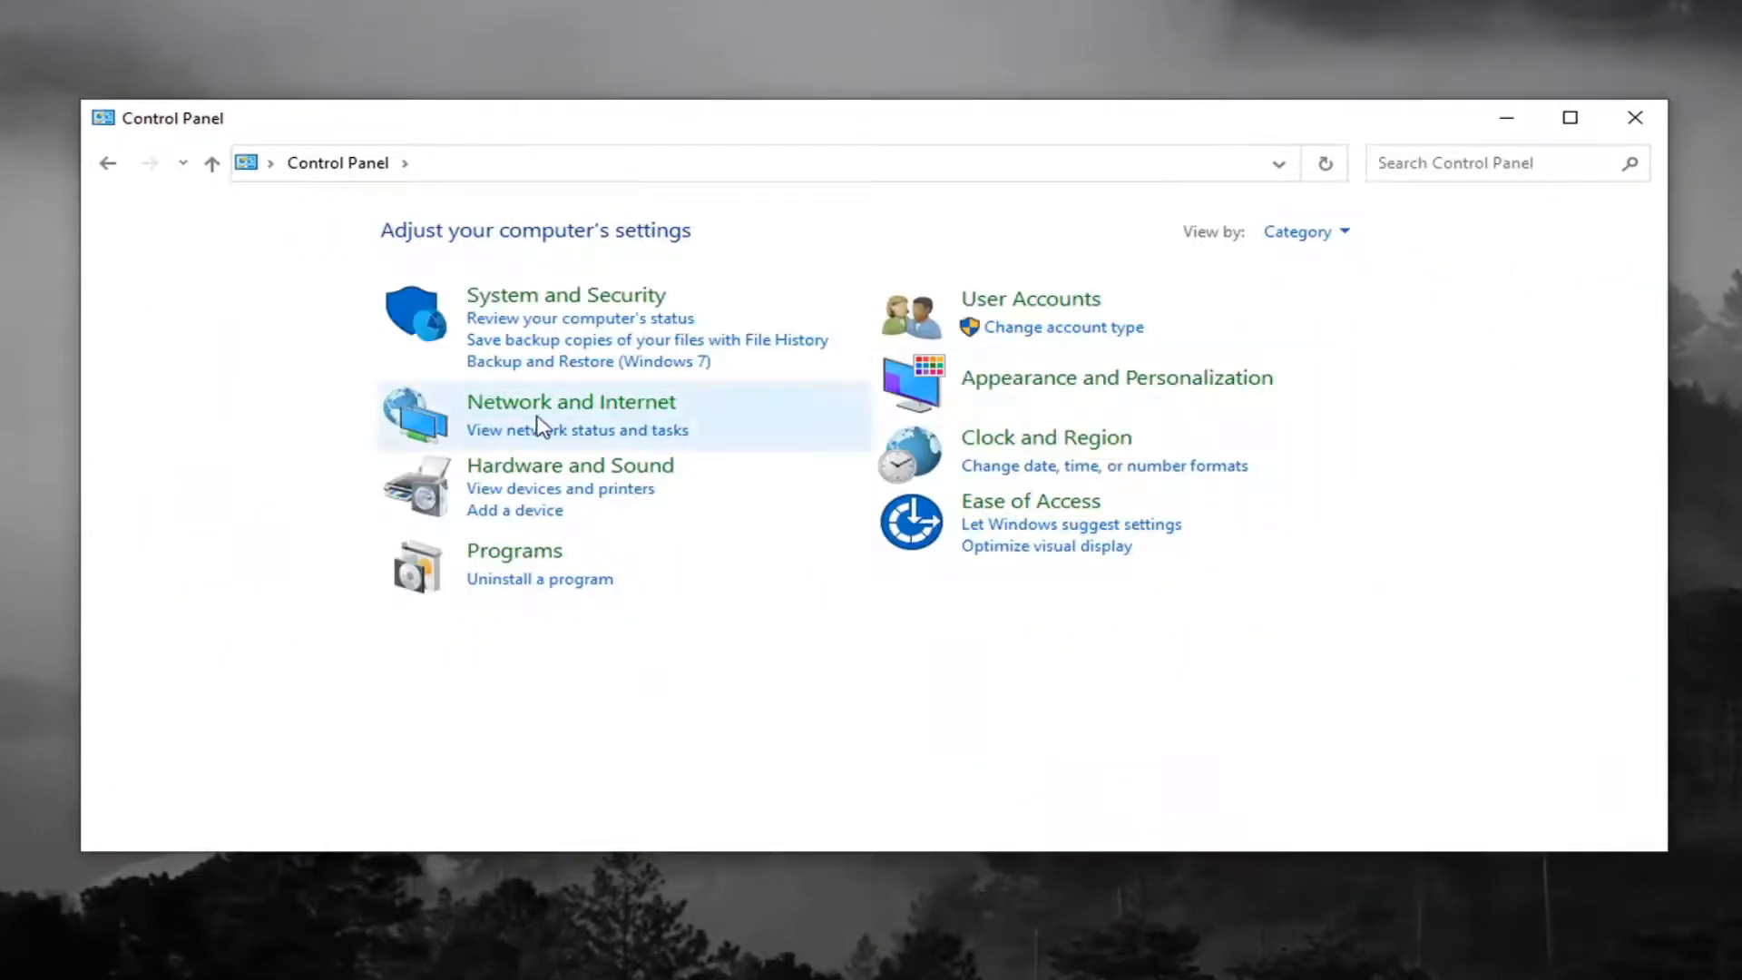
left_click(569, 401)
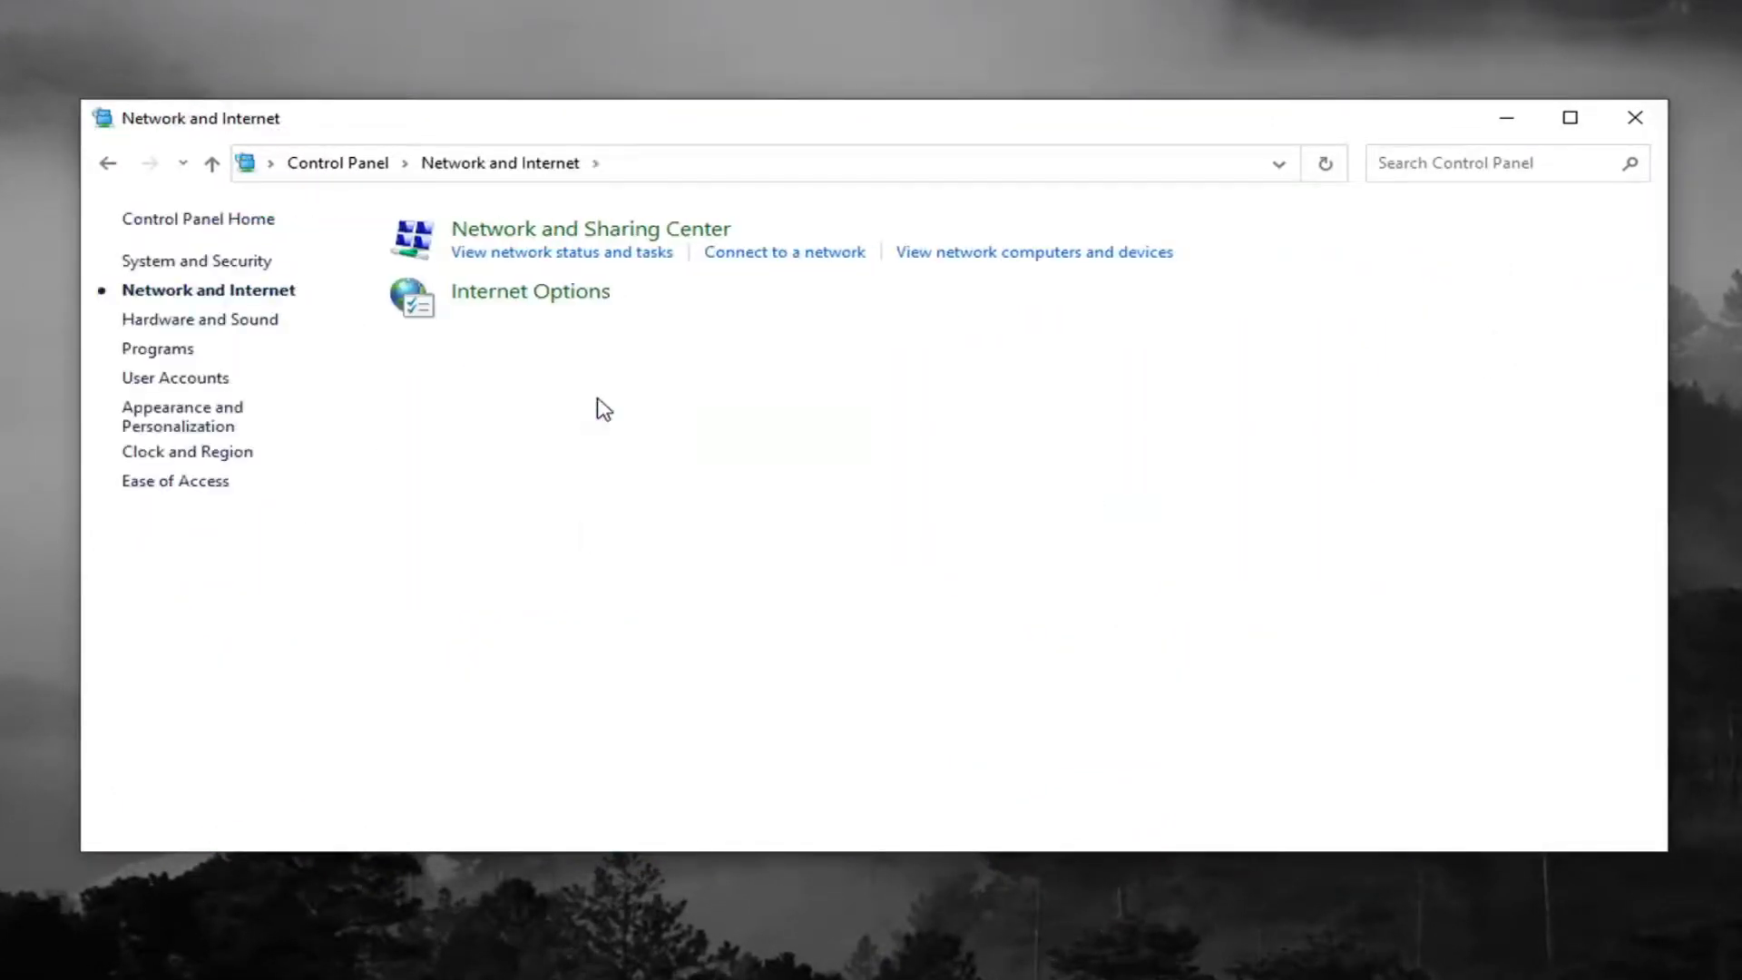
mouse_move(589, 228)
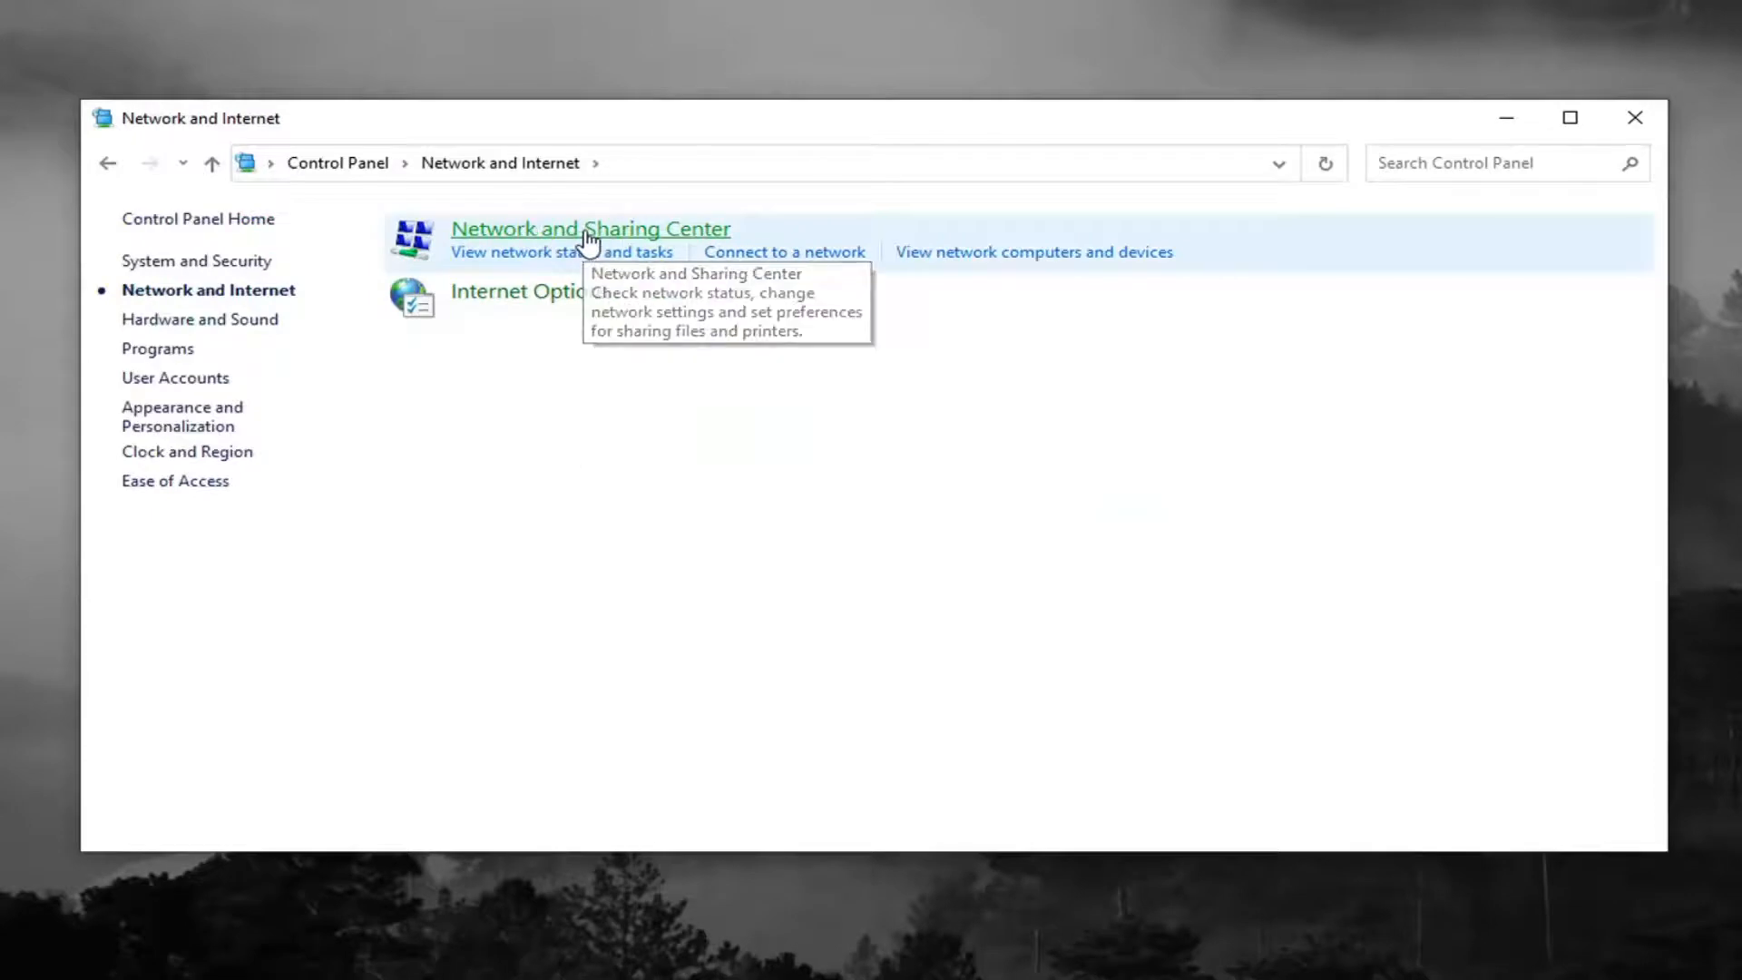
left_click(590, 228)
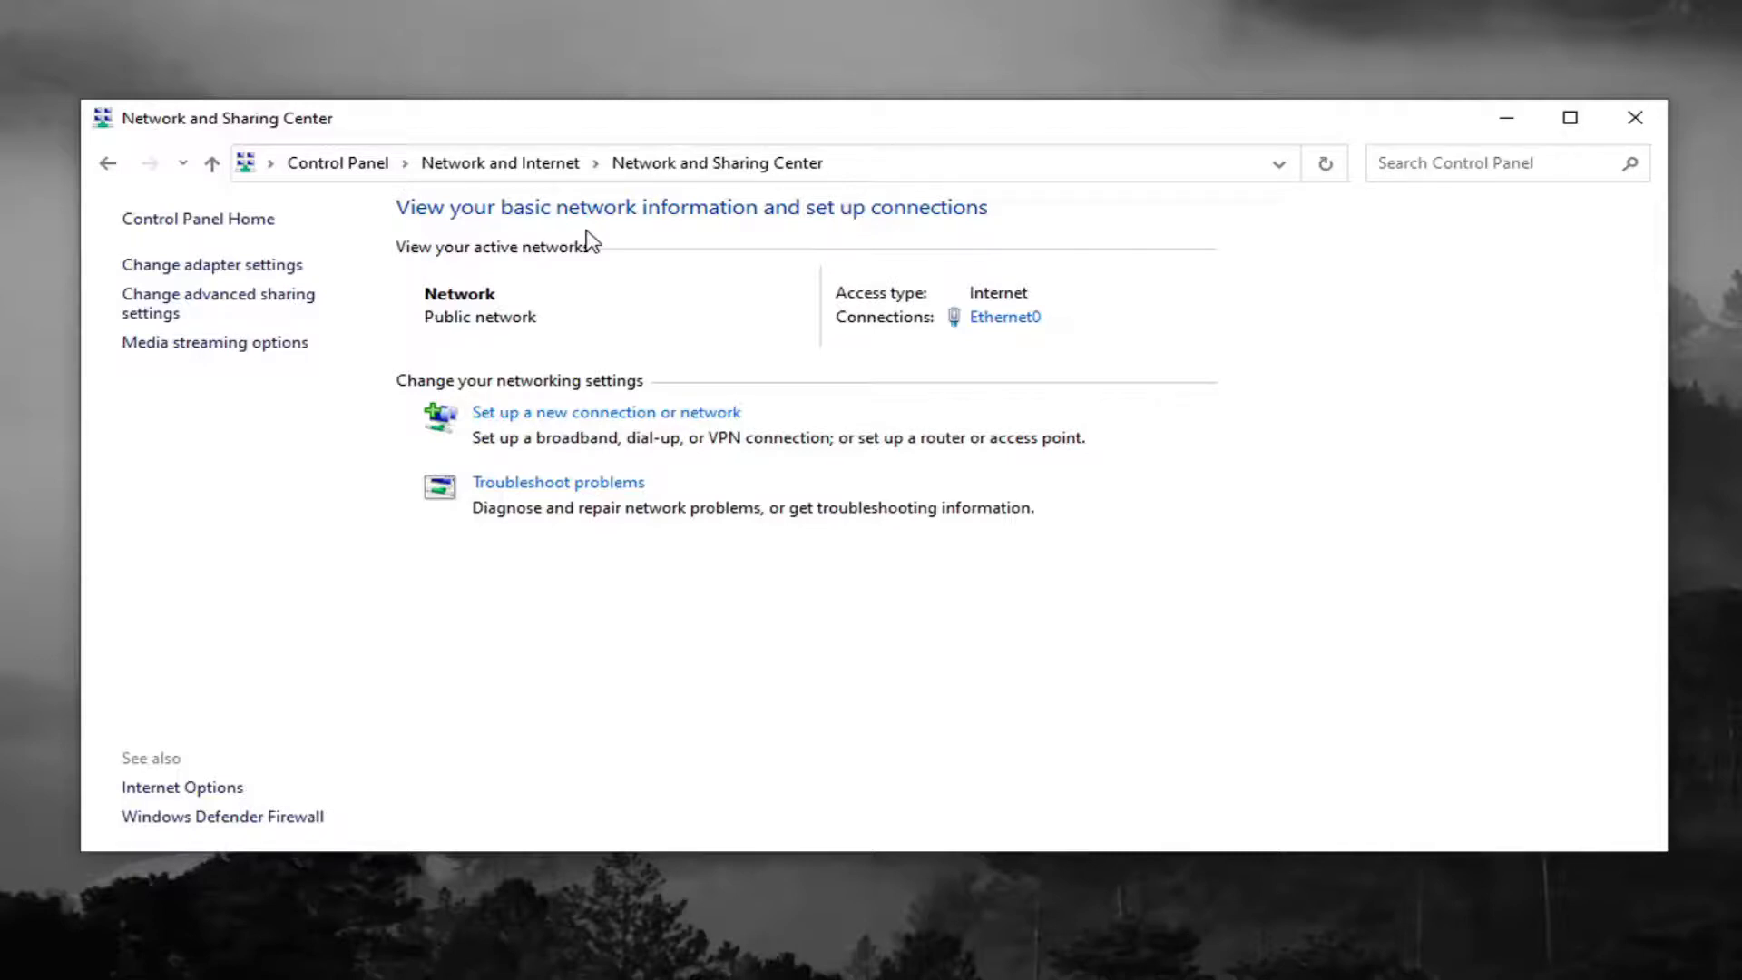
mouse_move(17, 166)
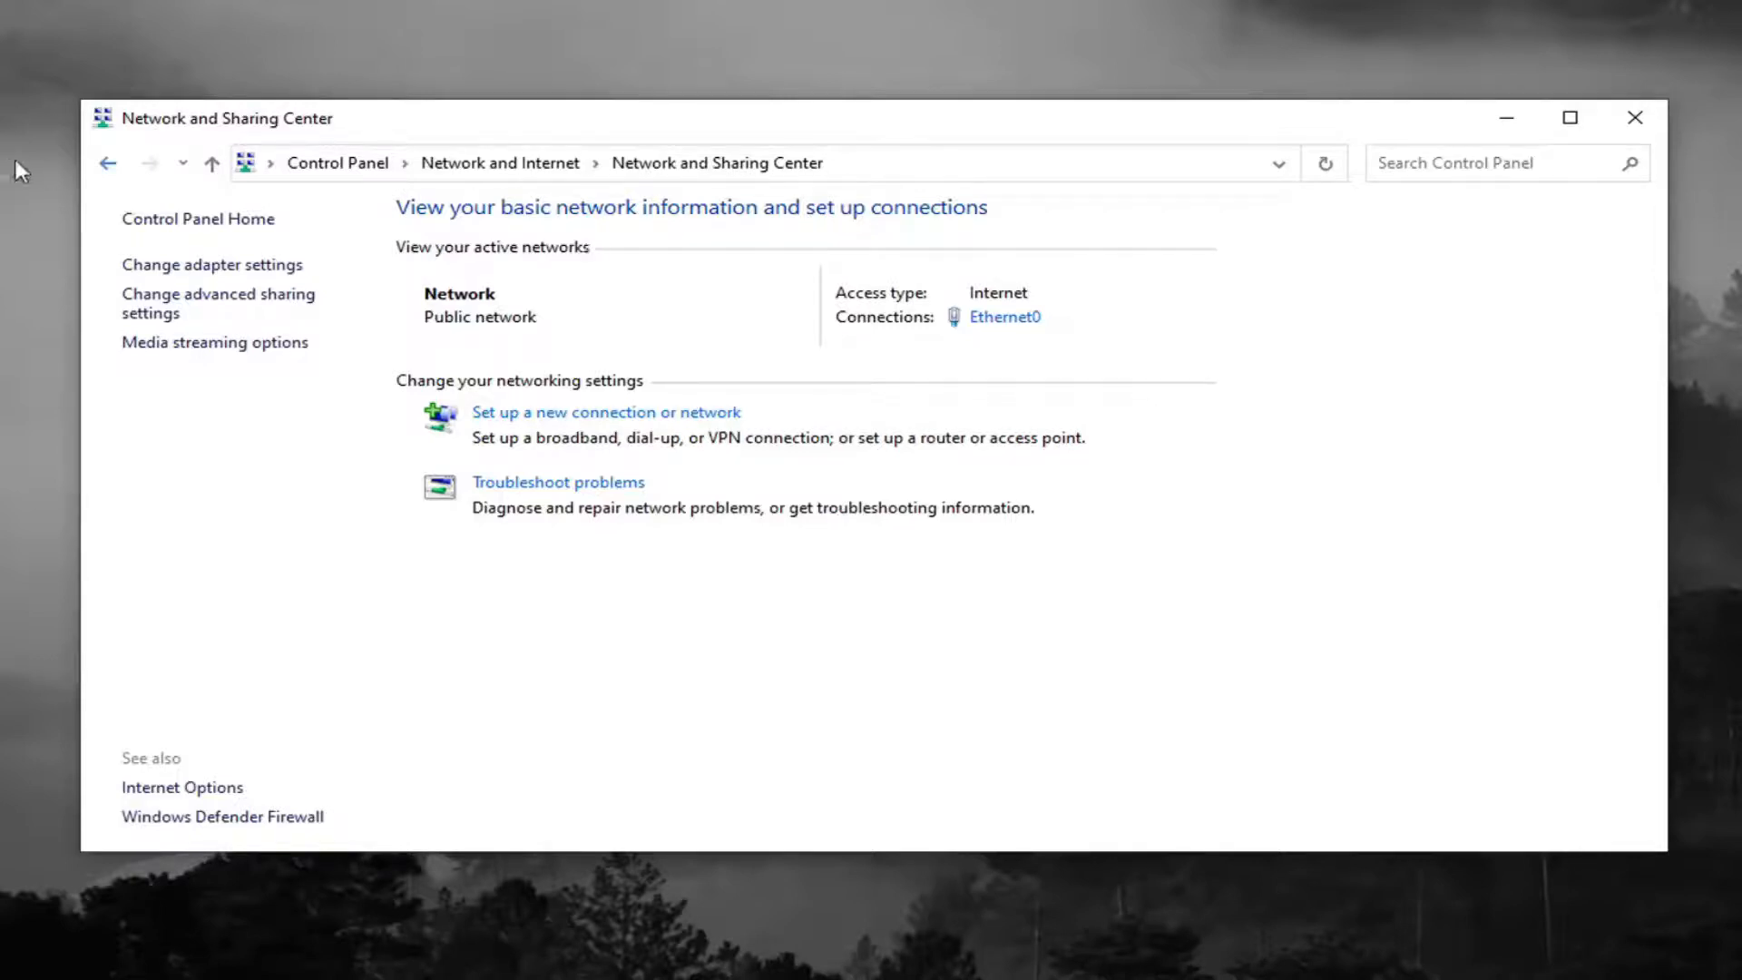
mouse_move(107, 161)
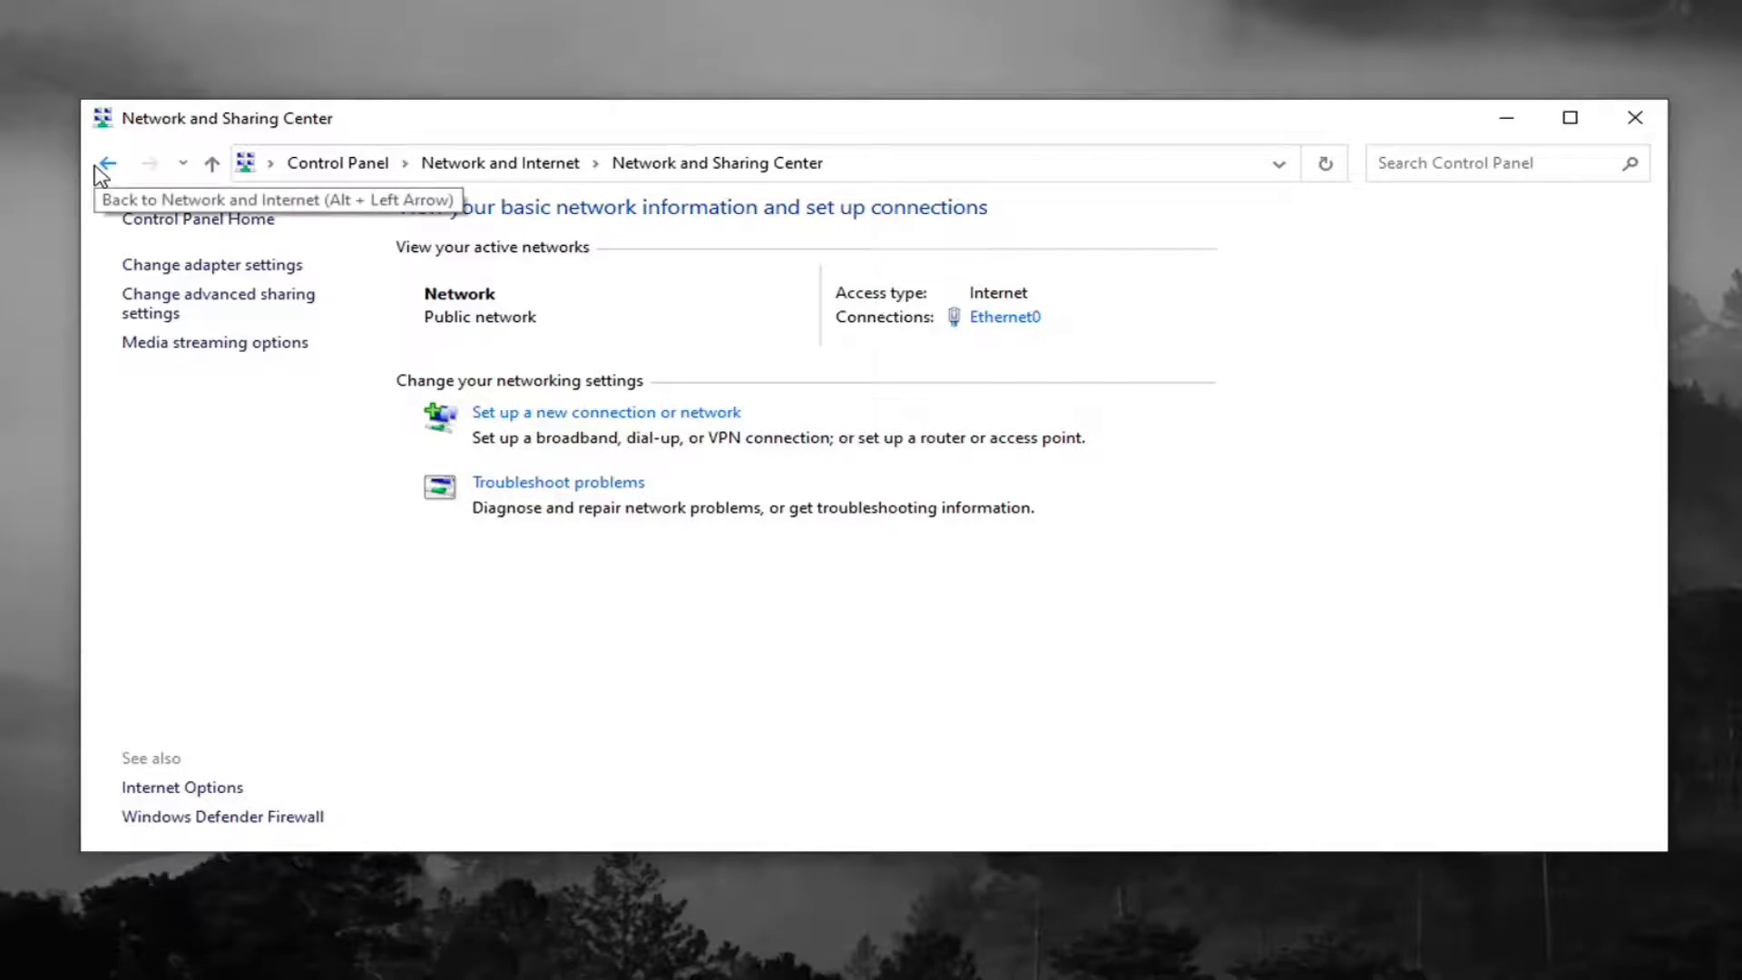
mouse_move(620, 443)
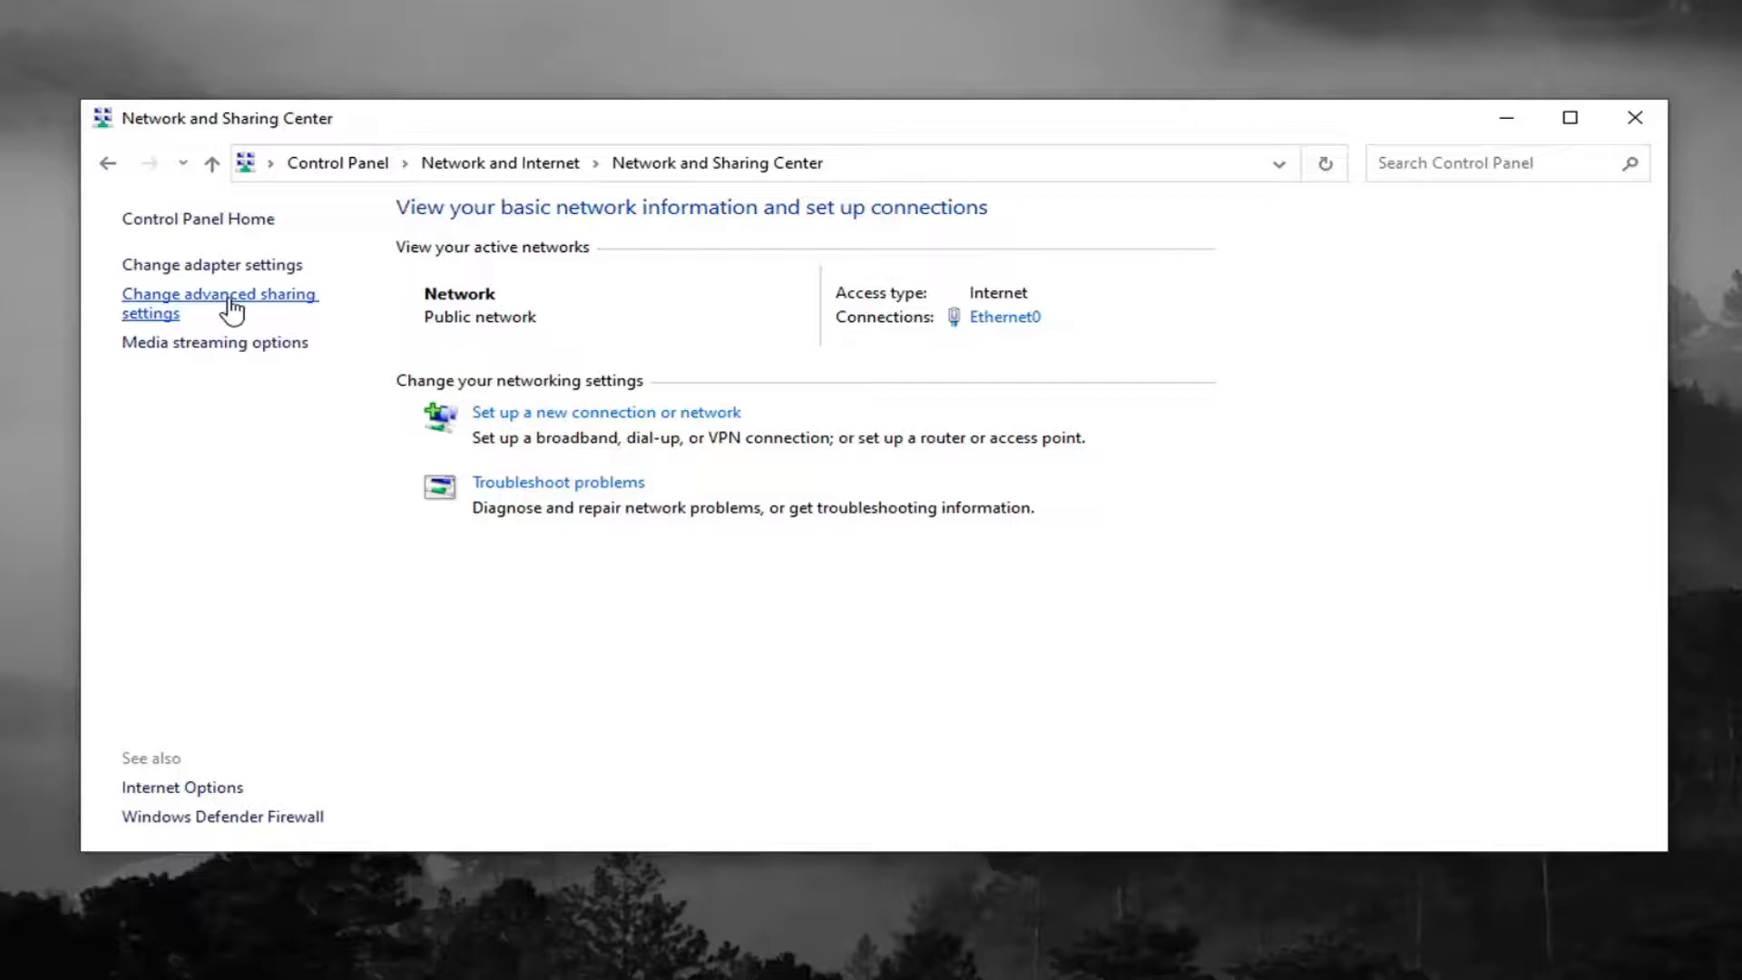
mouse_move(167, 305)
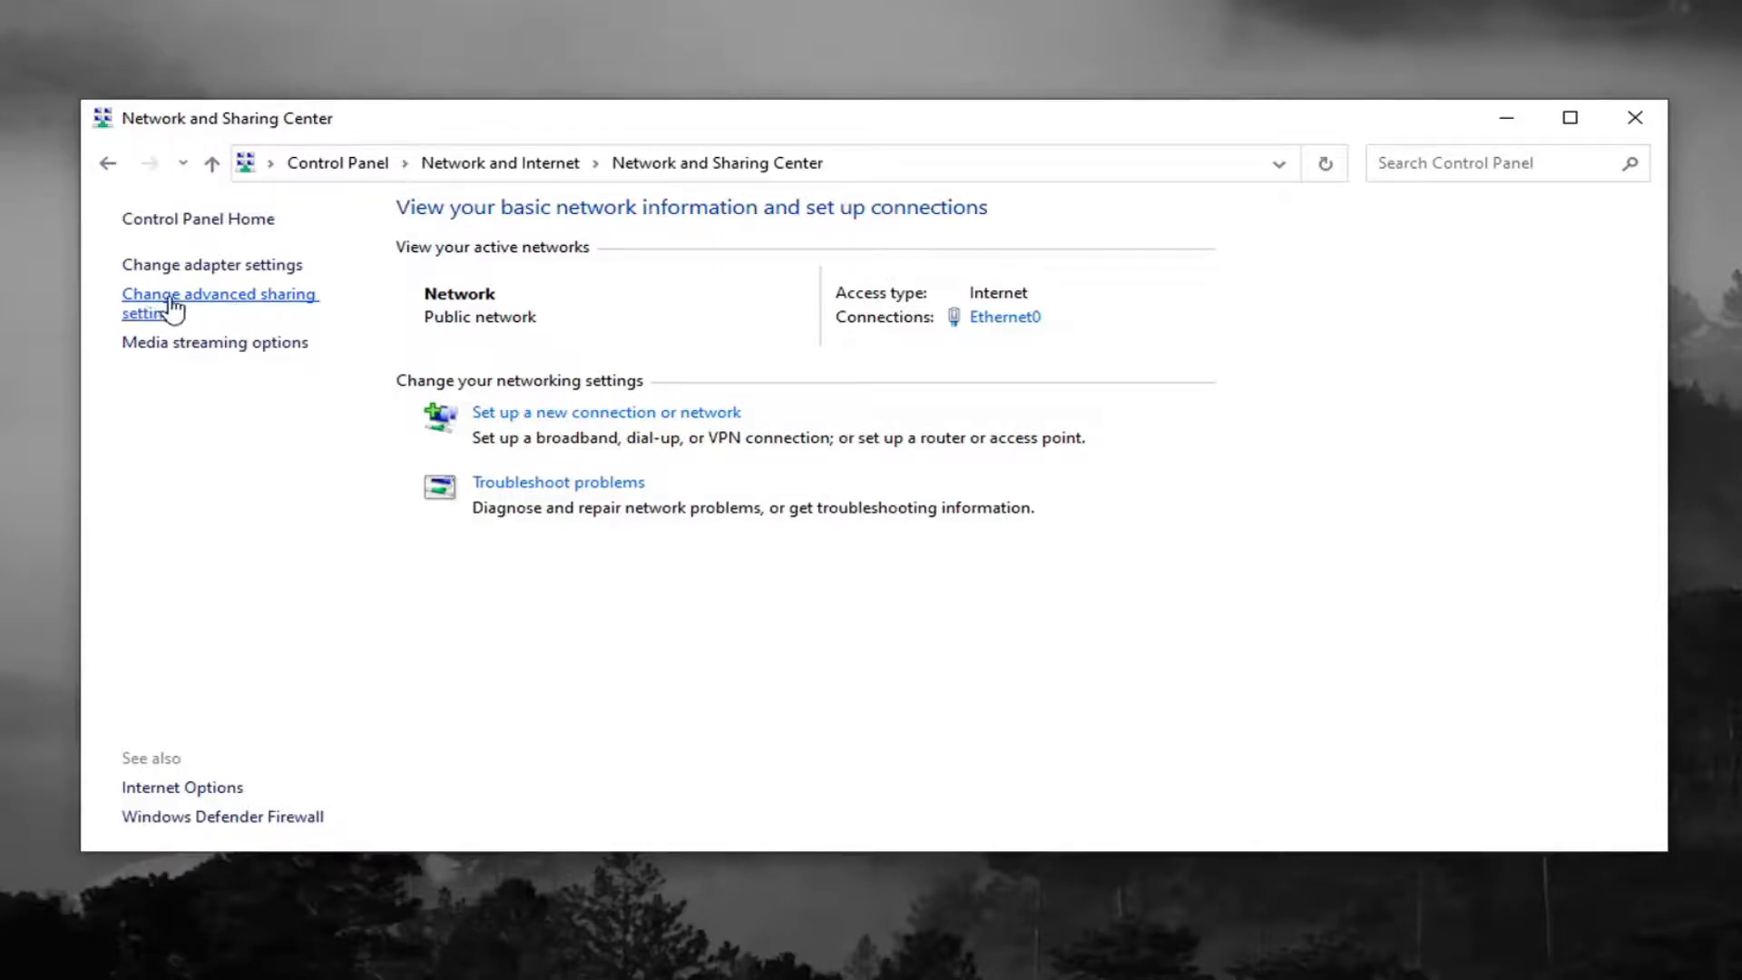
left_click(220, 303)
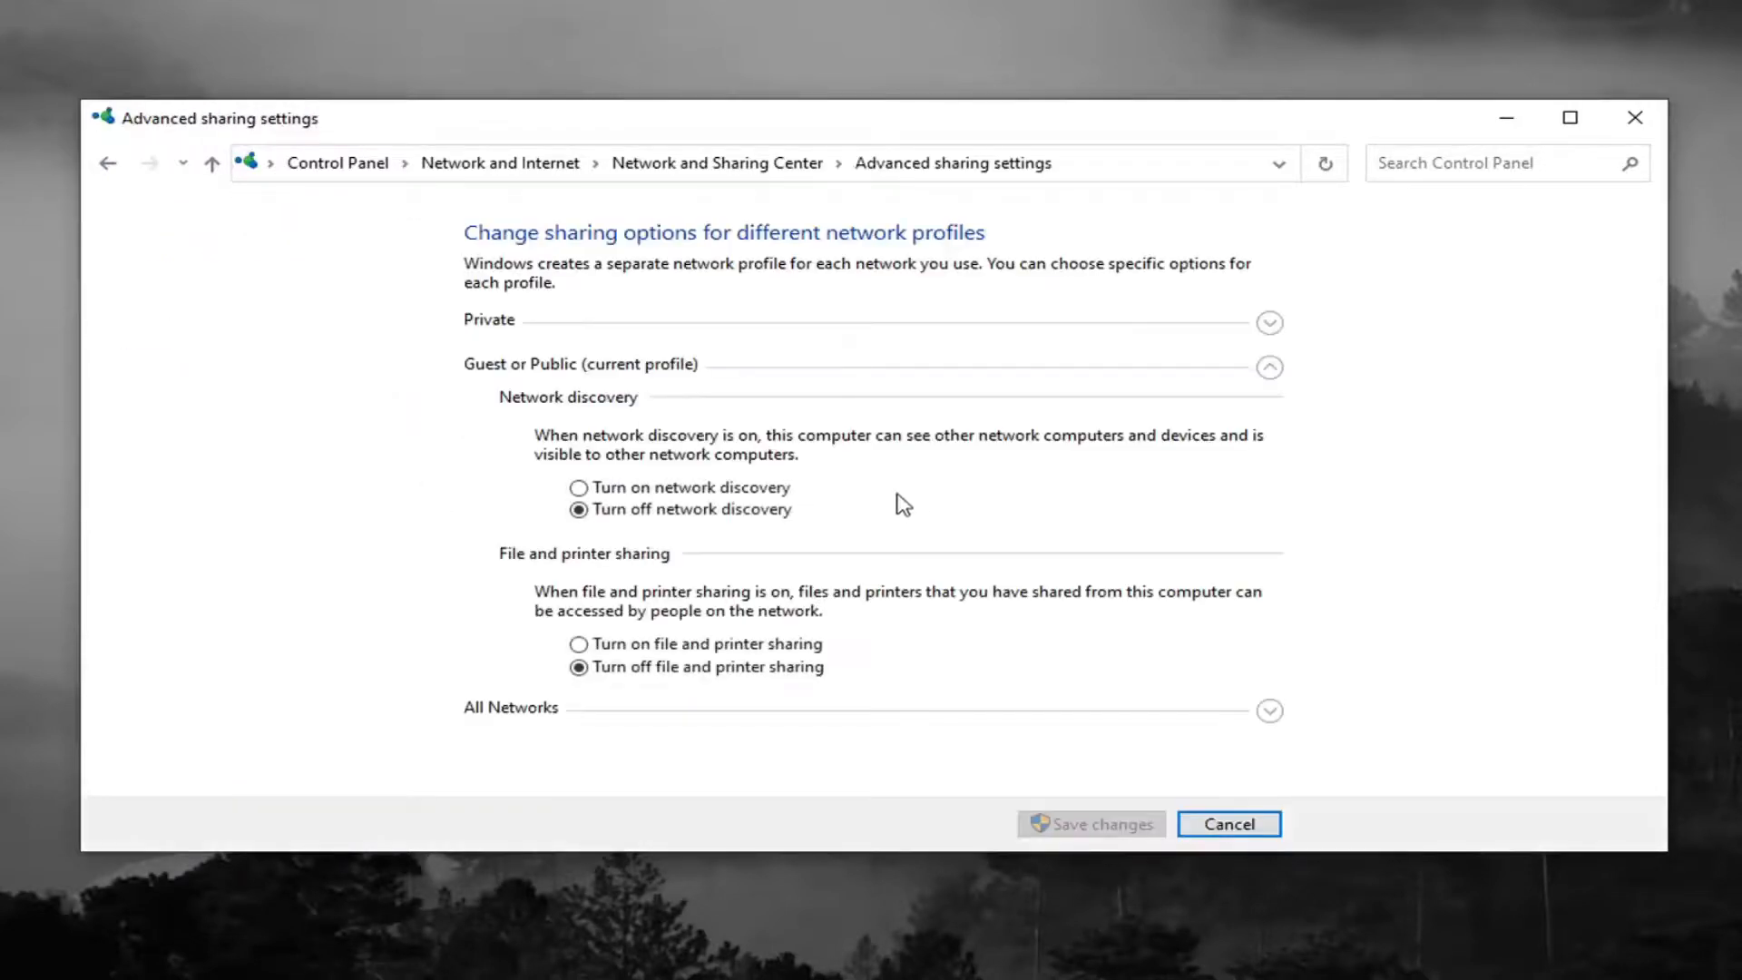
- Turn on network discovery for the public profile, save changes, close Control Panel and search for 'services'
left_click(577, 486)
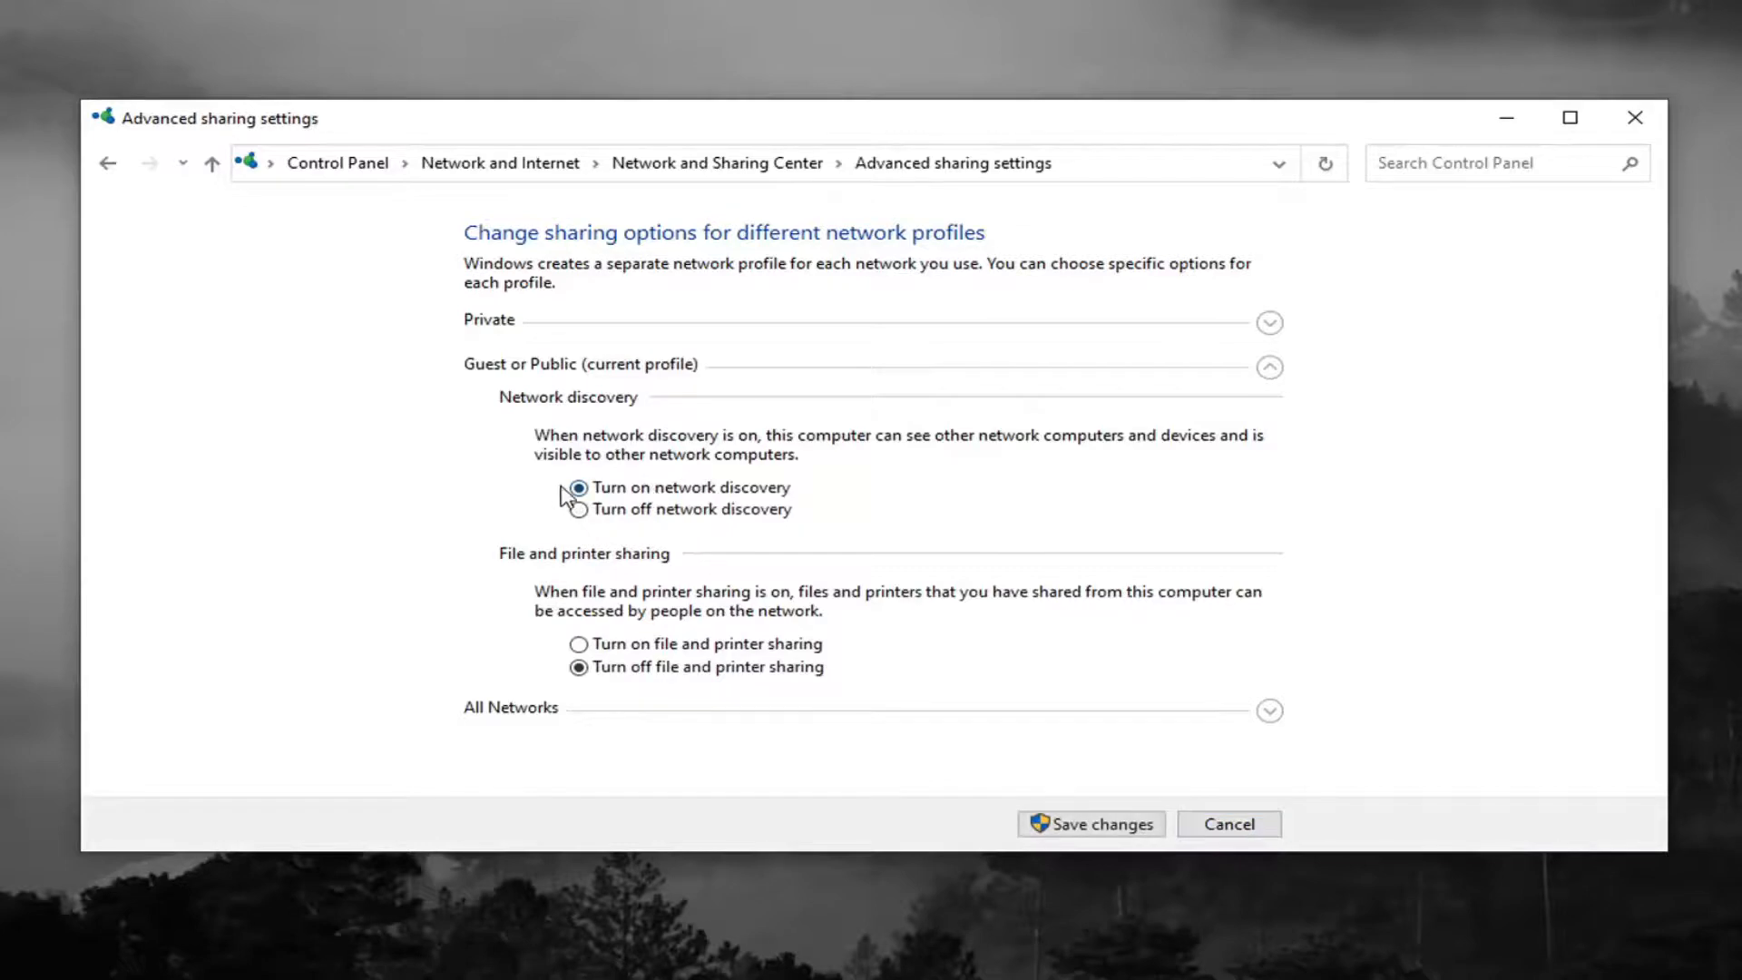
left_click(577, 488)
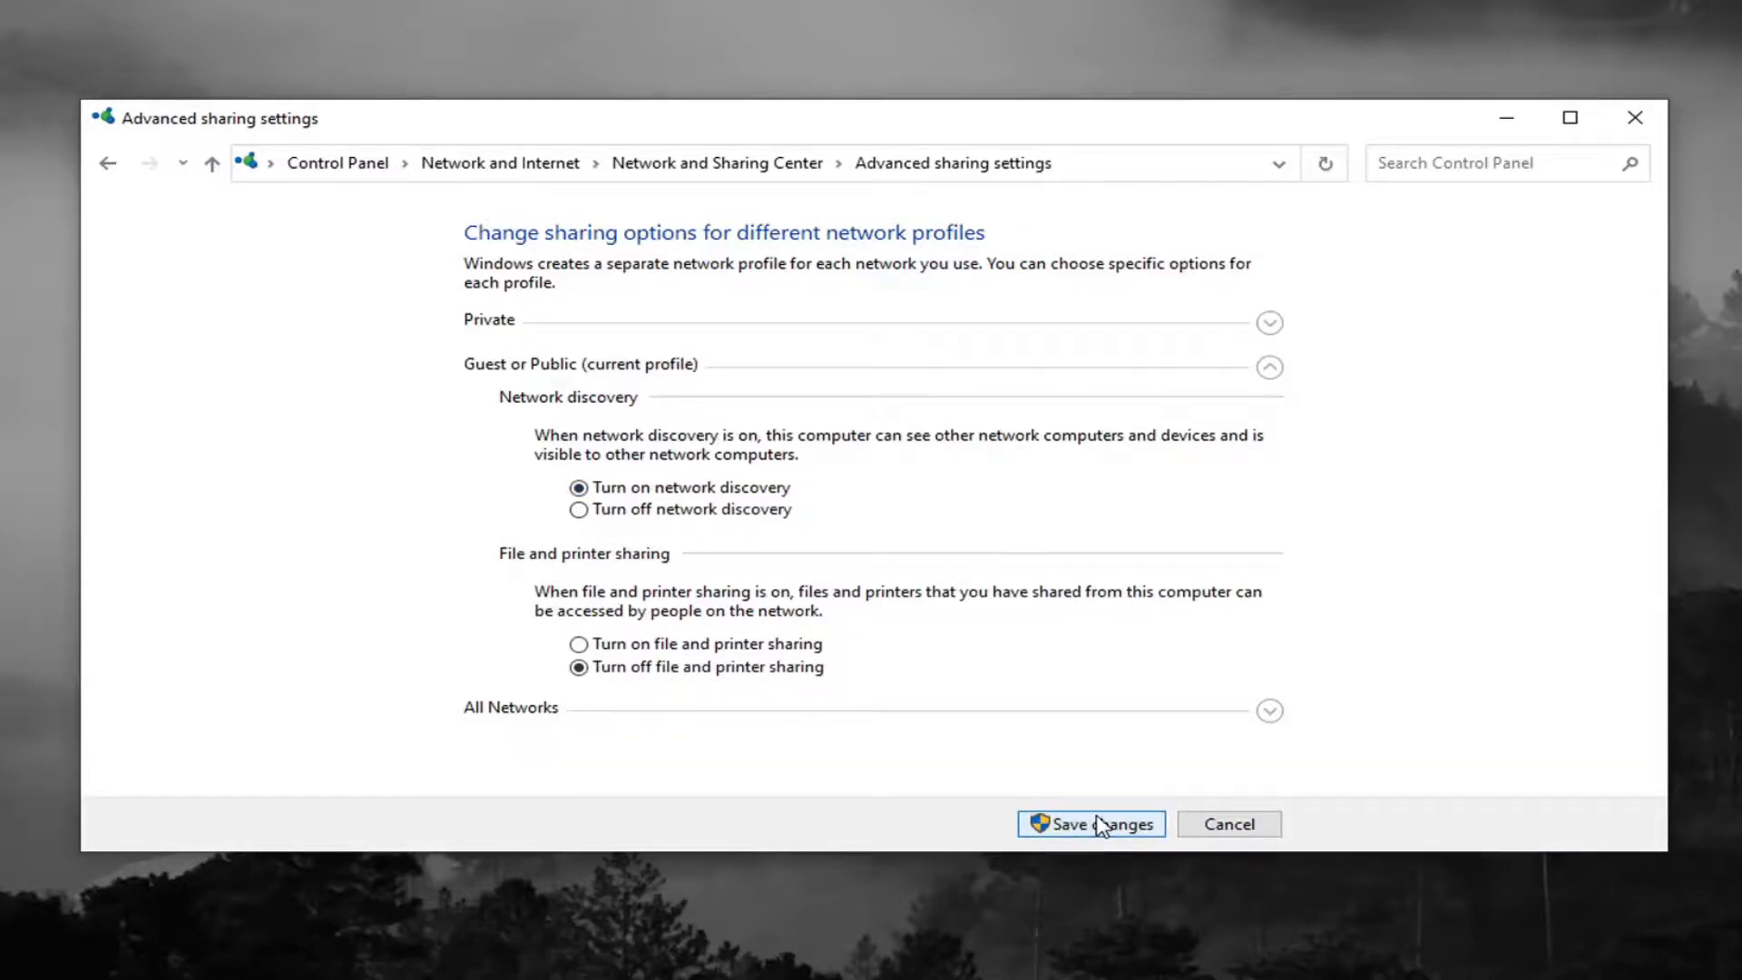
left_click(1091, 823)
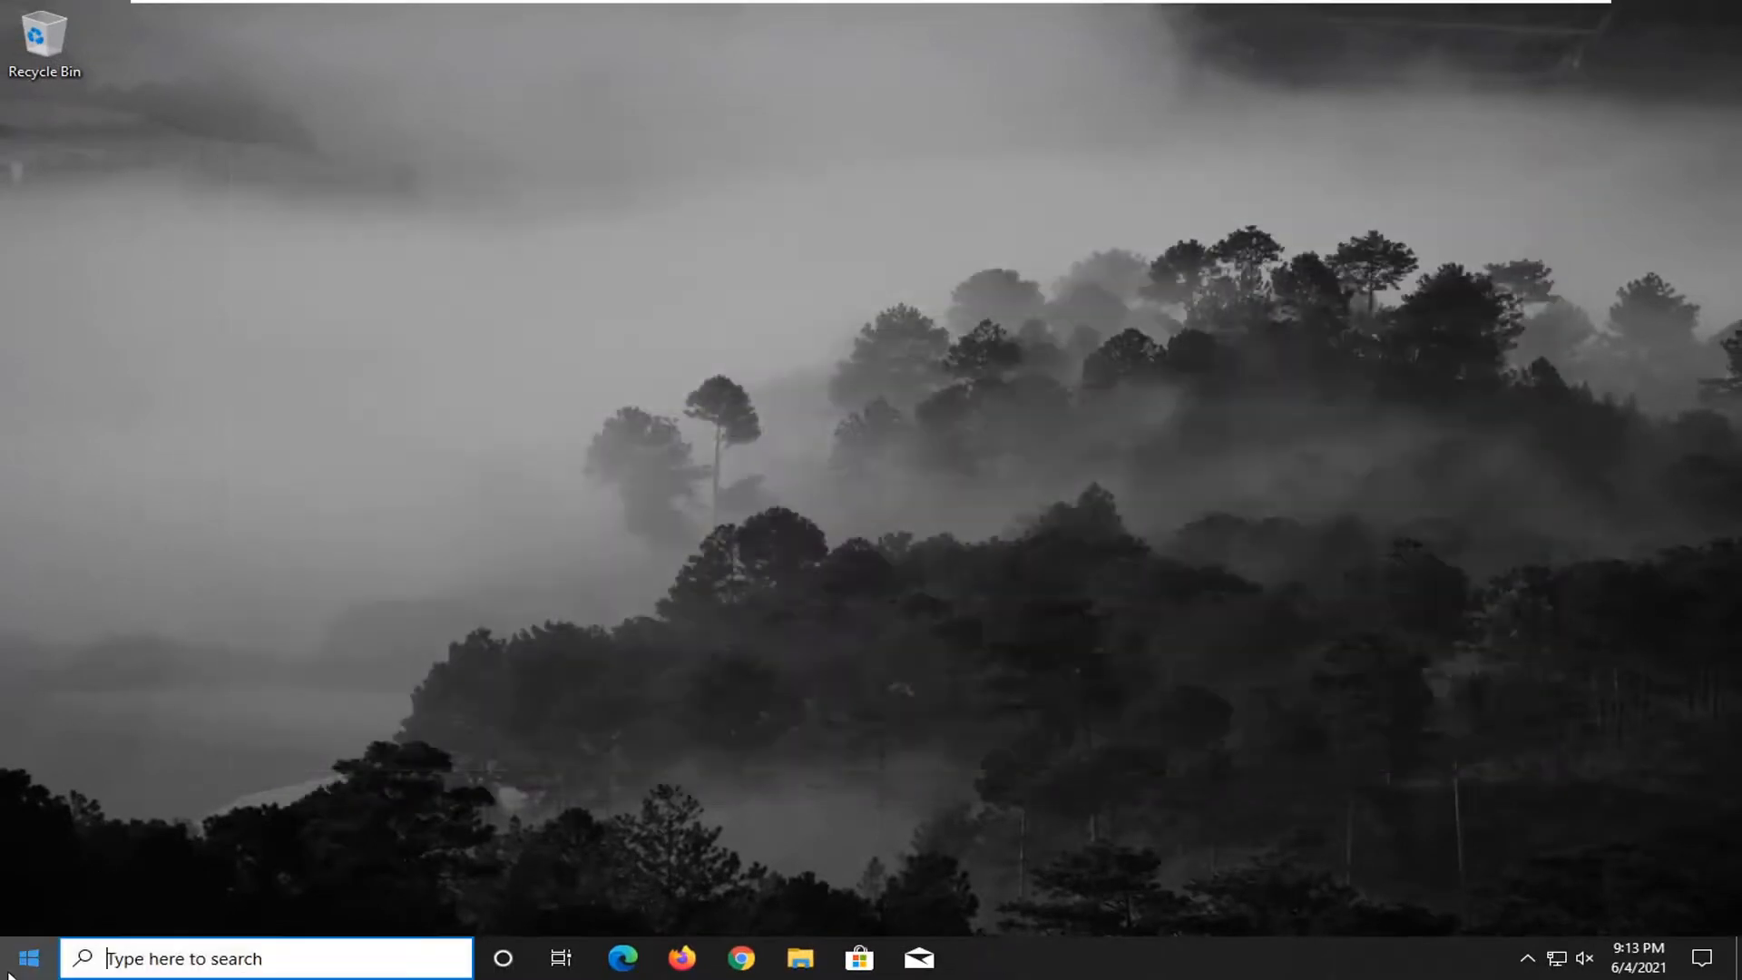
type("services")
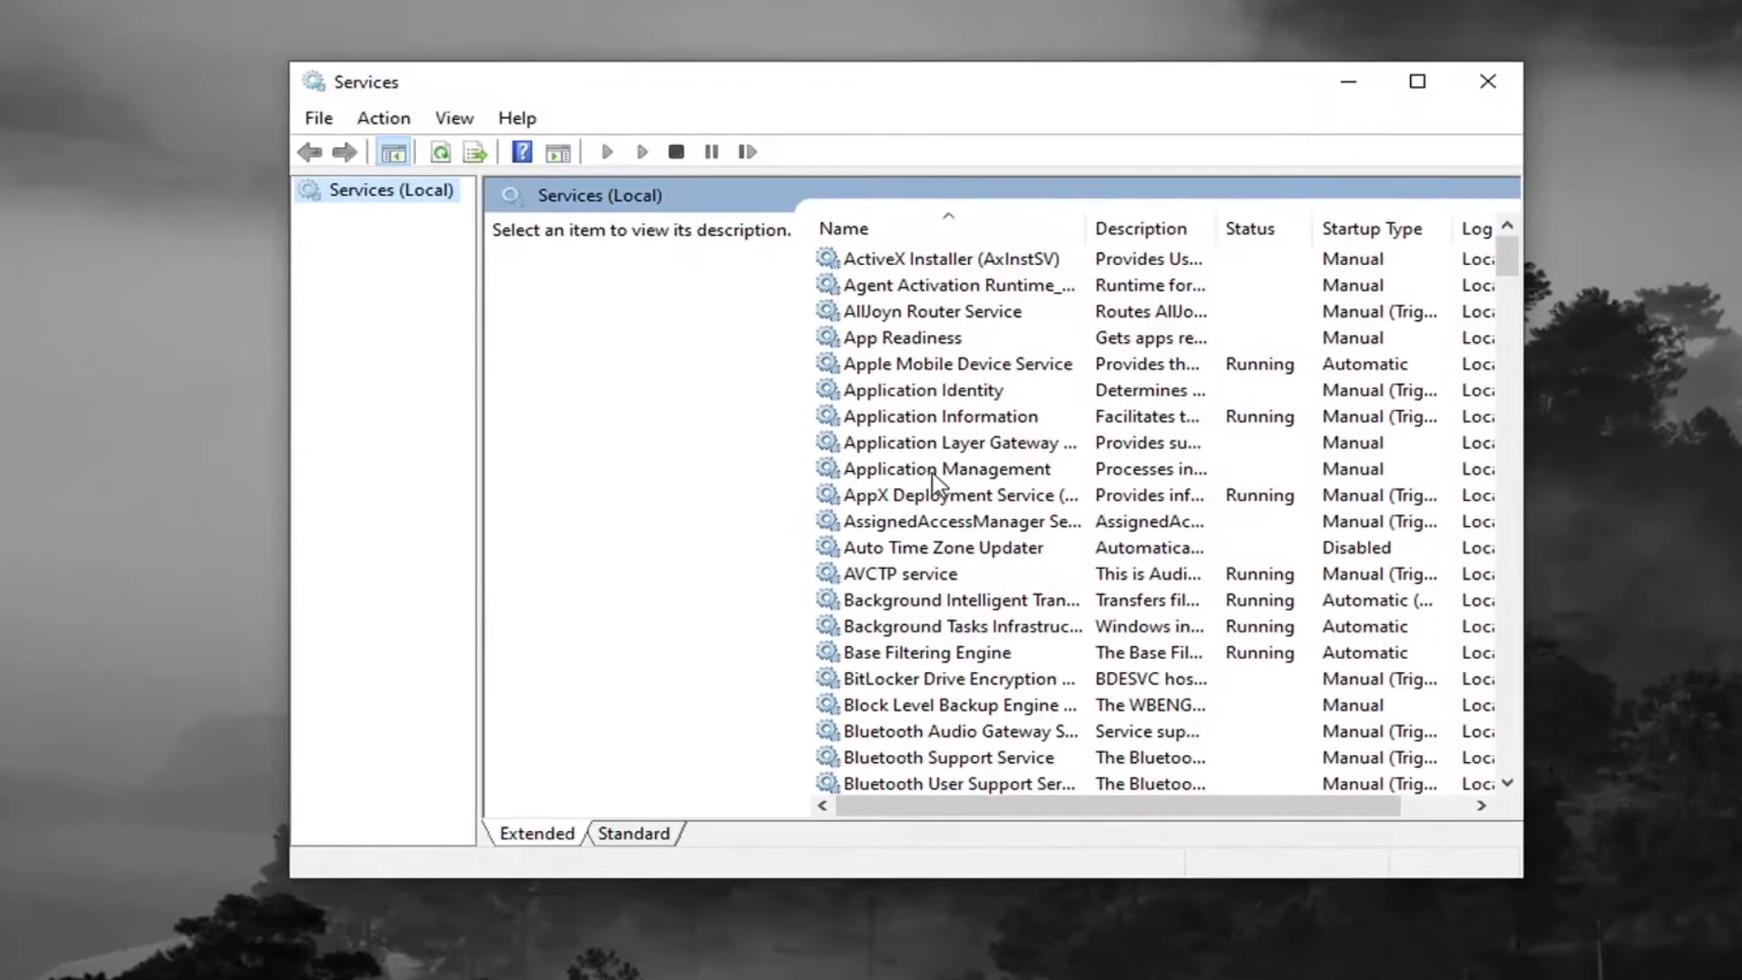
- Verify DNS Client is Automatic and Running in its properties, then close Services
left_click(961, 573)
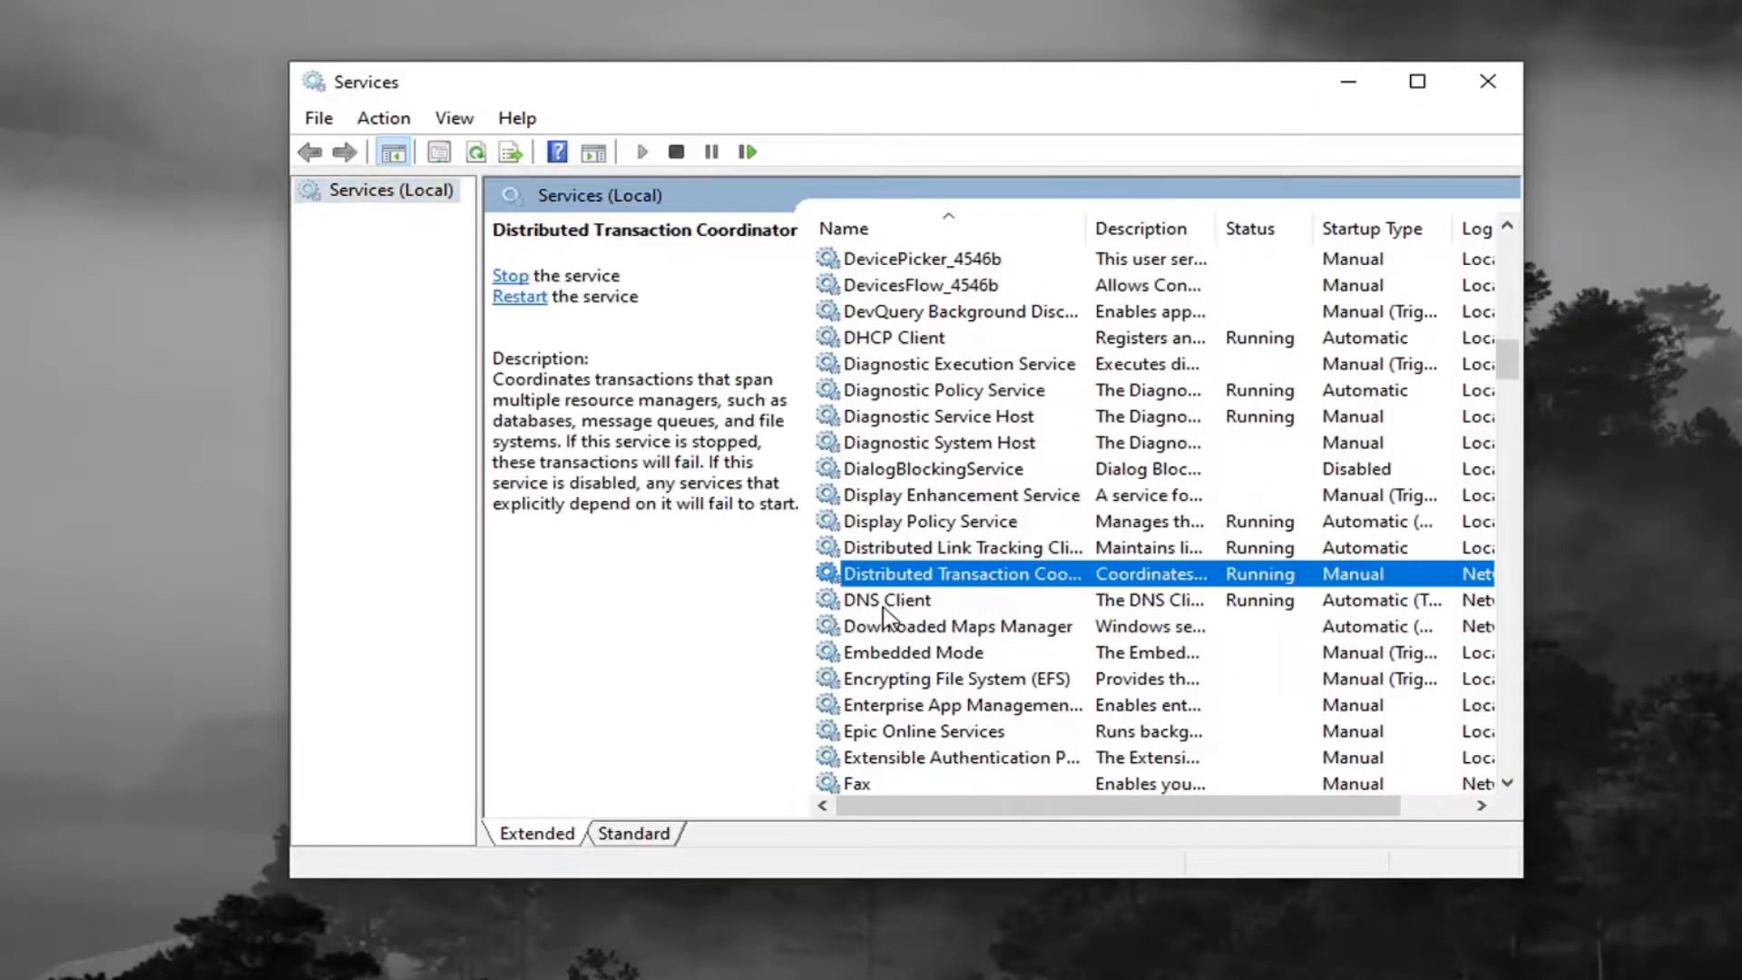
double_click(884, 599)
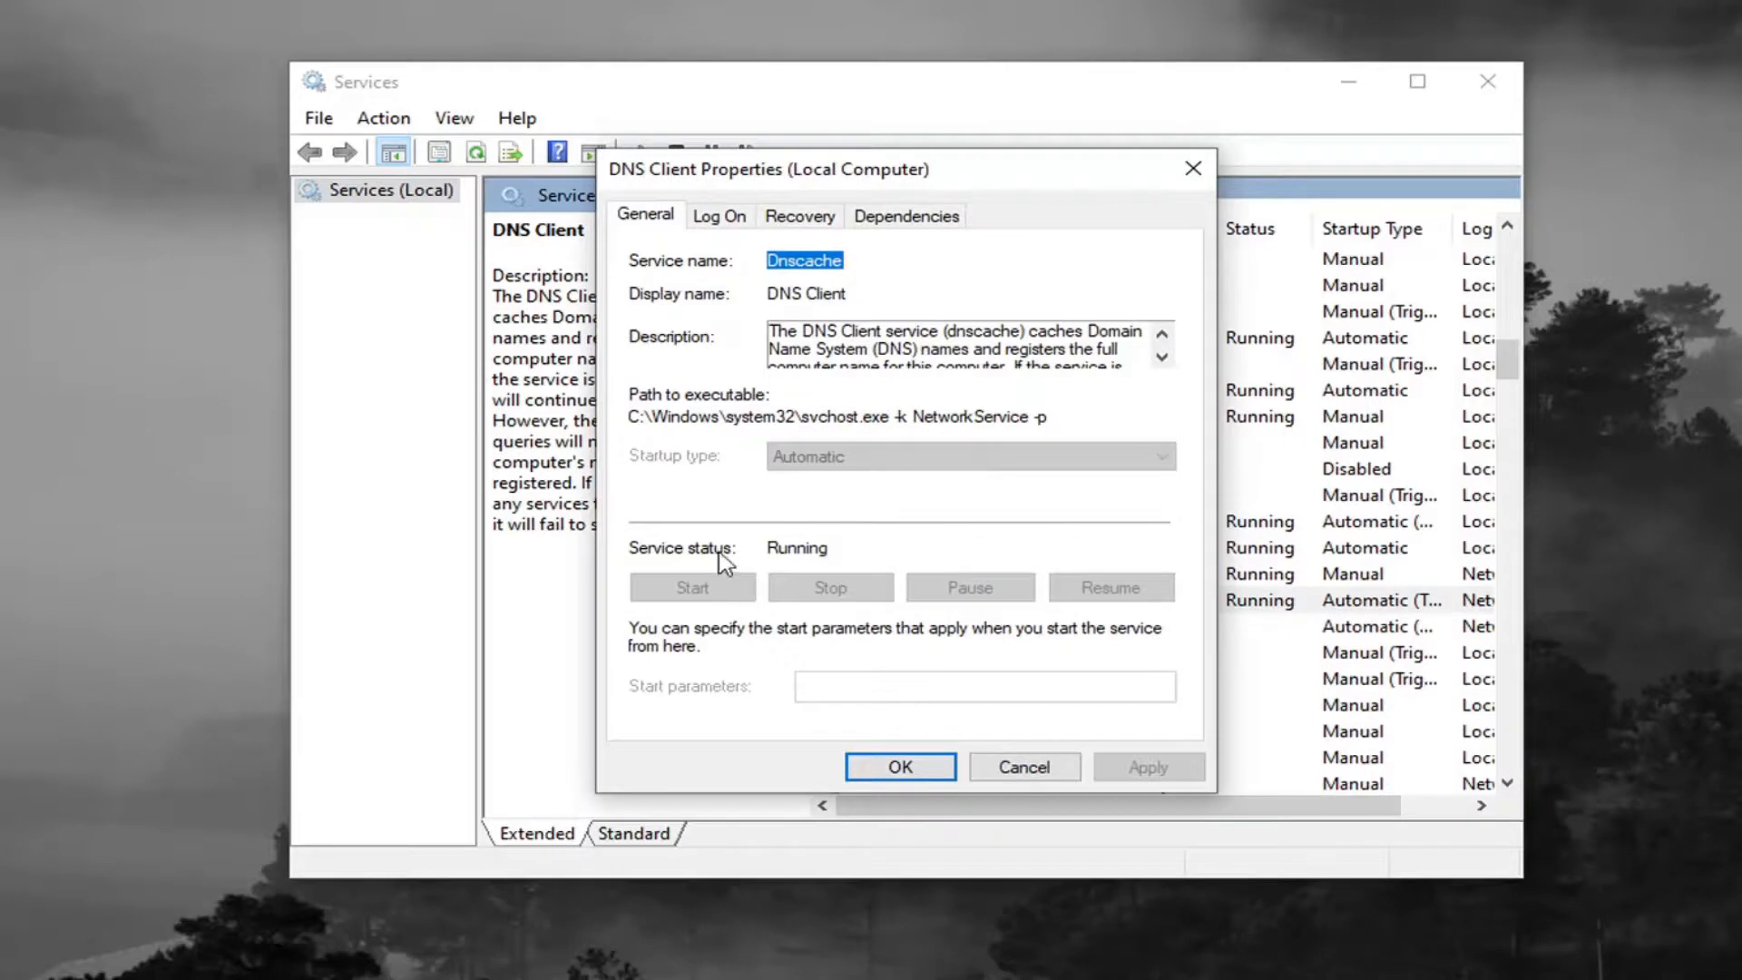
mouse_move(844, 466)
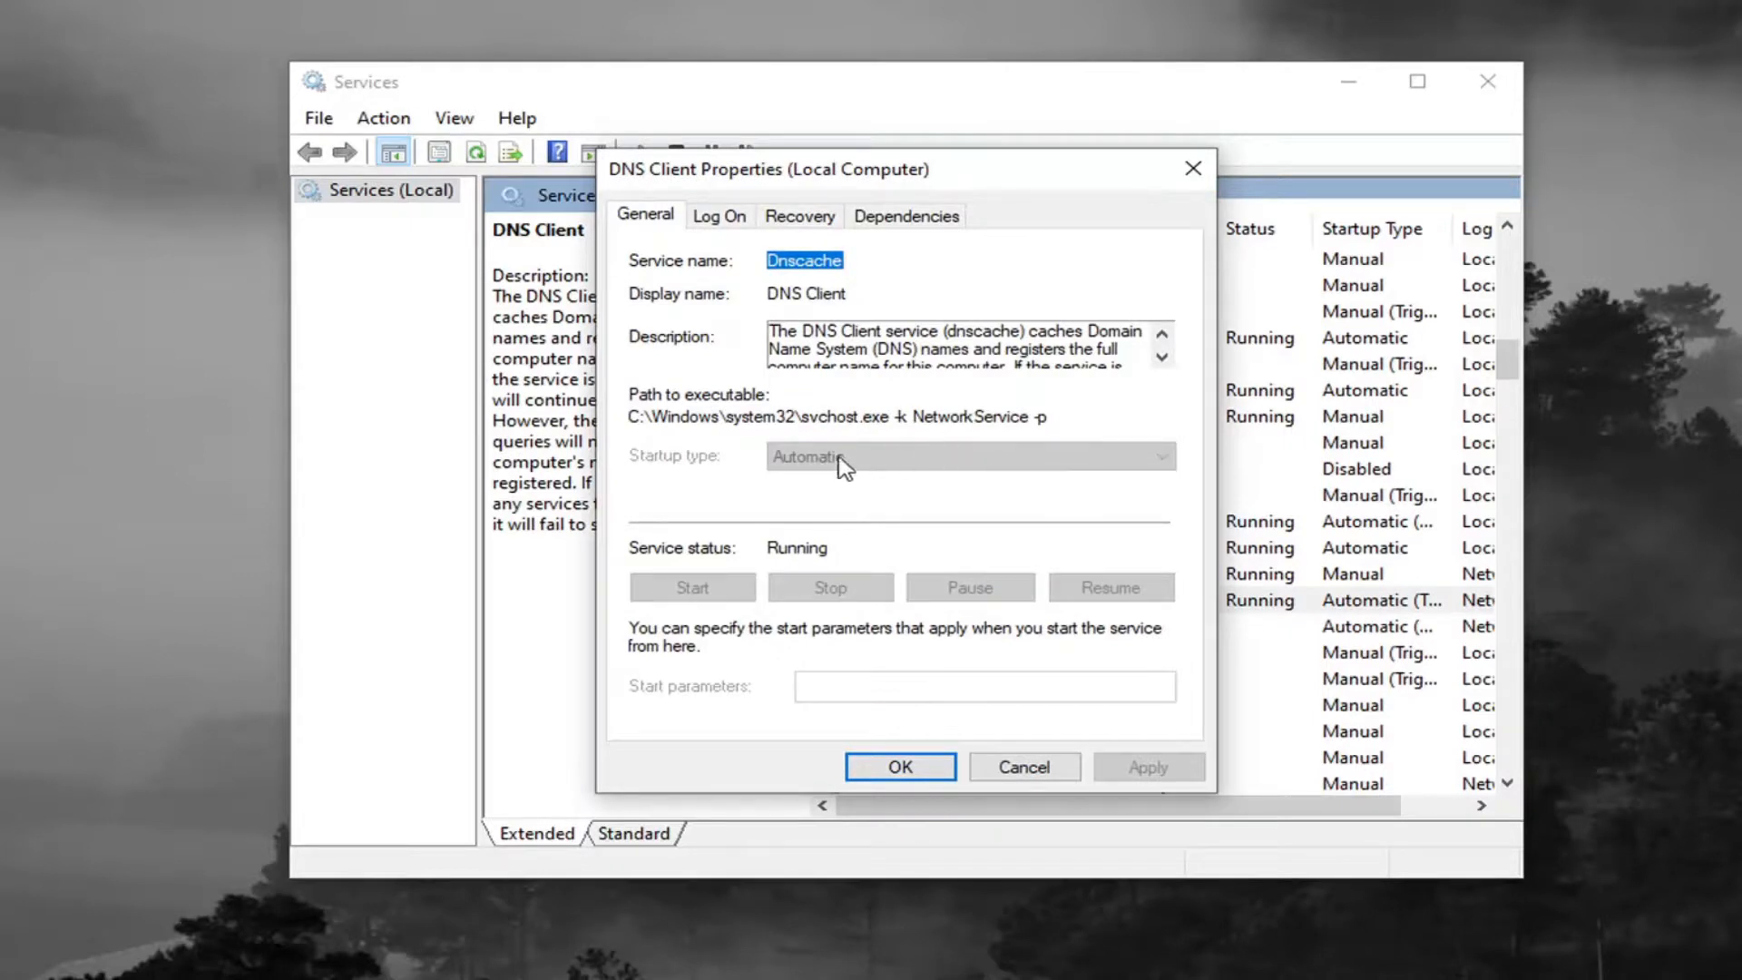
mouse_move(1017, 475)
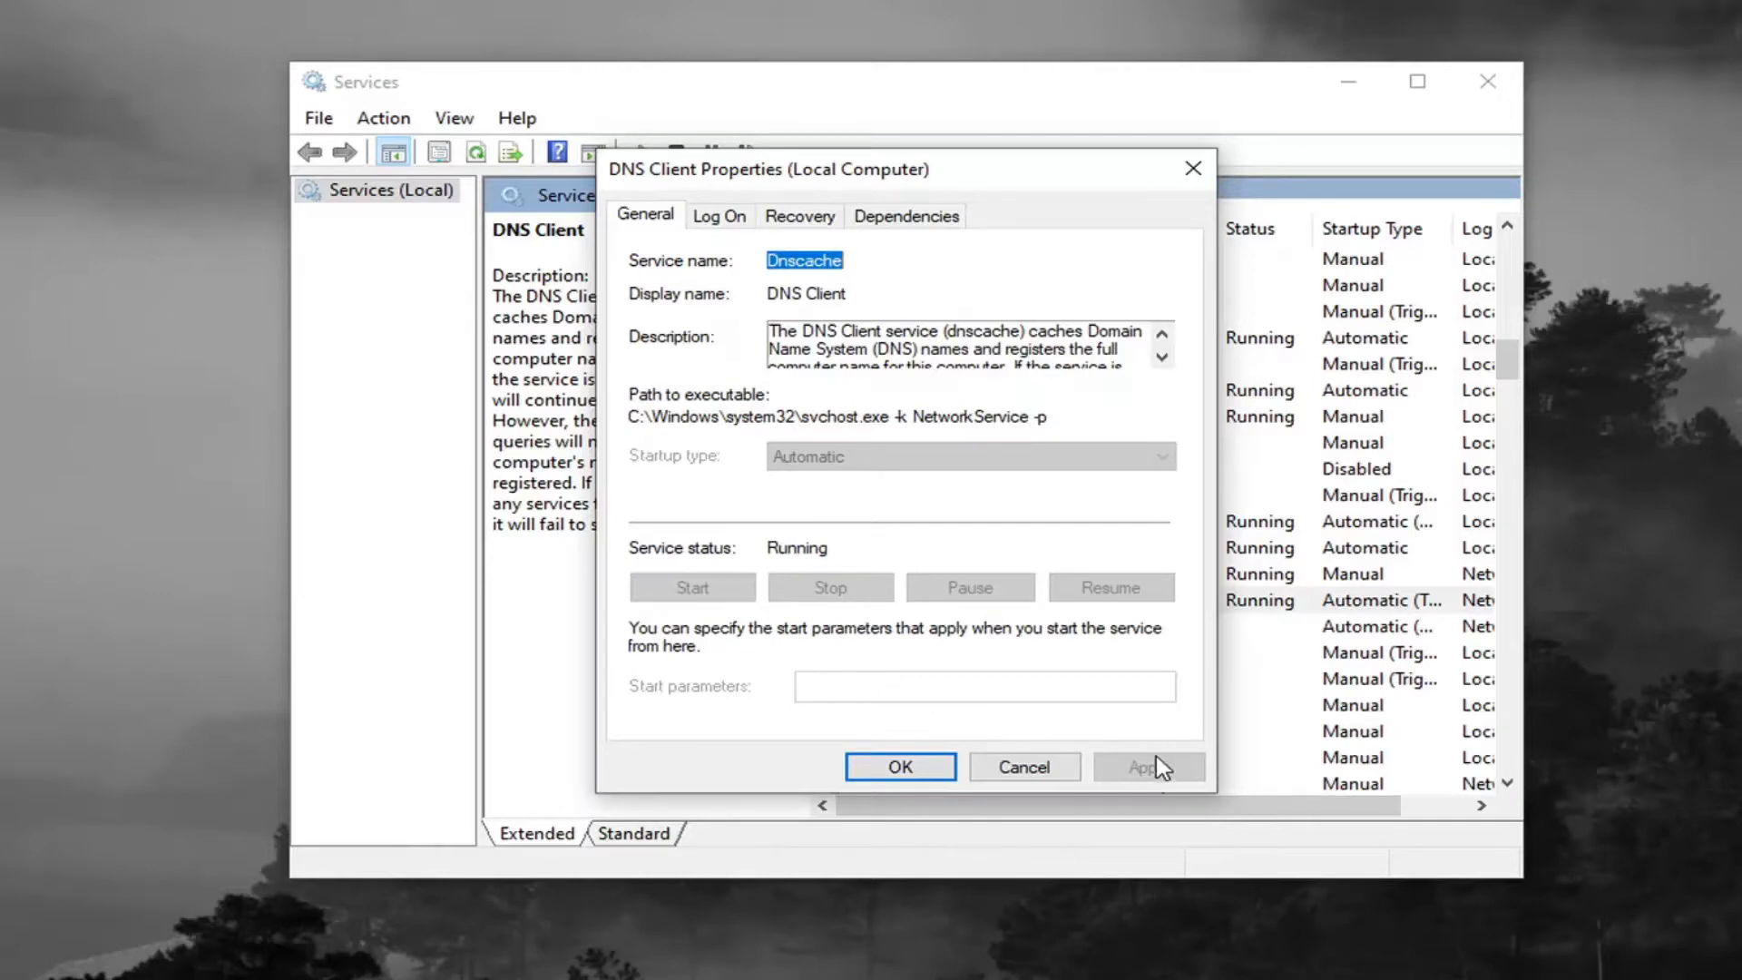
left_click(898, 765)
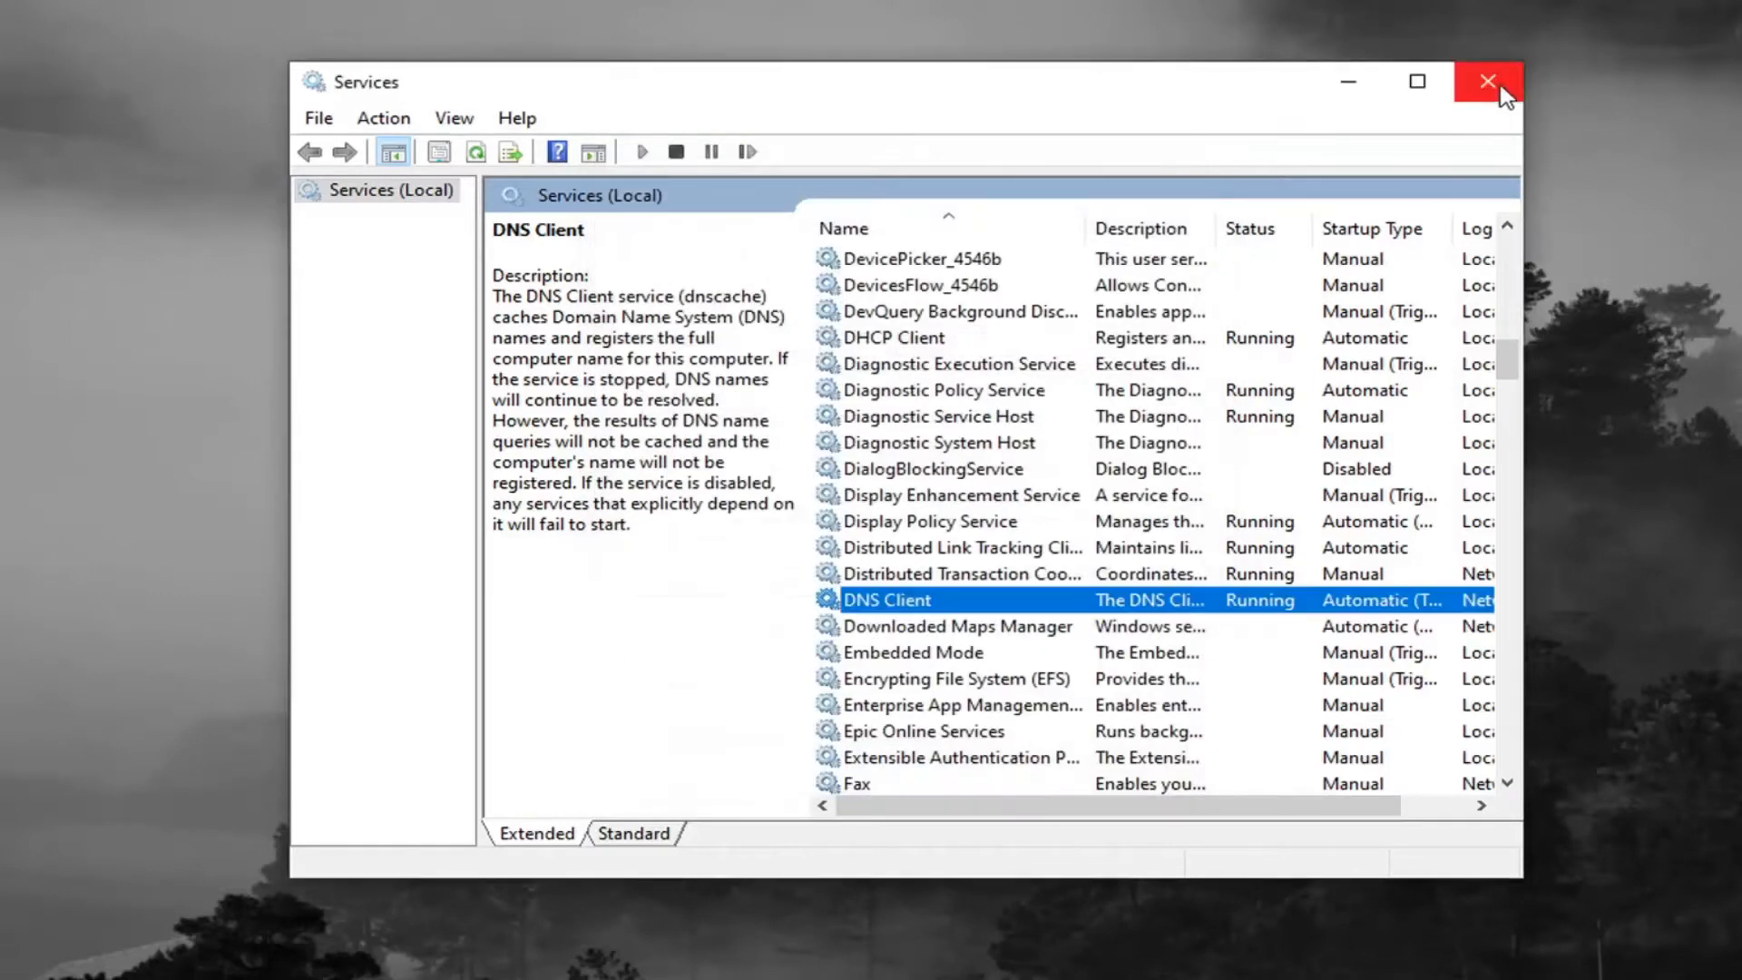
left_click(1488, 81)
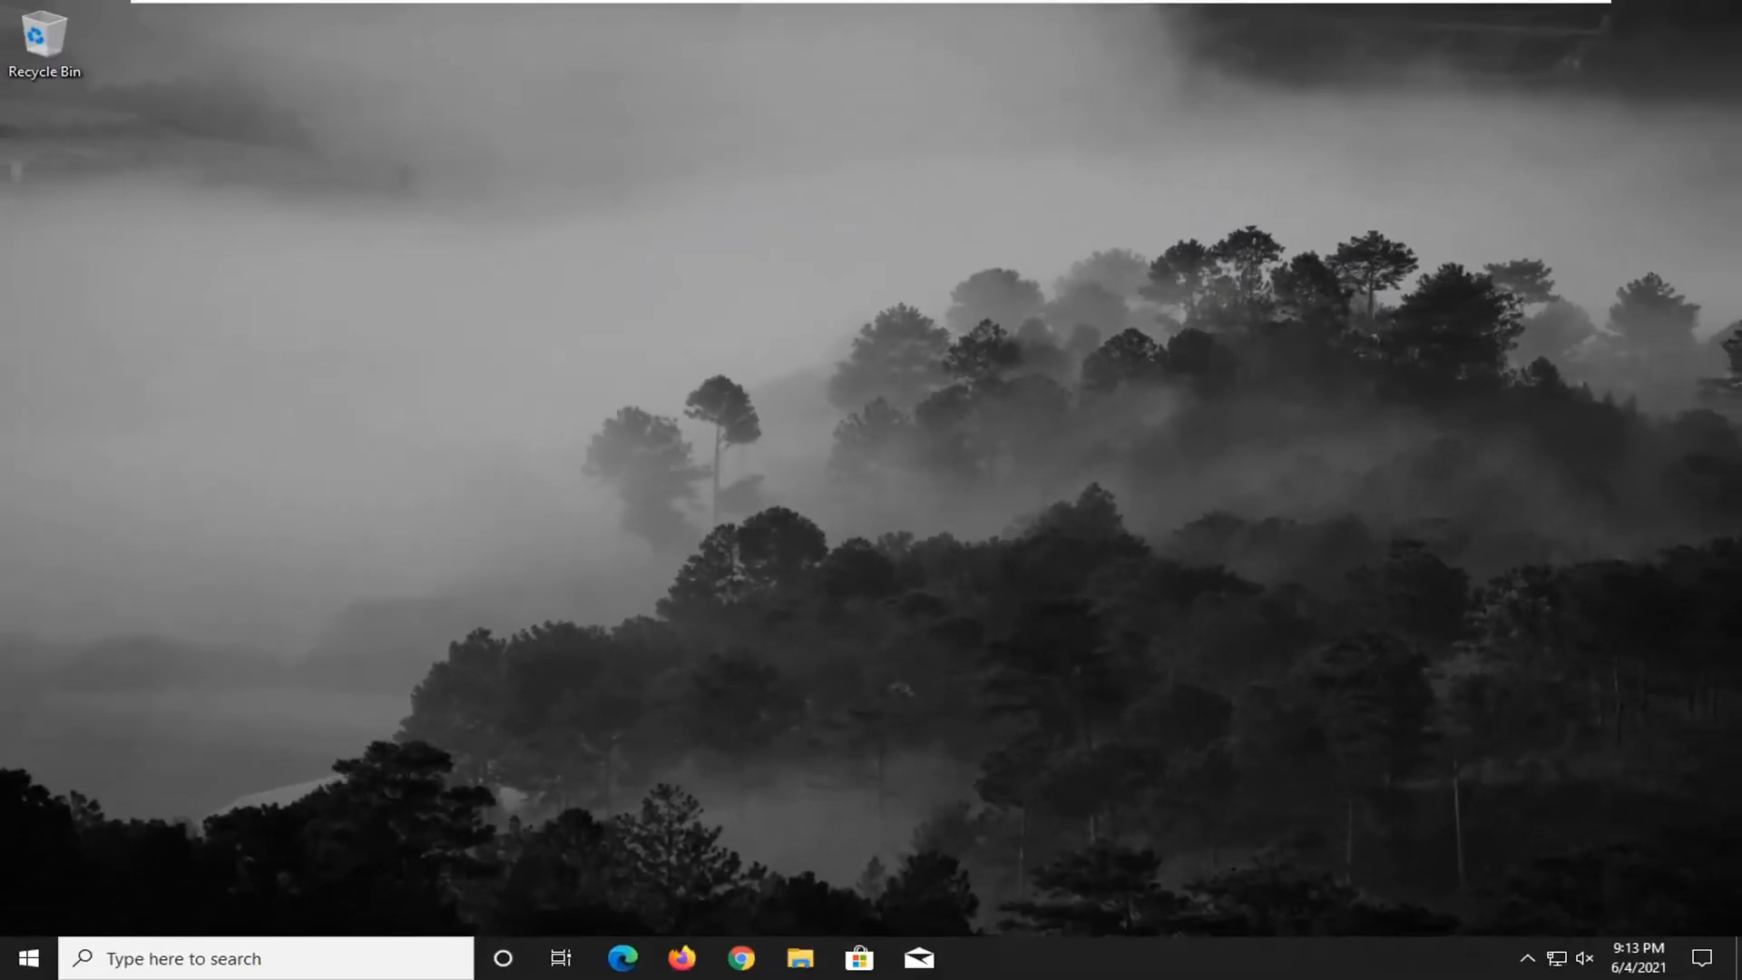